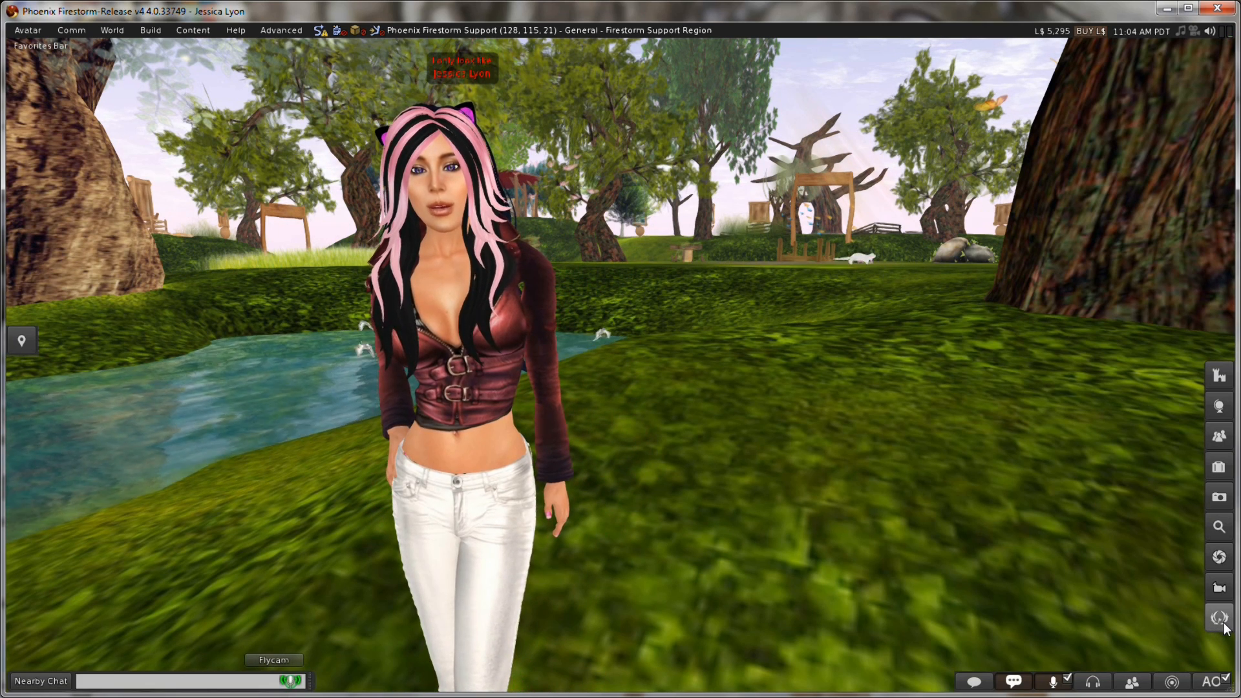
{"action": "mouse_move", "coordinate": [1218, 617]}
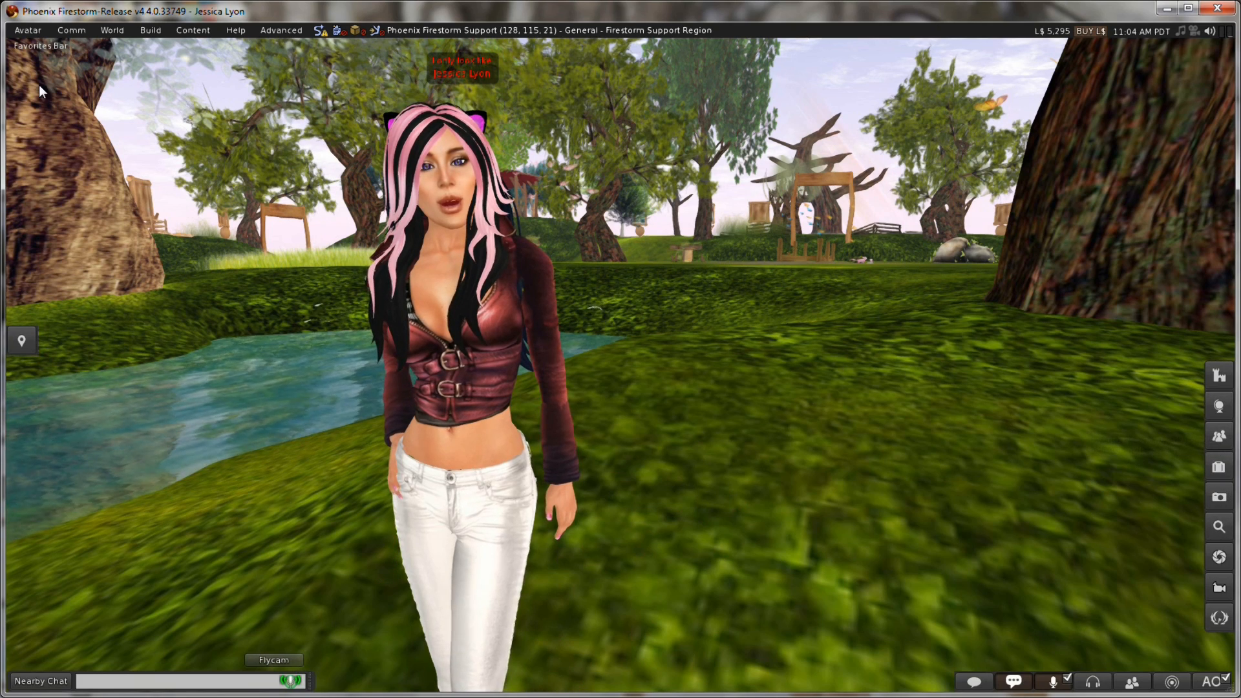
Step: Check the avatar menu and the Toolbar Buttons customization window, then close it
{"action": "left_click", "coordinate": [27, 30]}
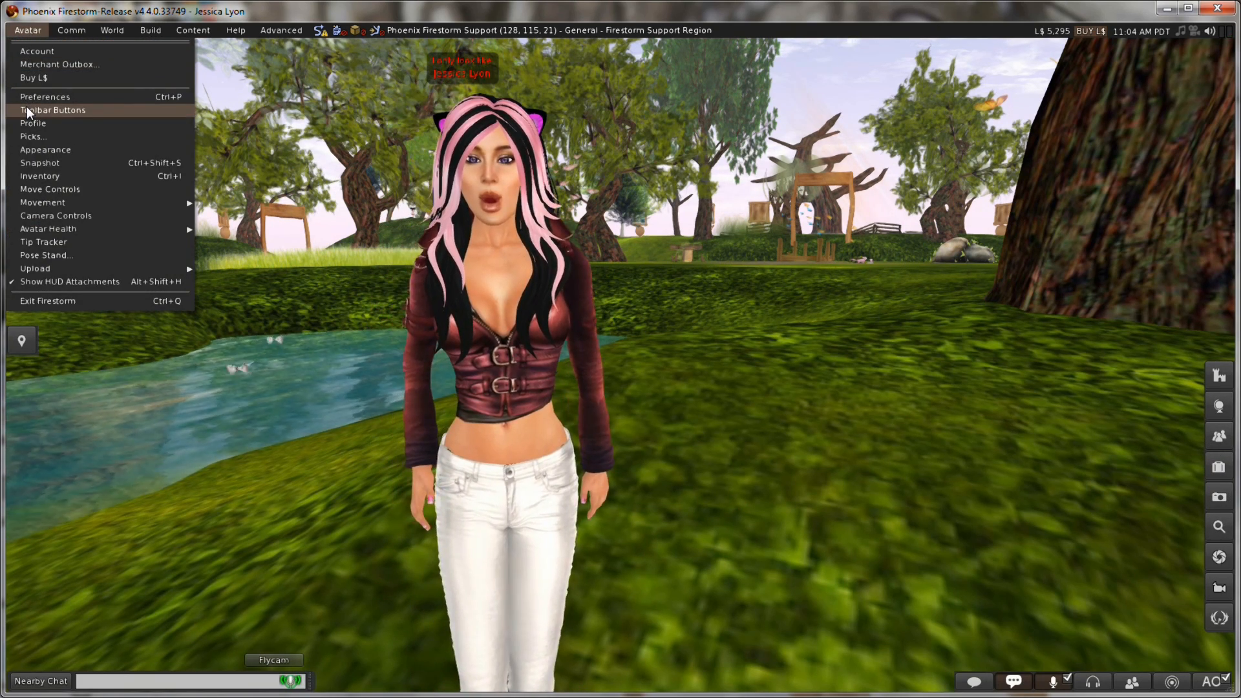
{"action": "left_click", "coordinate": [52, 110]}
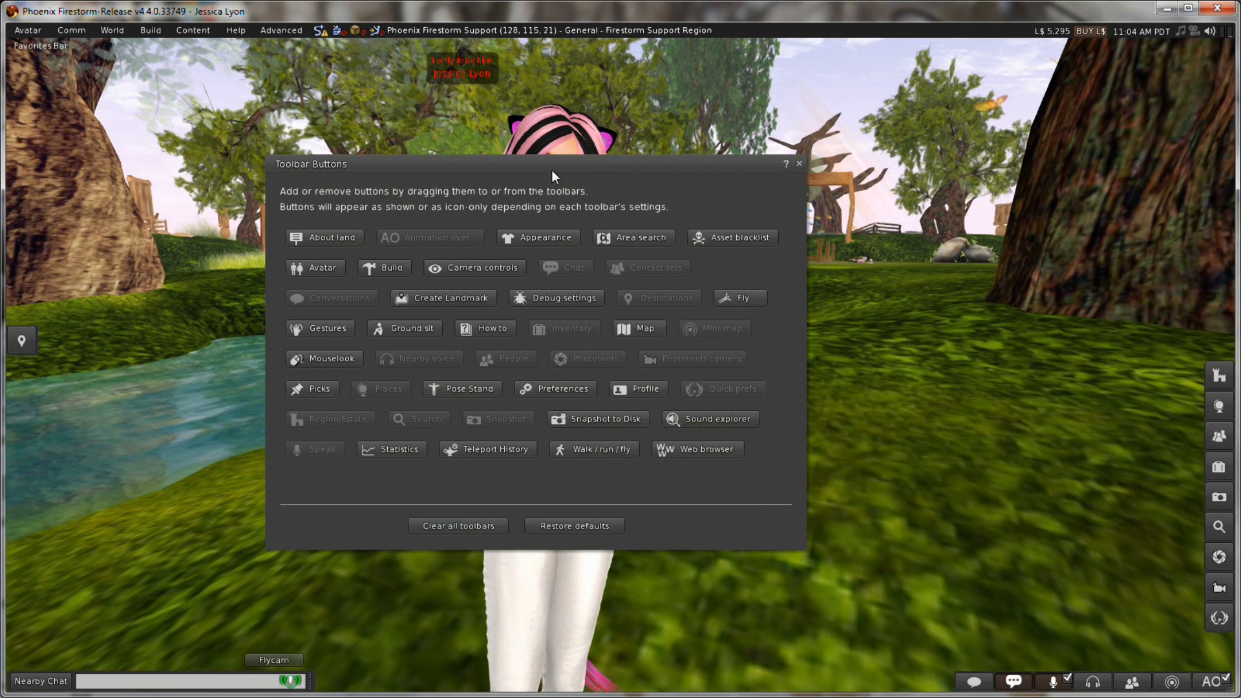
{"action": "mouse_move", "coordinate": [721, 394]}
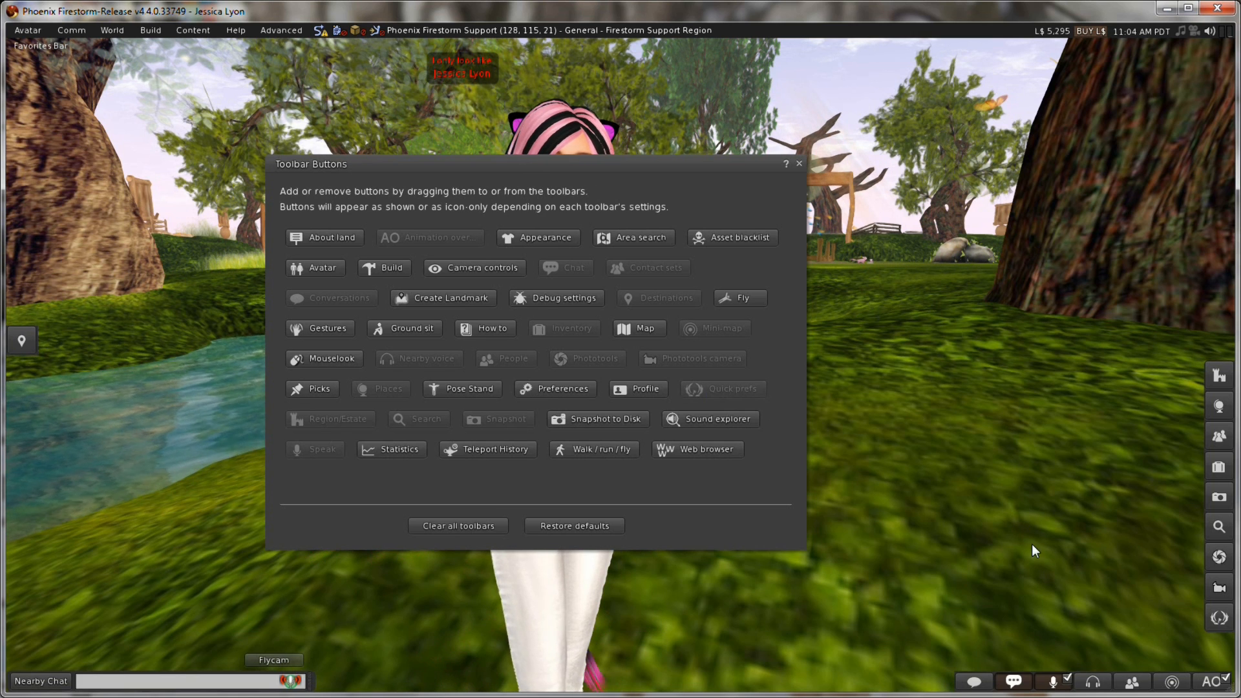
{"action": "mouse_move", "coordinate": [749, 389]}
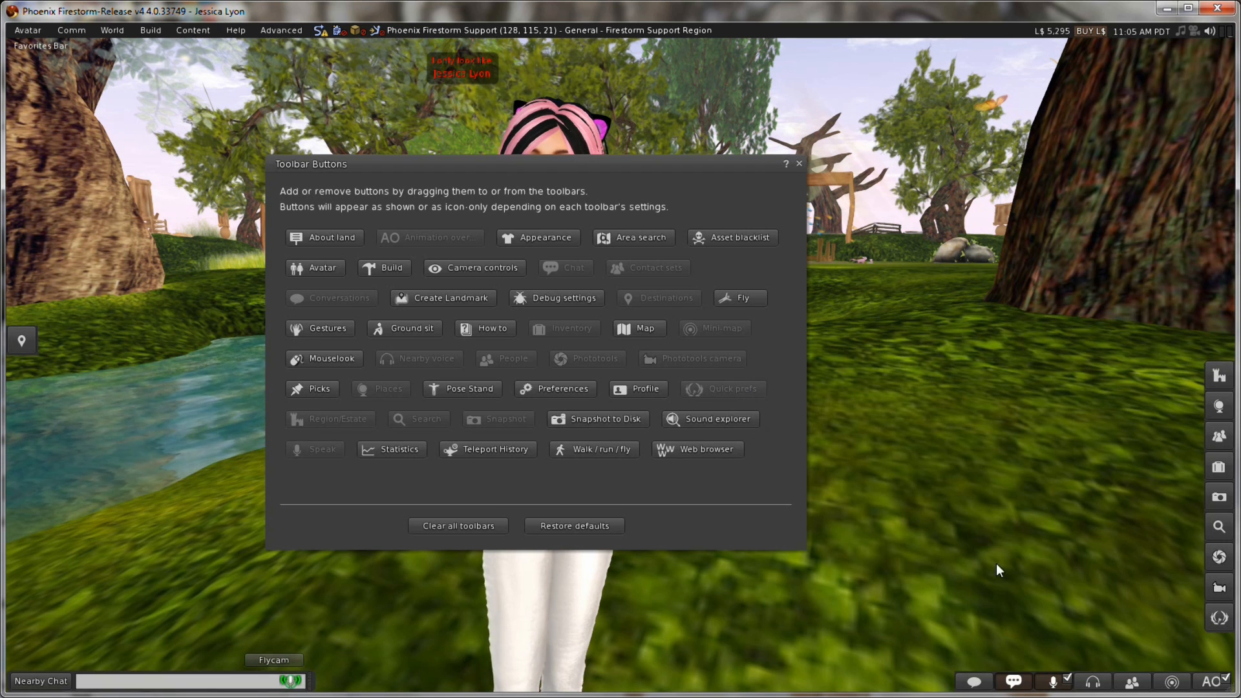
{"action": "mouse_move", "coordinate": [1222, 618]}
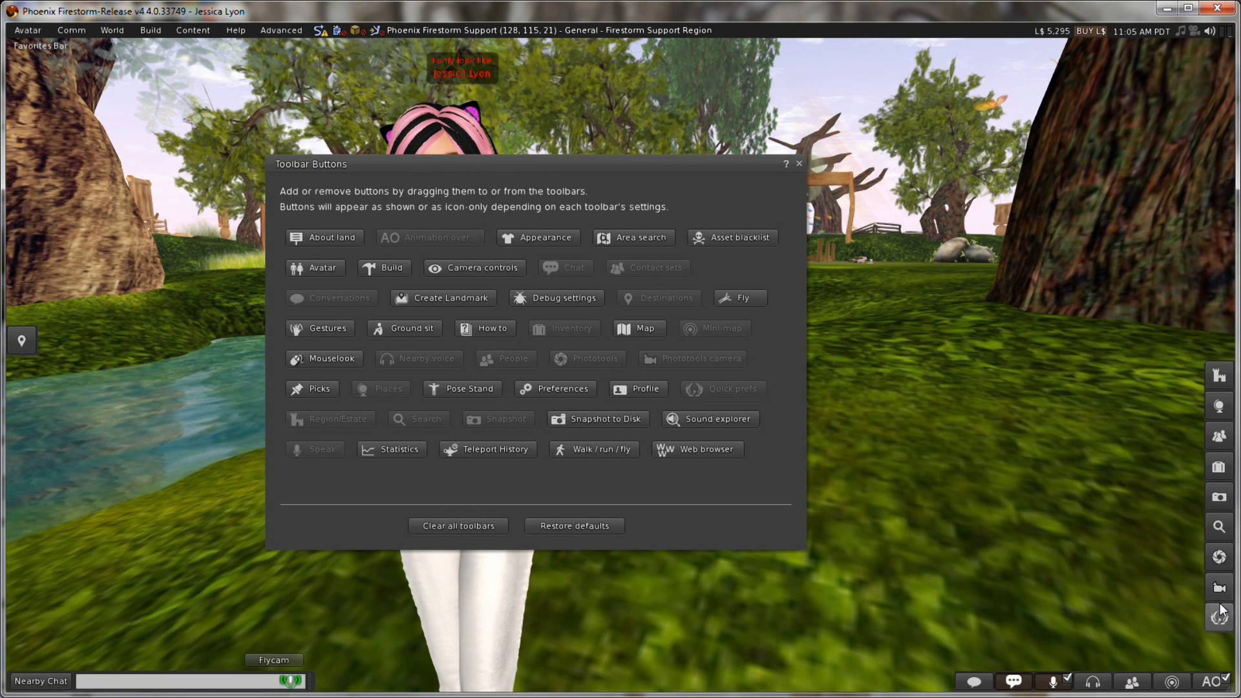
{"action": "left_click", "coordinate": [798, 164]}
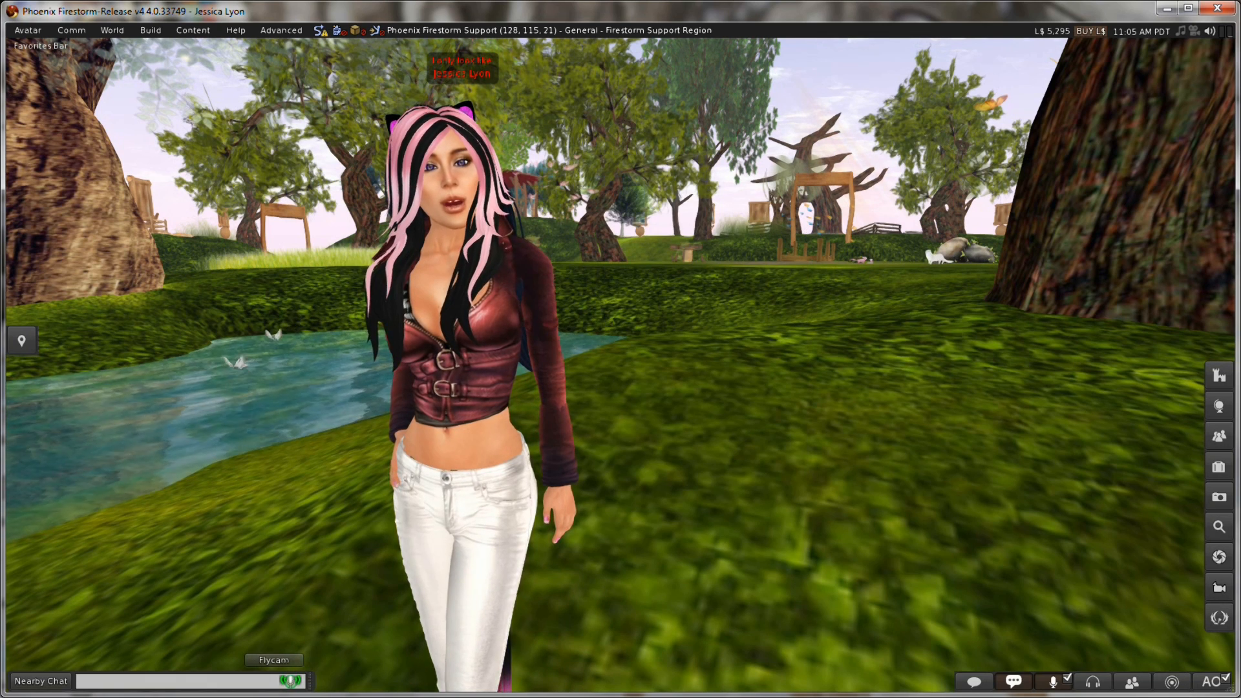
Step: Peek at Quick Preferences' edit controls, then step Preferences through Colors to the Advanced page
{"action": "left_click", "coordinate": [1218, 618]}
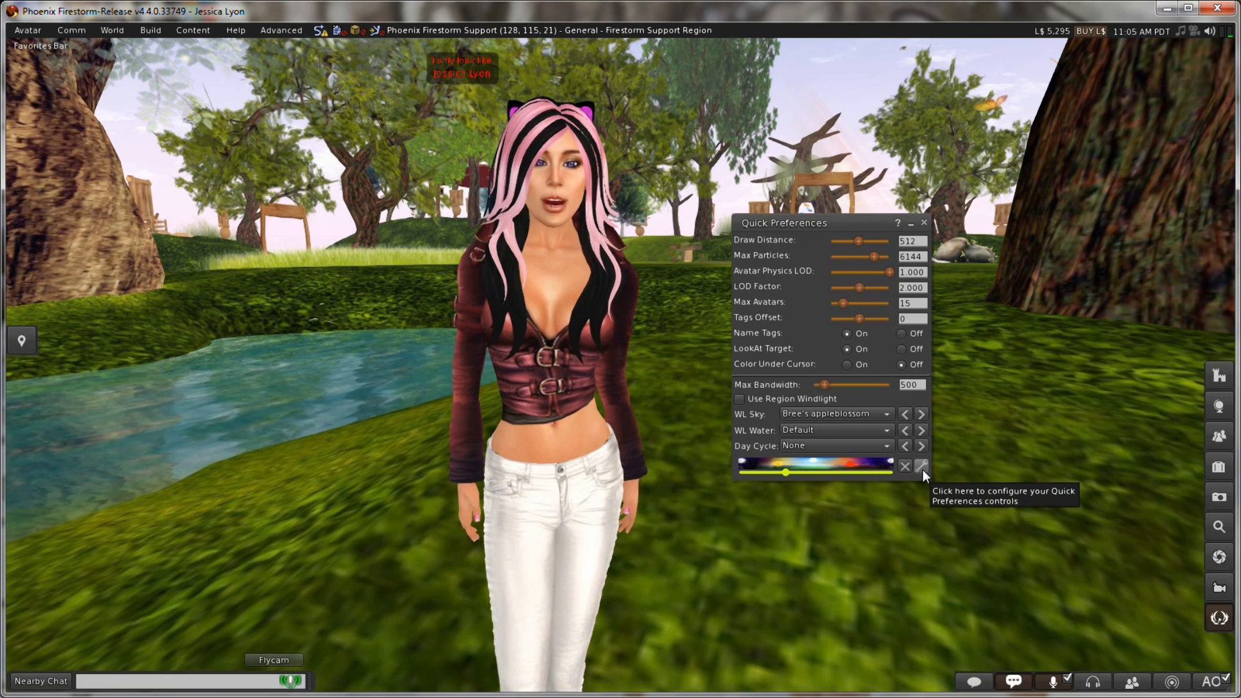
{"action": "left_click", "coordinate": [922, 466]}
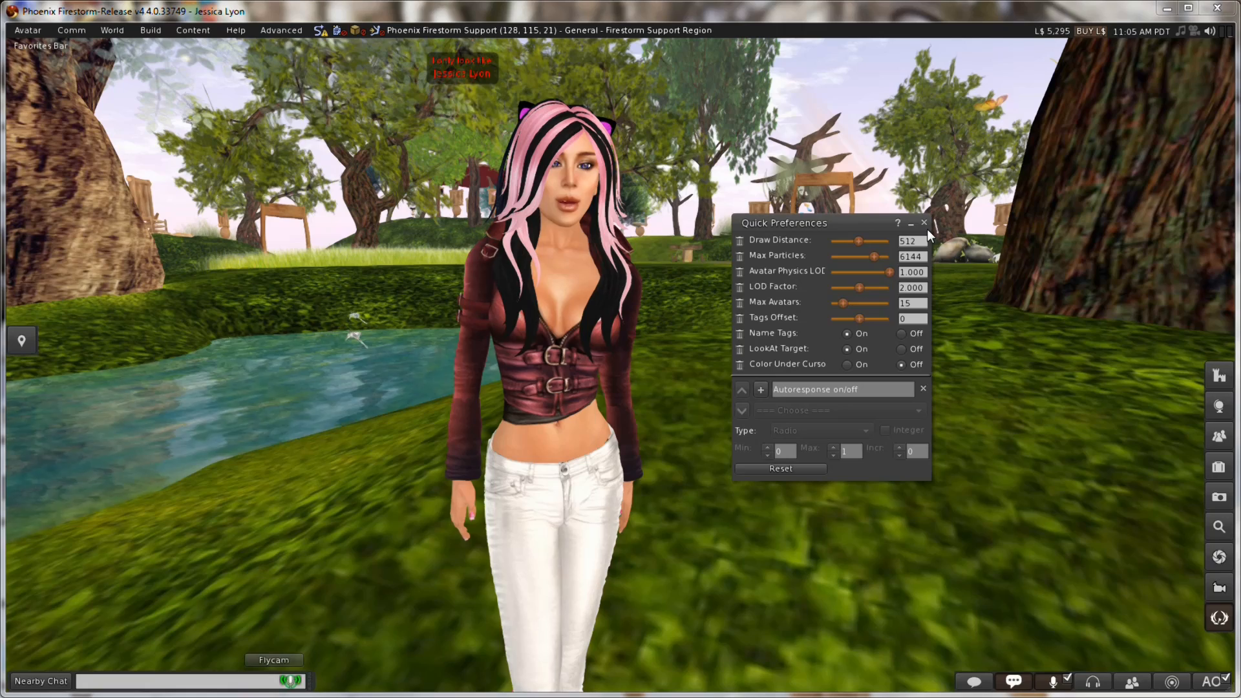
{"action": "left_click", "coordinate": [923, 223]}
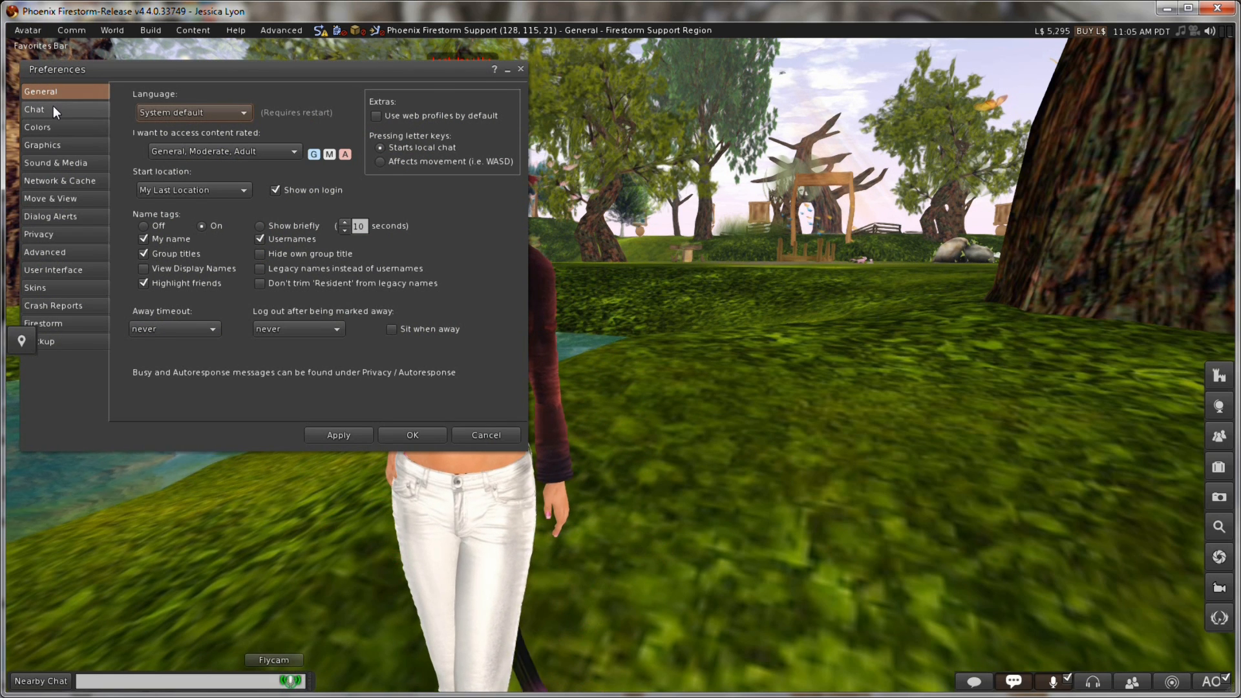
{"action": "left_click", "coordinate": [38, 127]}
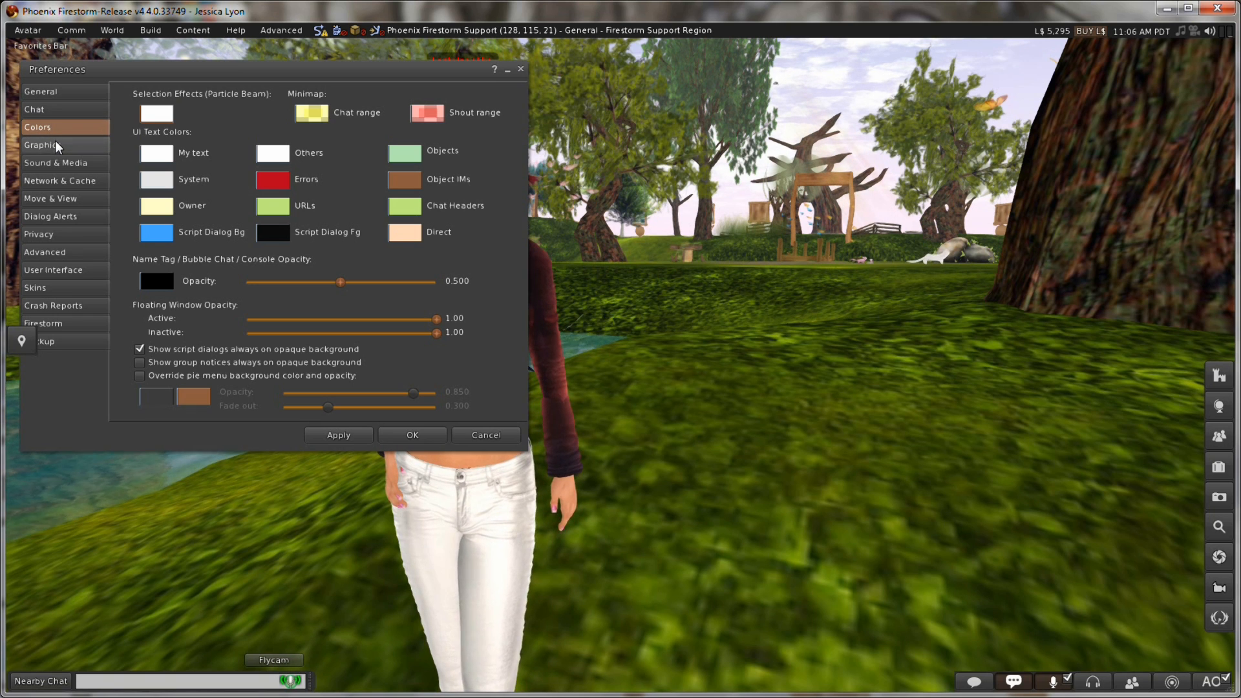
{"action": "left_click", "coordinate": [42, 143]}
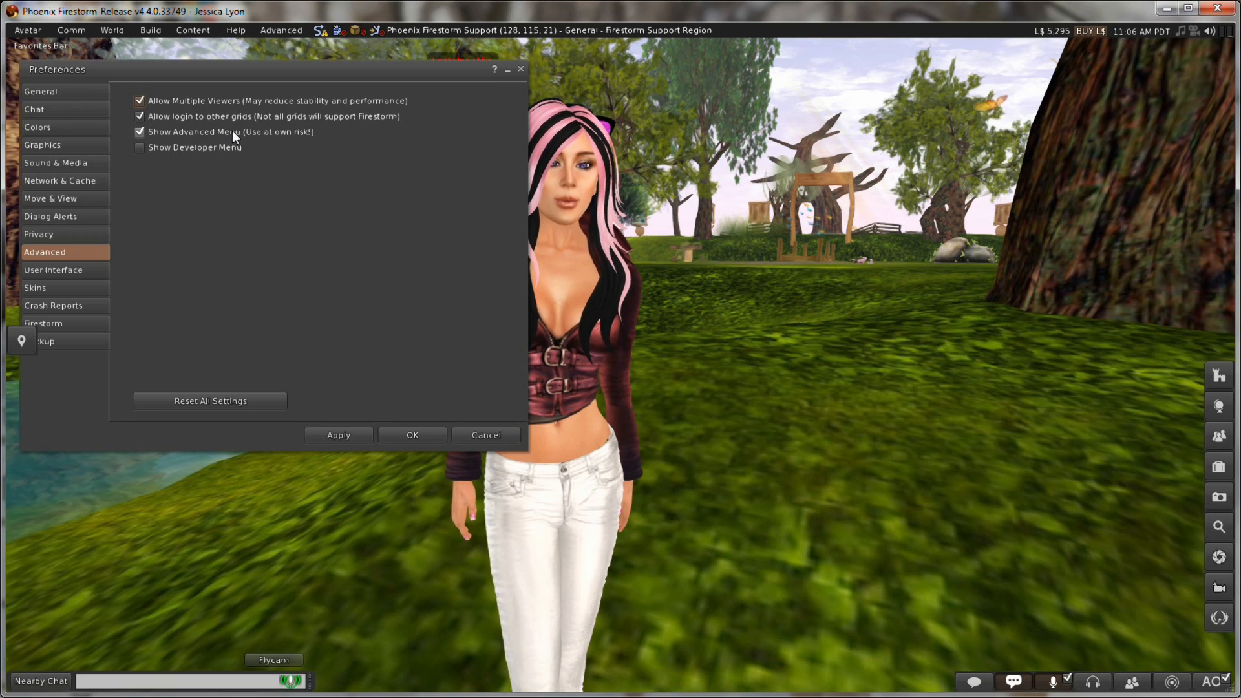
Step: Show Debug Settings from the Advanced menu and scroll its list down to UISndFootsteps
{"action": "left_click", "coordinate": [281, 30]}
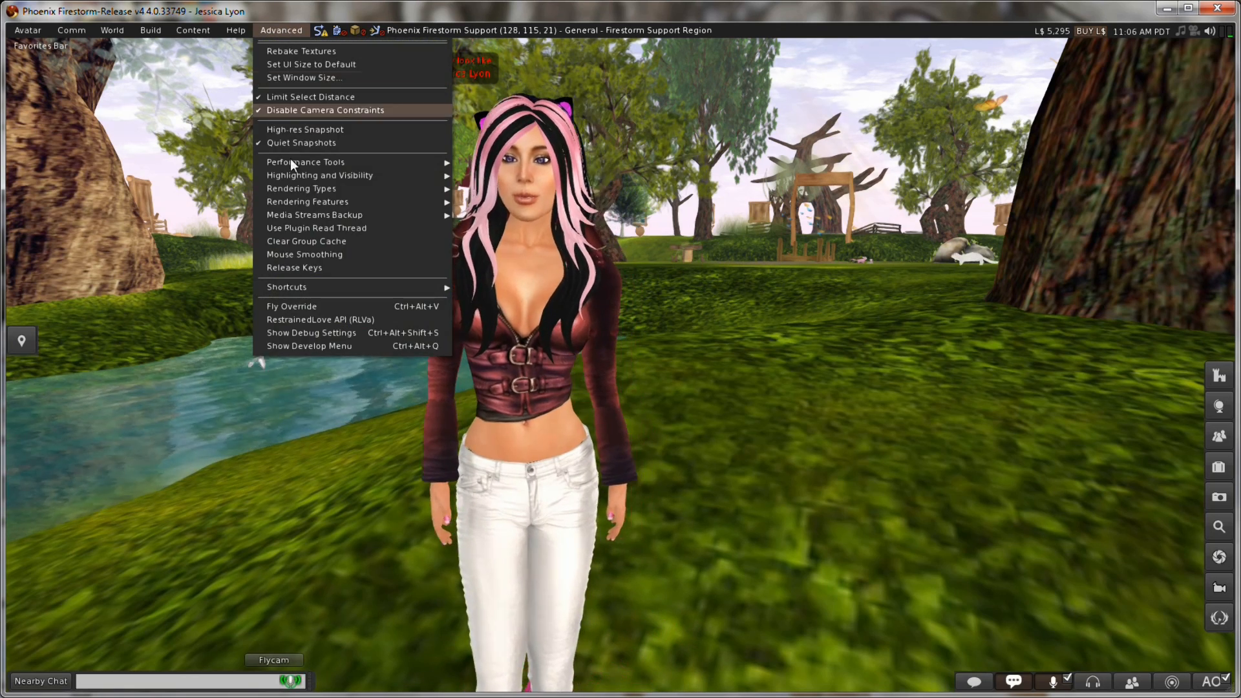
{"action": "left_click", "coordinate": [287, 287]}
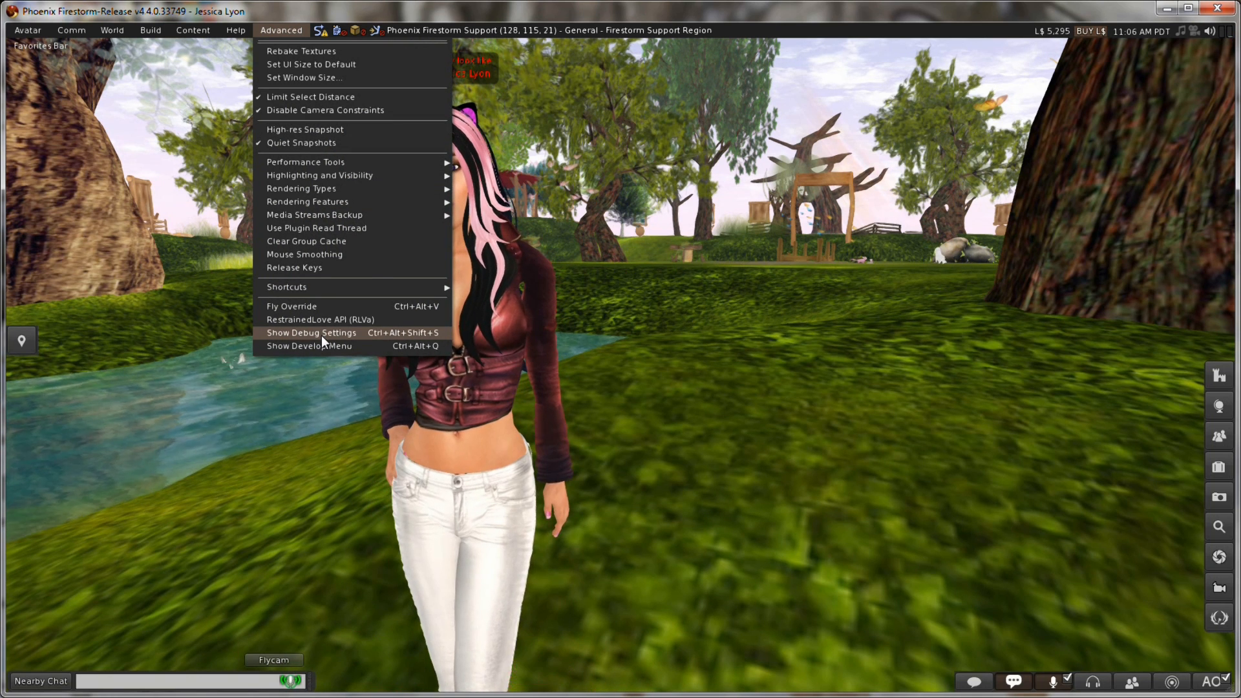
{"action": "left_click", "coordinate": [311, 333]}
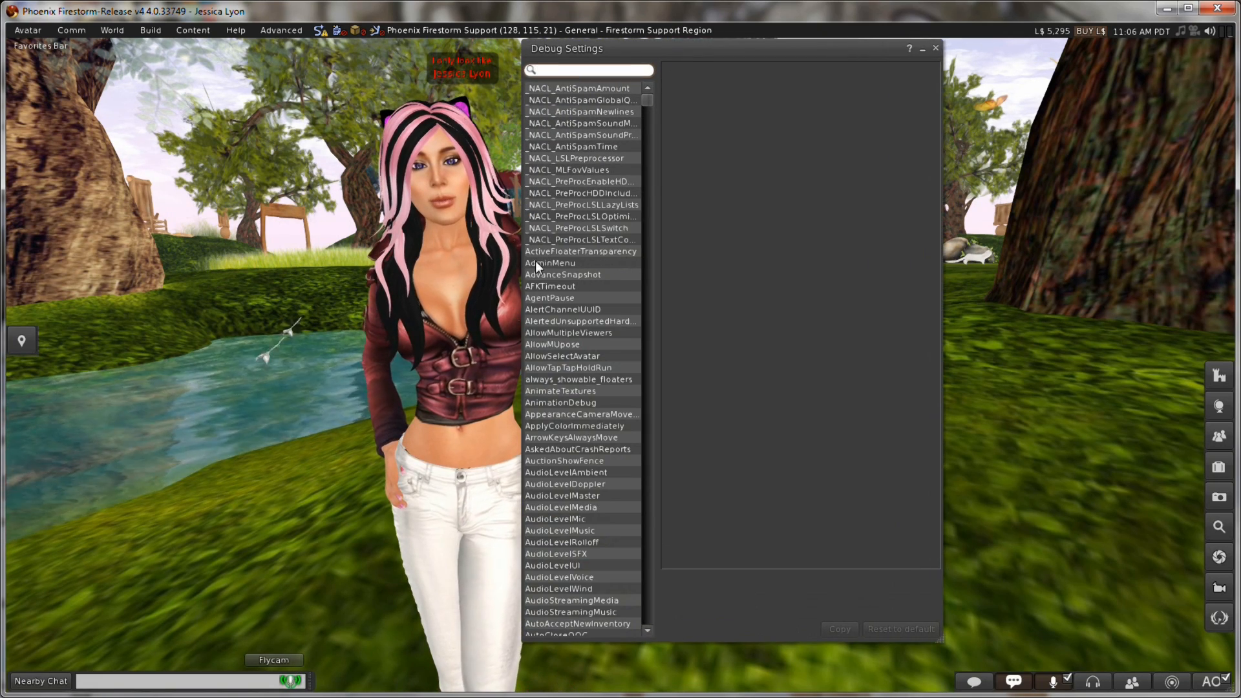
{"action": "scroll", "scroll_direction": "down", "scroll_amount": 3}
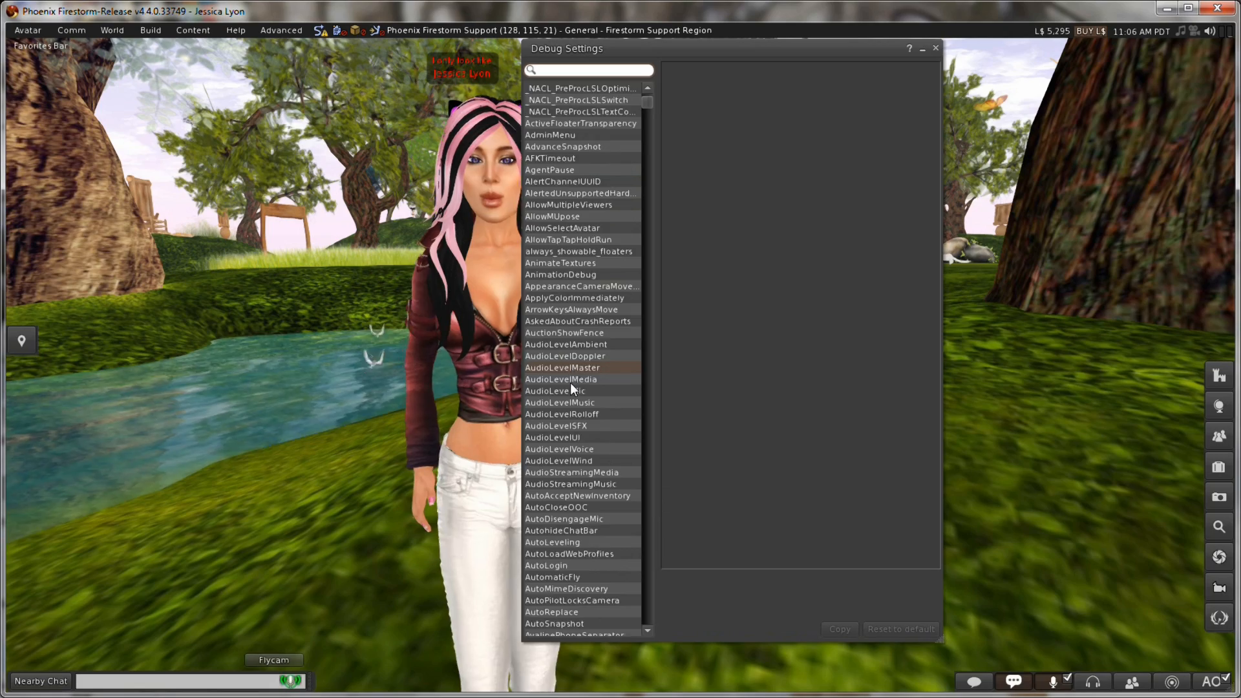
{"action": "scroll", "scroll_direction": "down", "scroll_amount": 3}
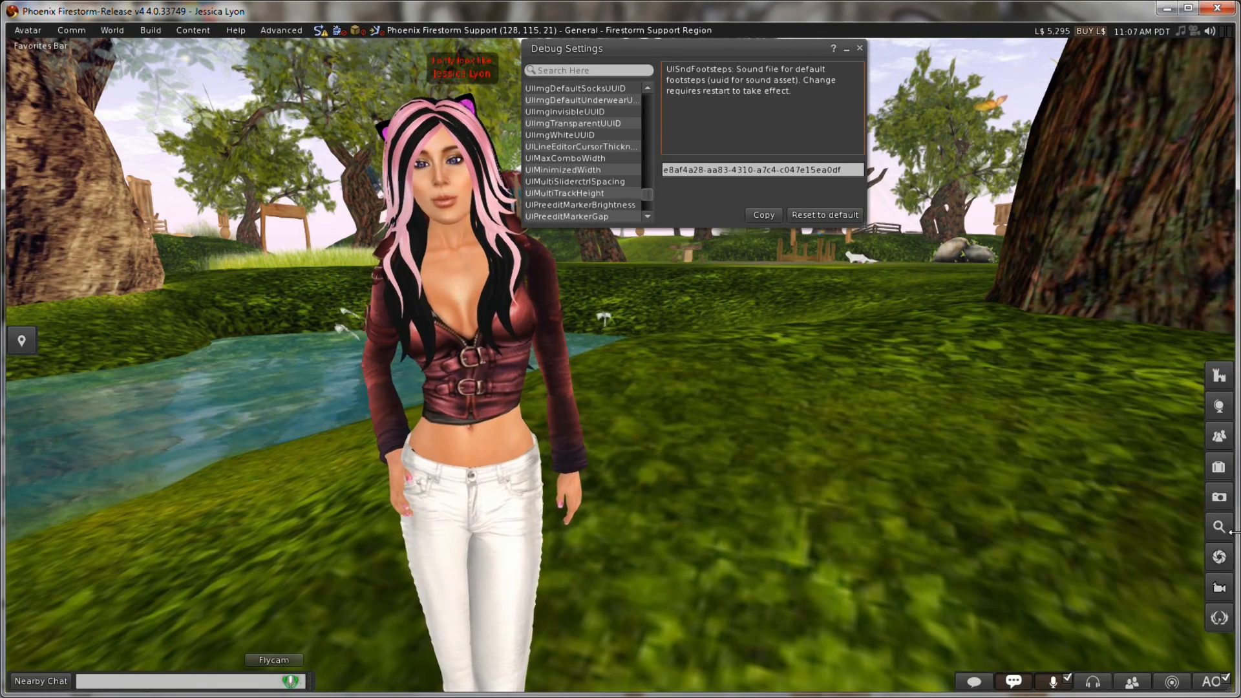
Step: Reopen Quick Preferences and drag it and the Debug Settings window to the right
{"action": "left_click", "coordinate": [1217, 618]}
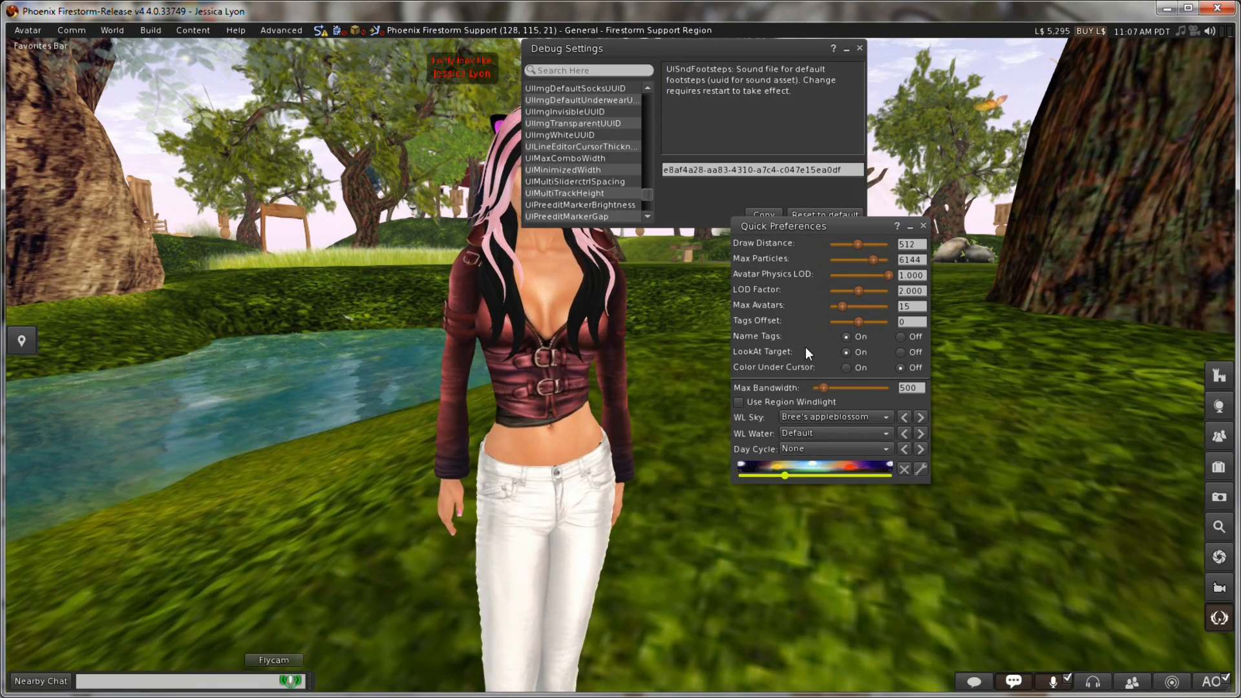
{"action": "left_click_drag", "start_coordinate": [781, 225], "coordinate": [901, 294]}
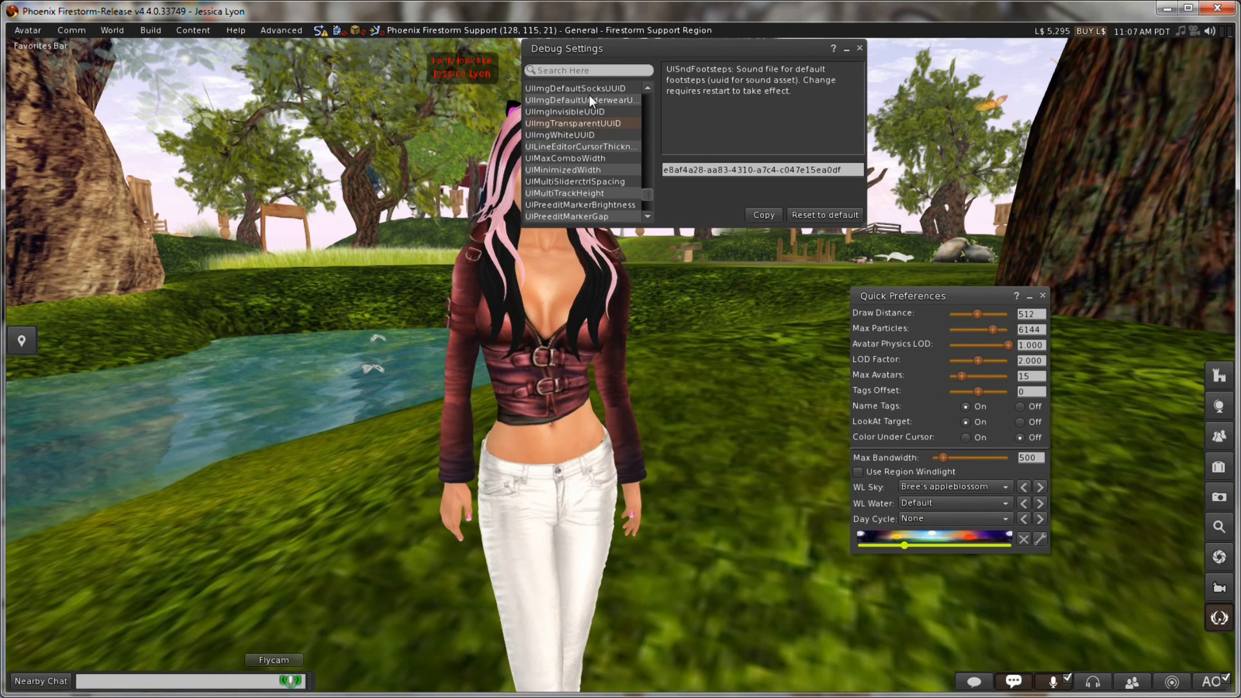
{"action": "left_click_drag", "start_coordinate": [566, 48], "coordinate": [598, 60]}
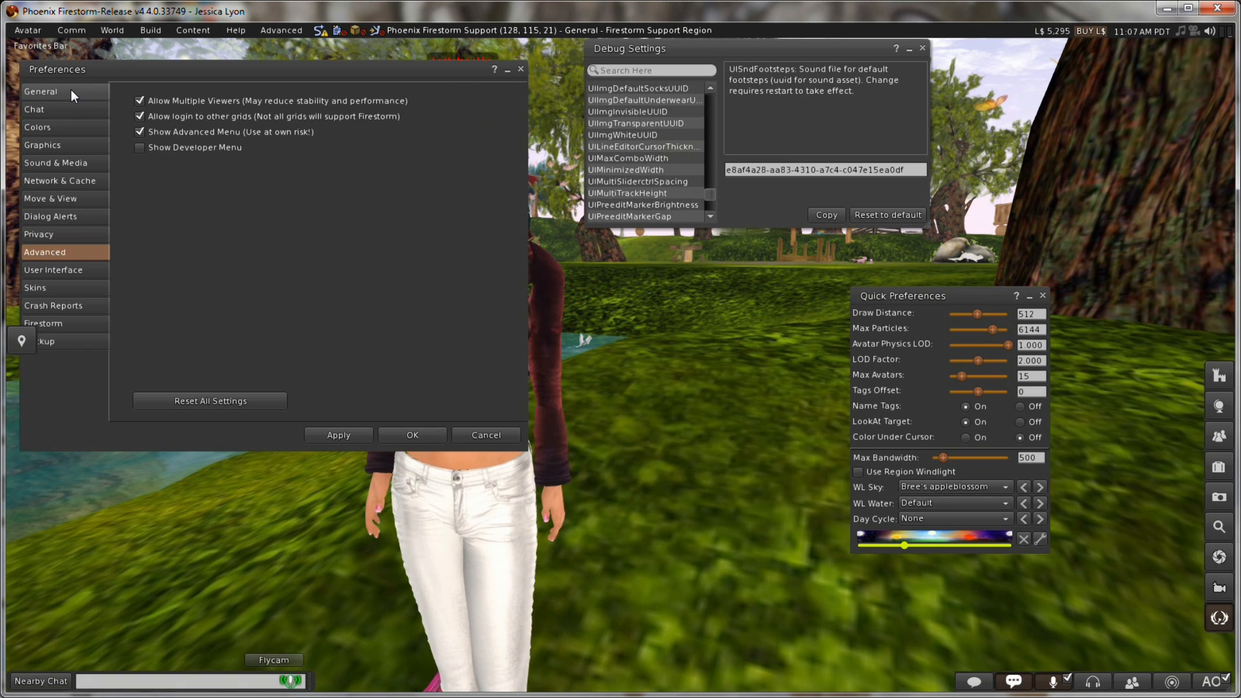
Step: Show Preferences > Chat, toggle Play typing animation on and off, then focus the debug search field
{"action": "left_click", "coordinate": [40, 90]}
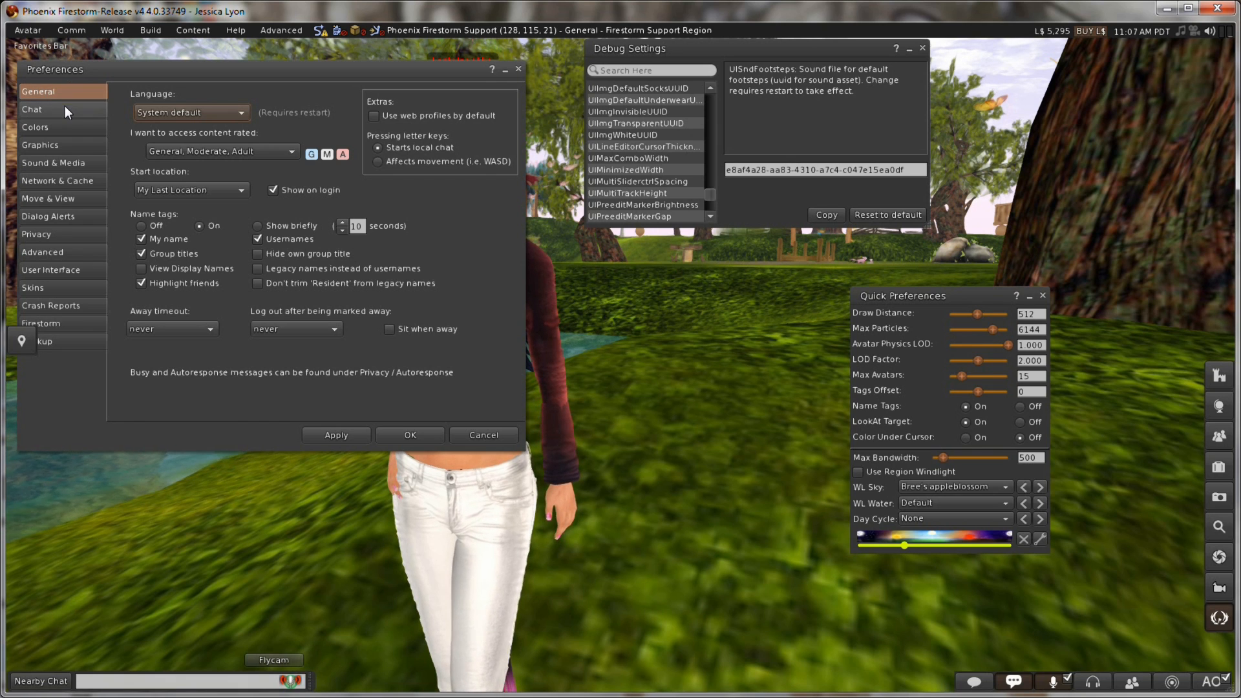
{"action": "left_click", "coordinate": [32, 108]}
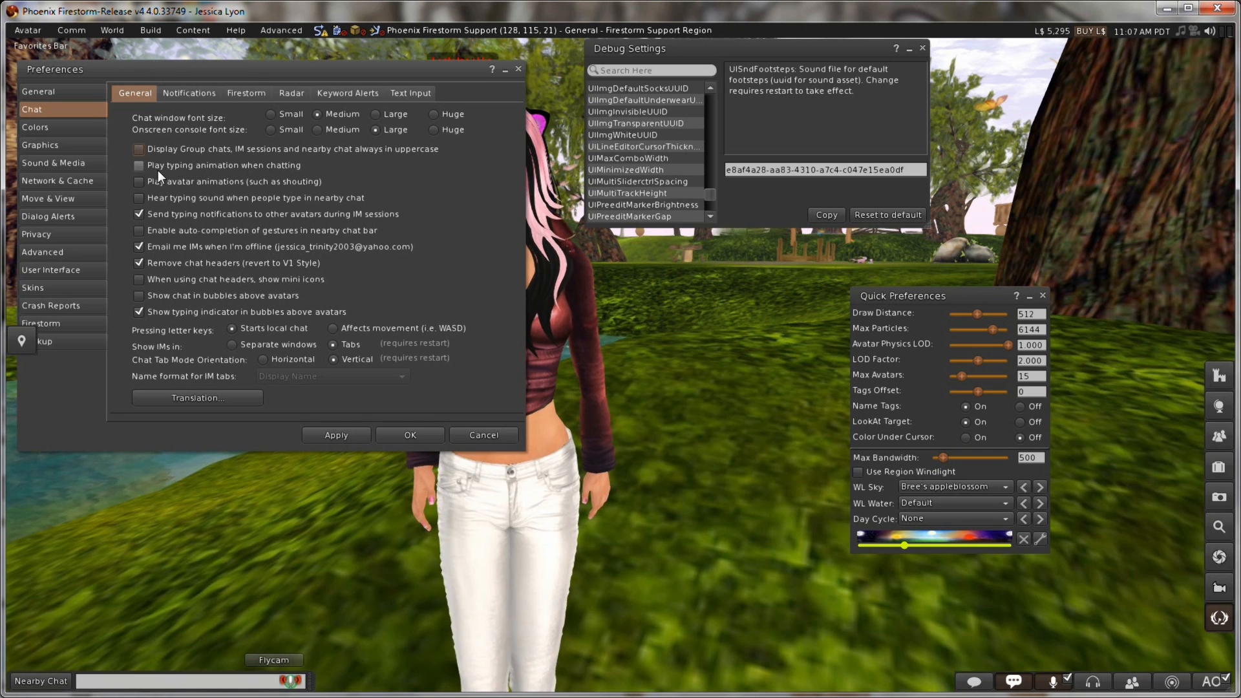
{"action": "left_click", "coordinate": [140, 164]}
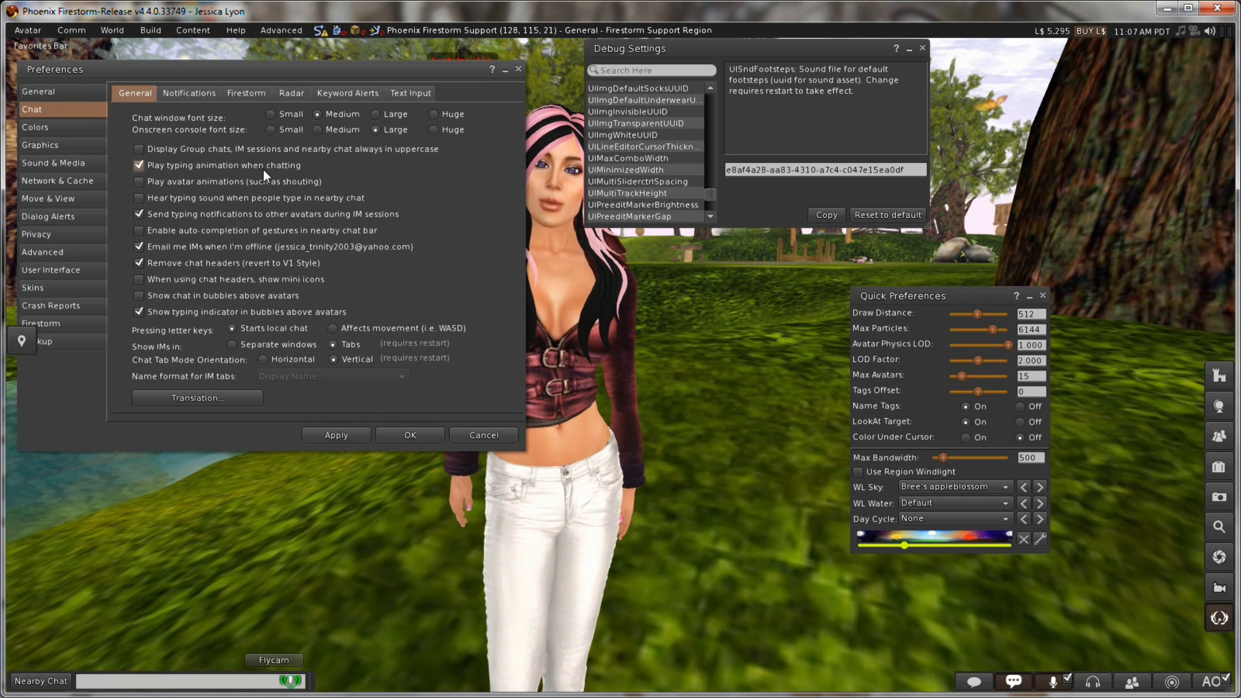
{"action": "left_click", "coordinate": [138, 164]}
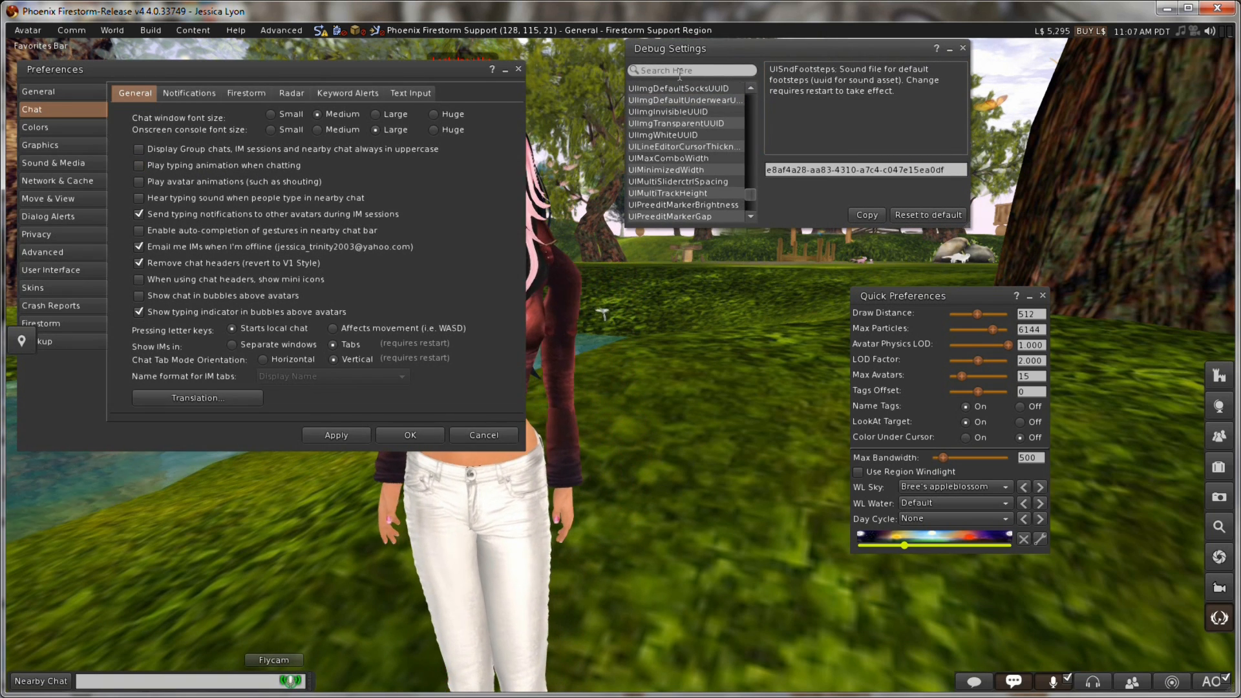
{"action": "left_click", "coordinate": [690, 69]}
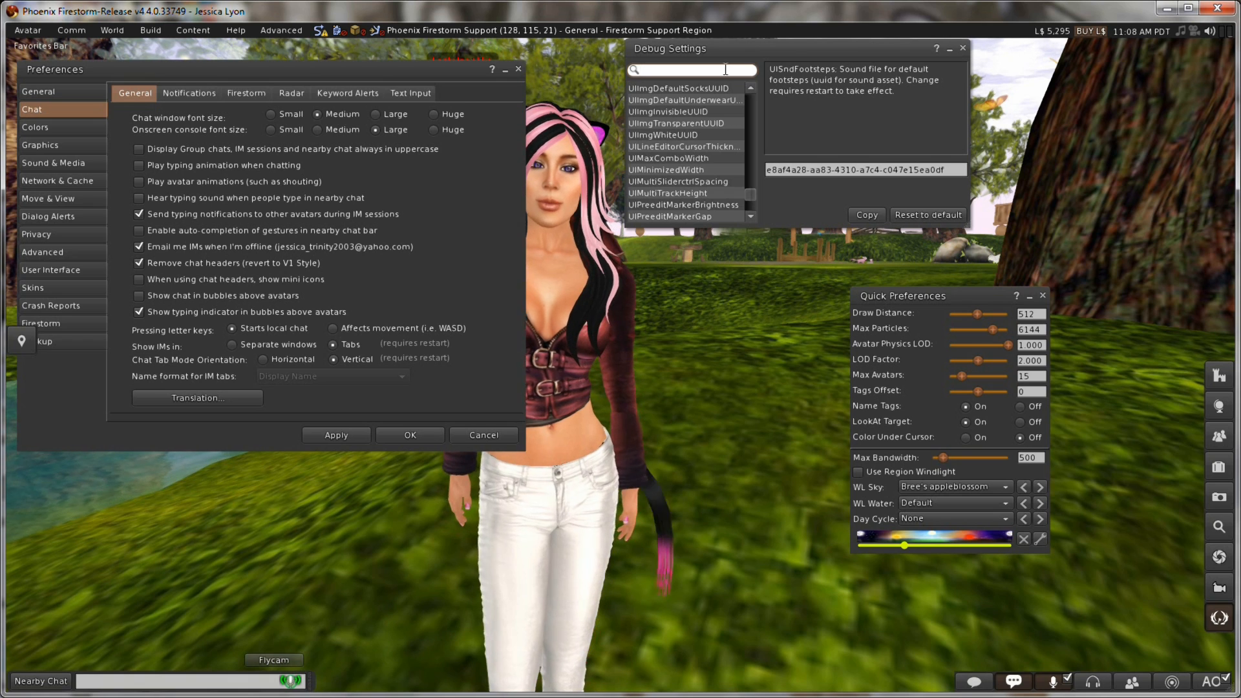
Step: Filter Debug Settings for 'typing' and select PlayTypingAnim after viewing UISndTyping
{"action": "type", "text": "typing"}
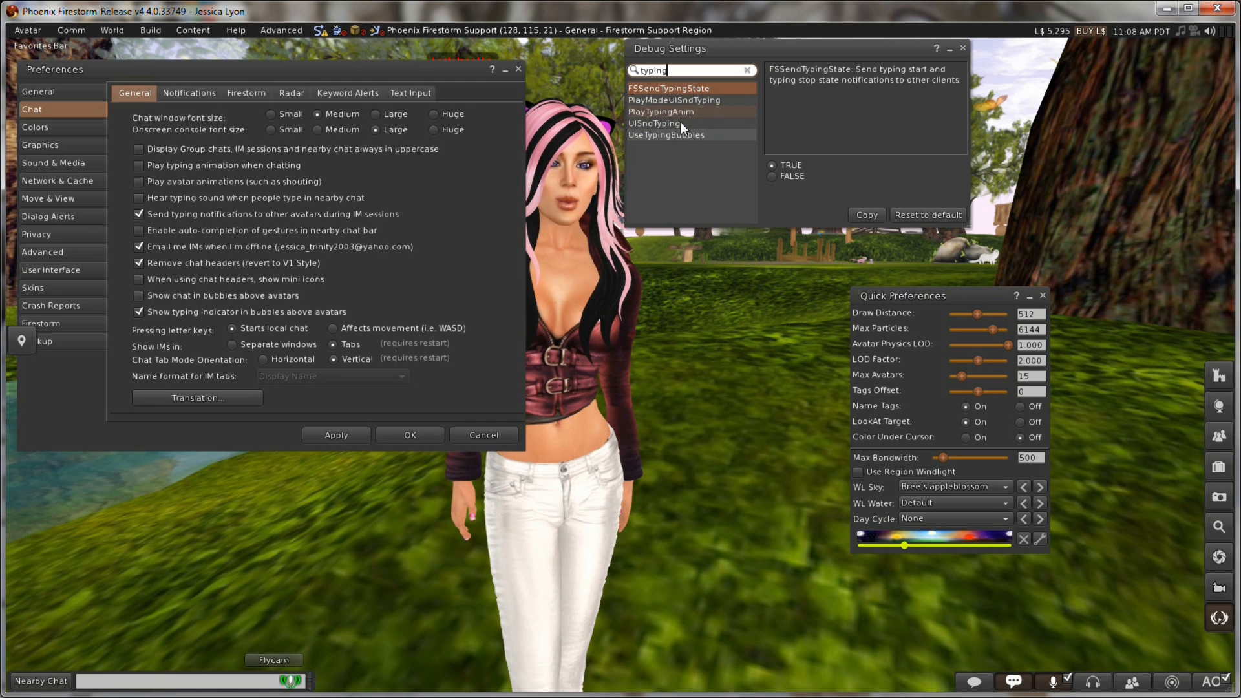
{"action": "left_click", "coordinate": [654, 124]}
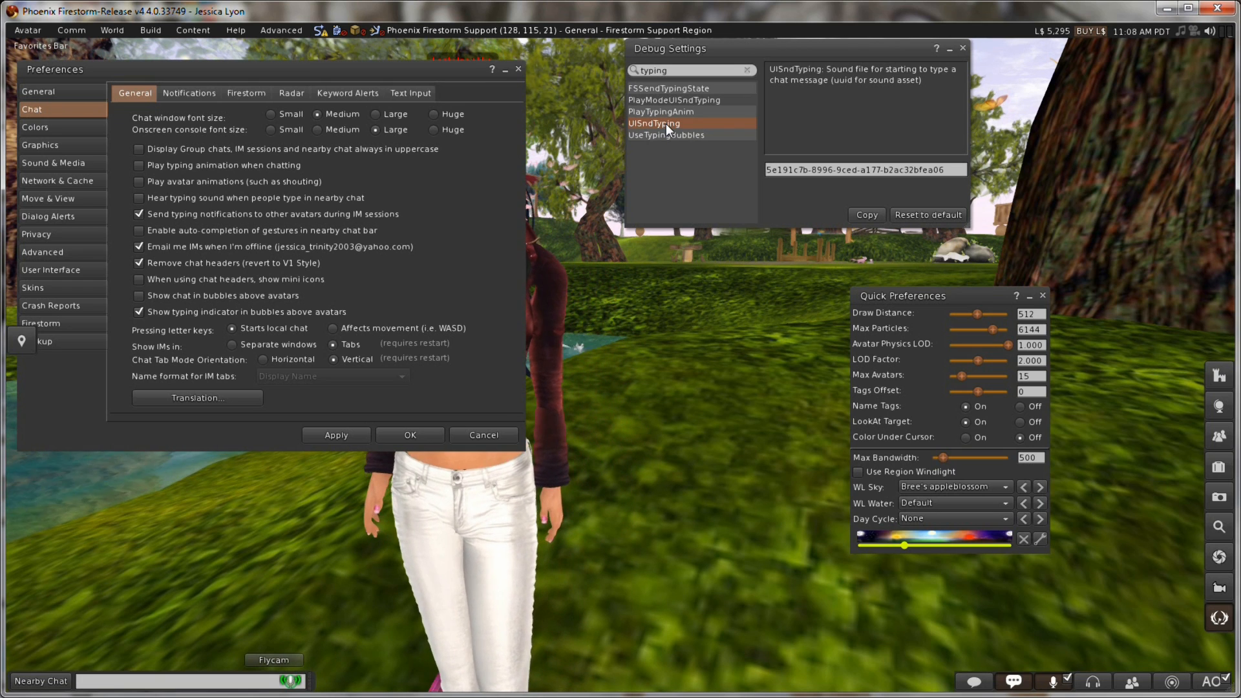
{"action": "left_click", "coordinate": [661, 111]}
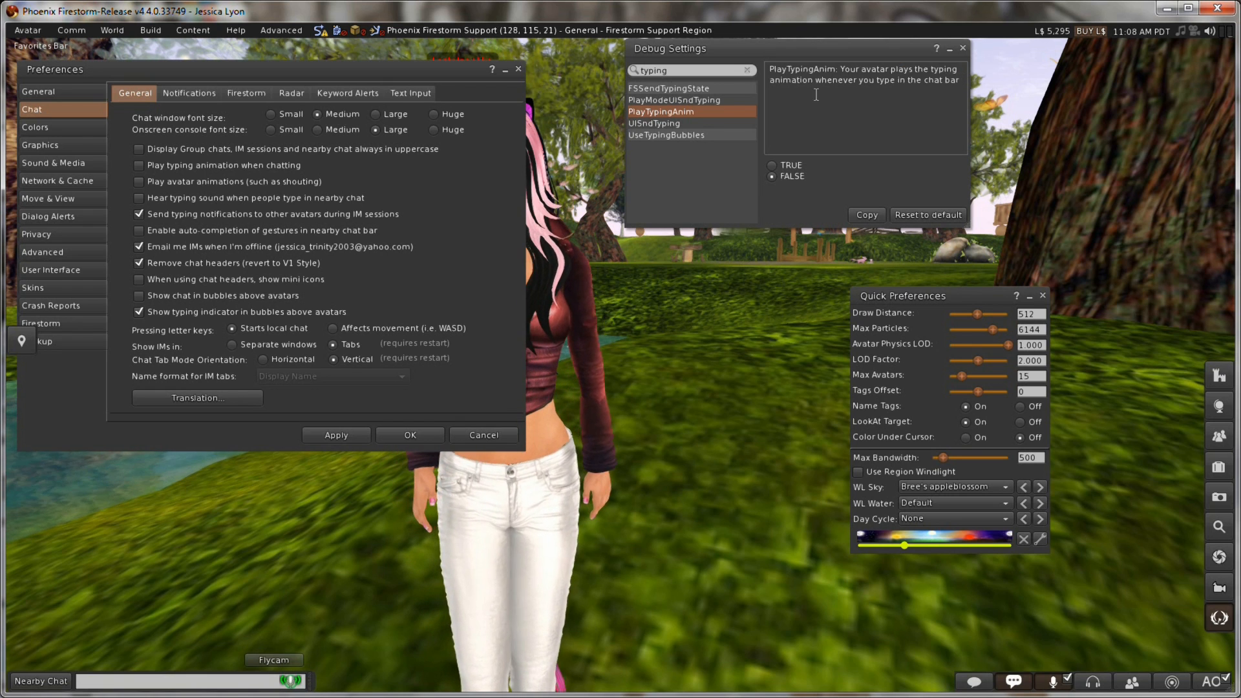
Step: Flip PlayTypingAnim between FALSE and TRUE against the chat checkbox, leaving it TRUE
{"action": "left_click", "coordinate": [773, 176]}
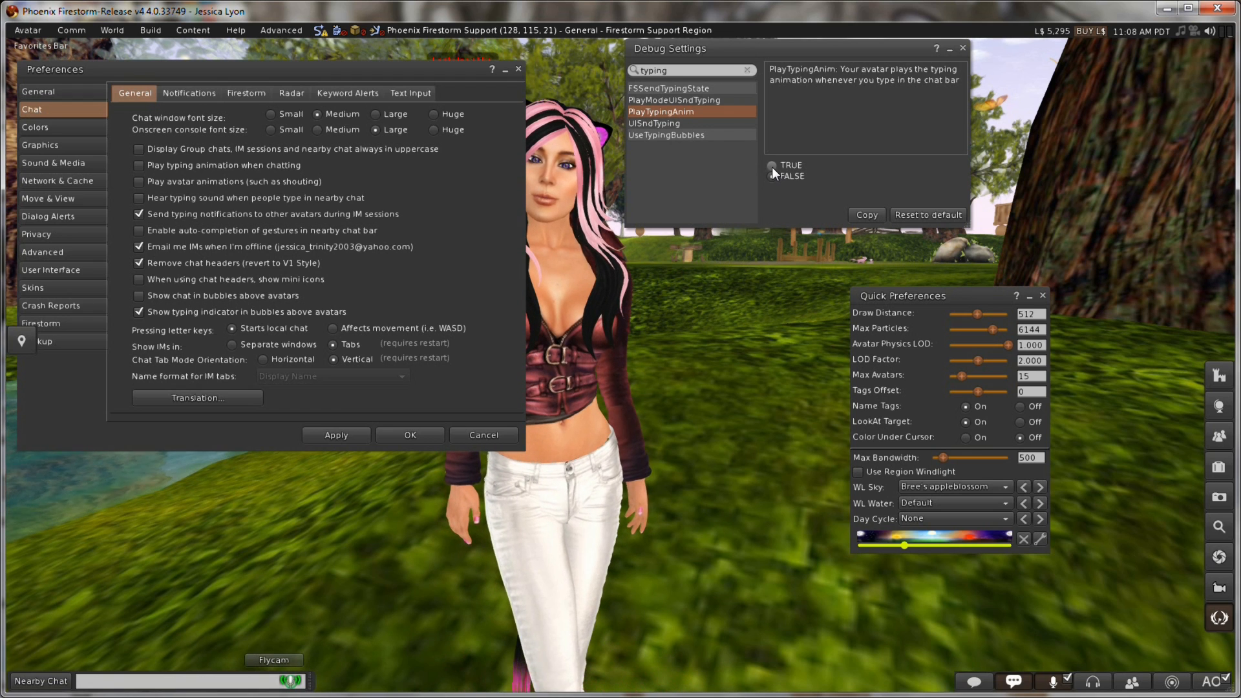
{"action": "left_click", "coordinate": [773, 167]}
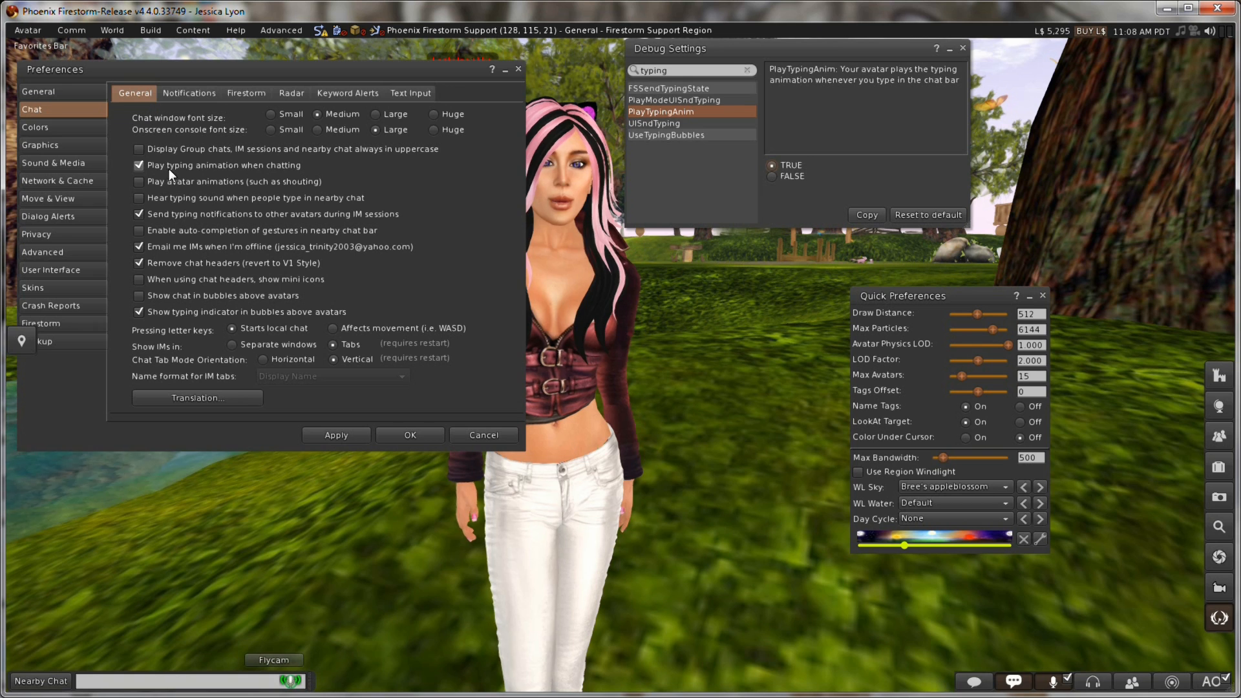
{"action": "left_click", "coordinate": [139, 165]}
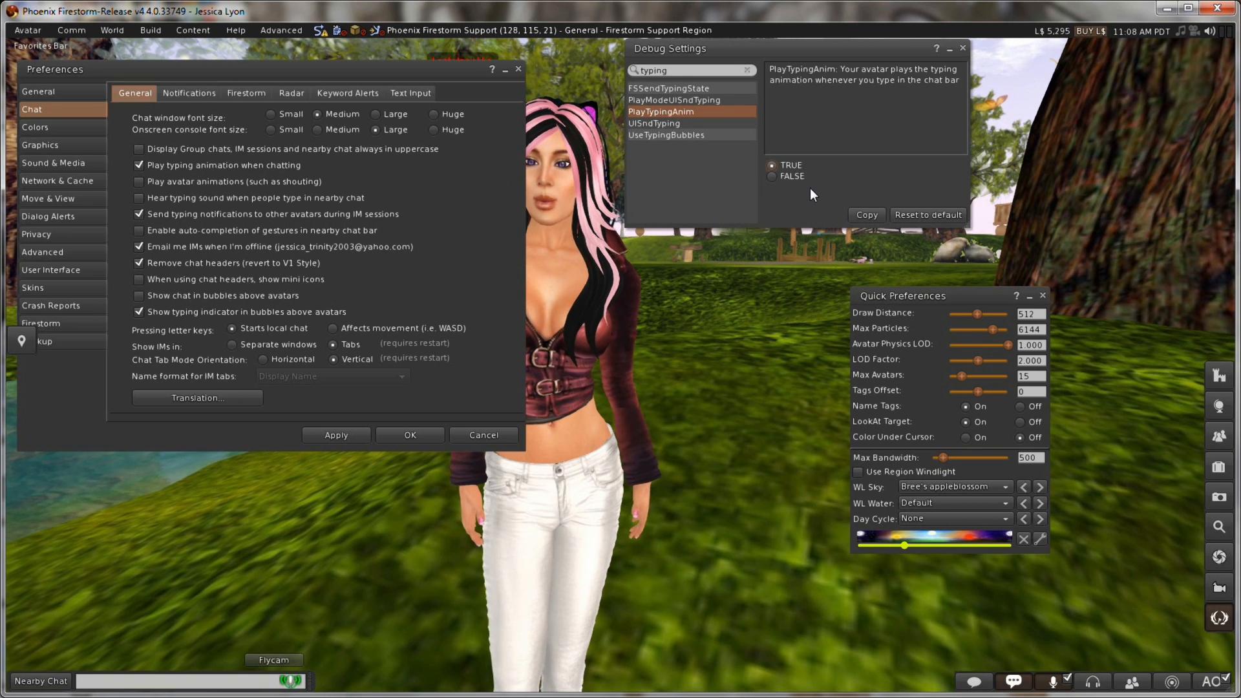
{"action": "left_click", "coordinate": [772, 176]}
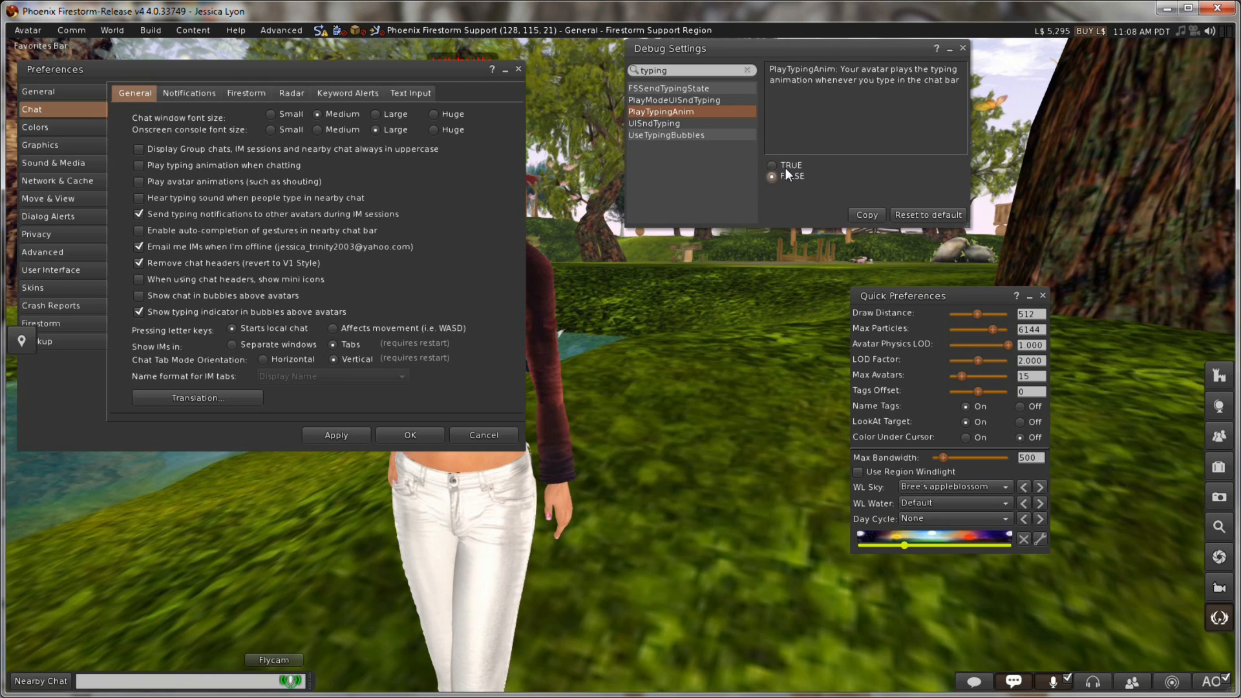
{"action": "left_click", "coordinate": [773, 166]}
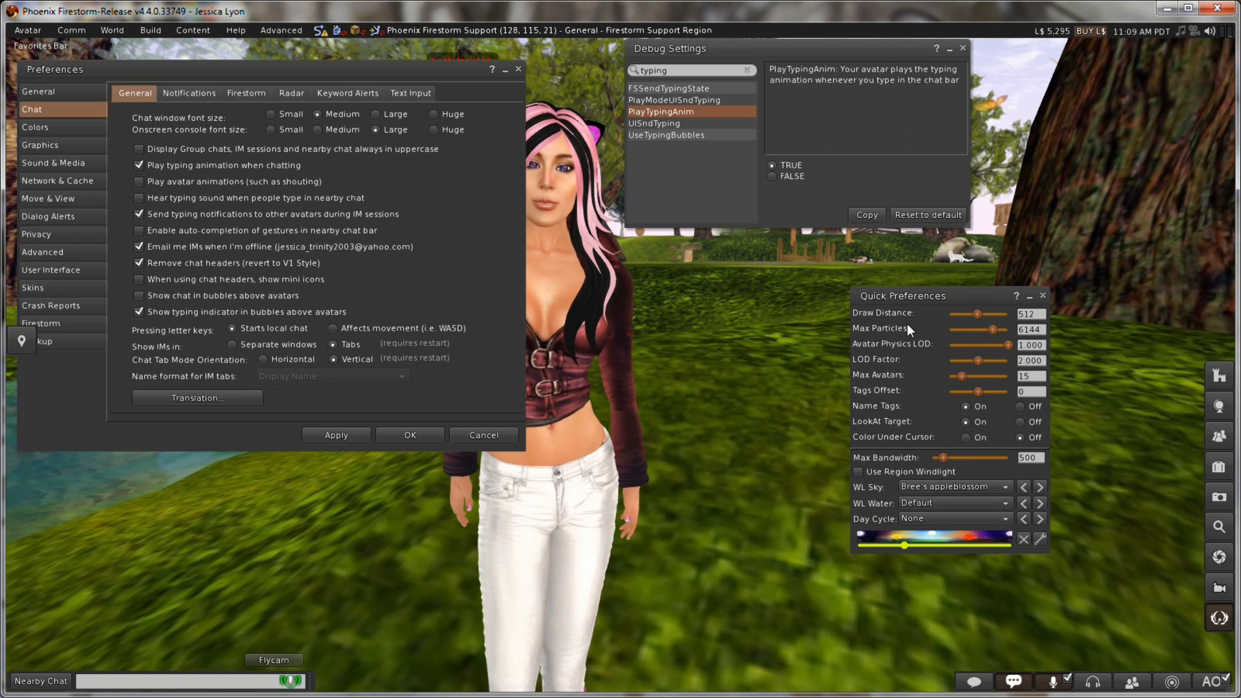
Step: Reposition Quick Preferences, enter its edit mode and add a new control
{"action": "left_click_drag", "start_coordinate": [903, 295], "coordinate": [837, 274]}
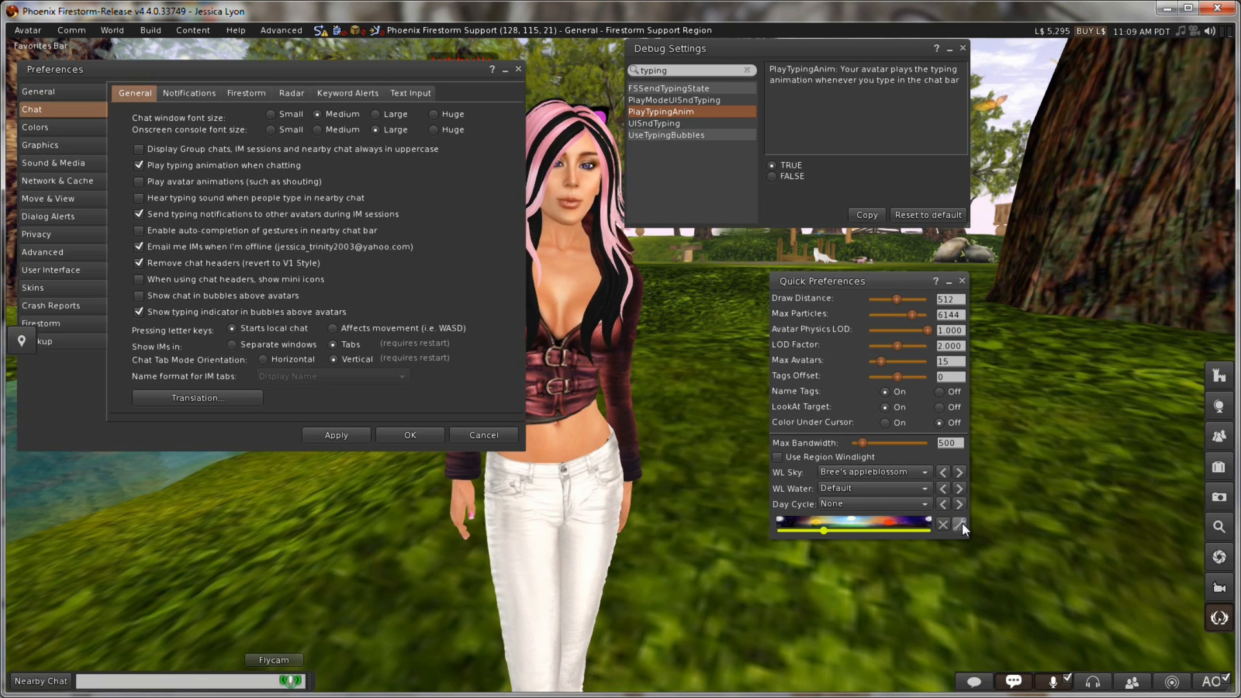
{"action": "left_click", "coordinate": [960, 525]}
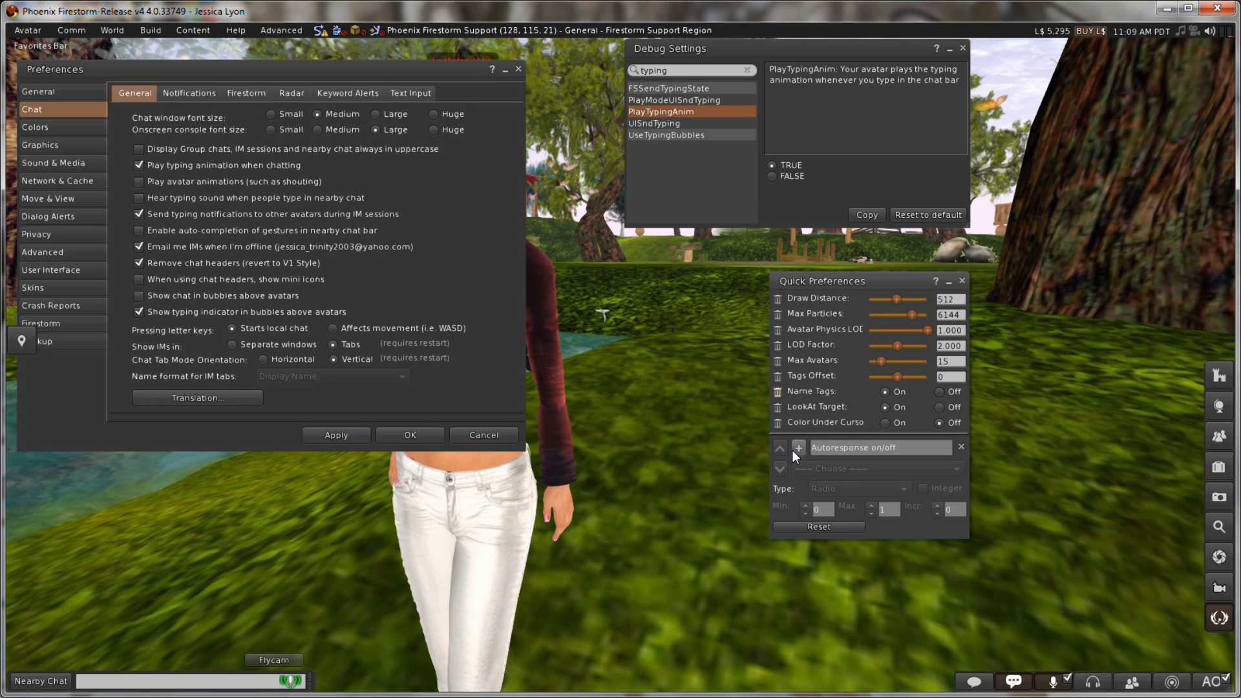
{"action": "mouse_move", "coordinate": [798, 448]}
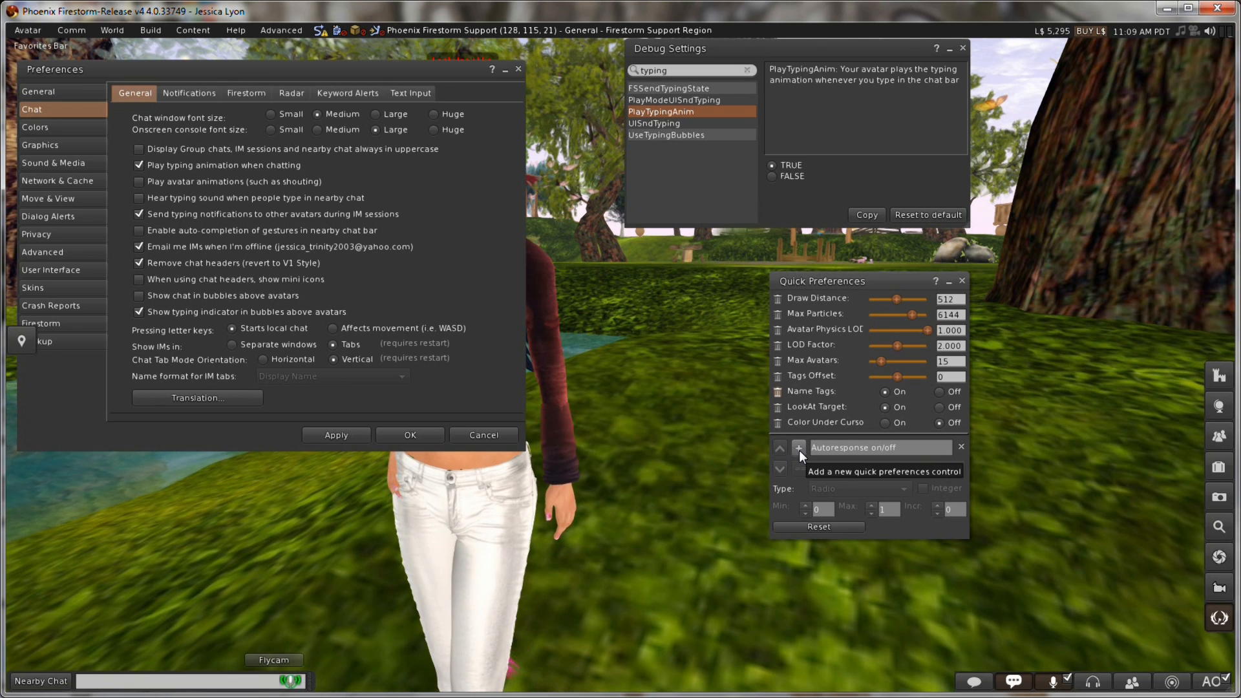
{"action": "left_click", "coordinate": [799, 448]}
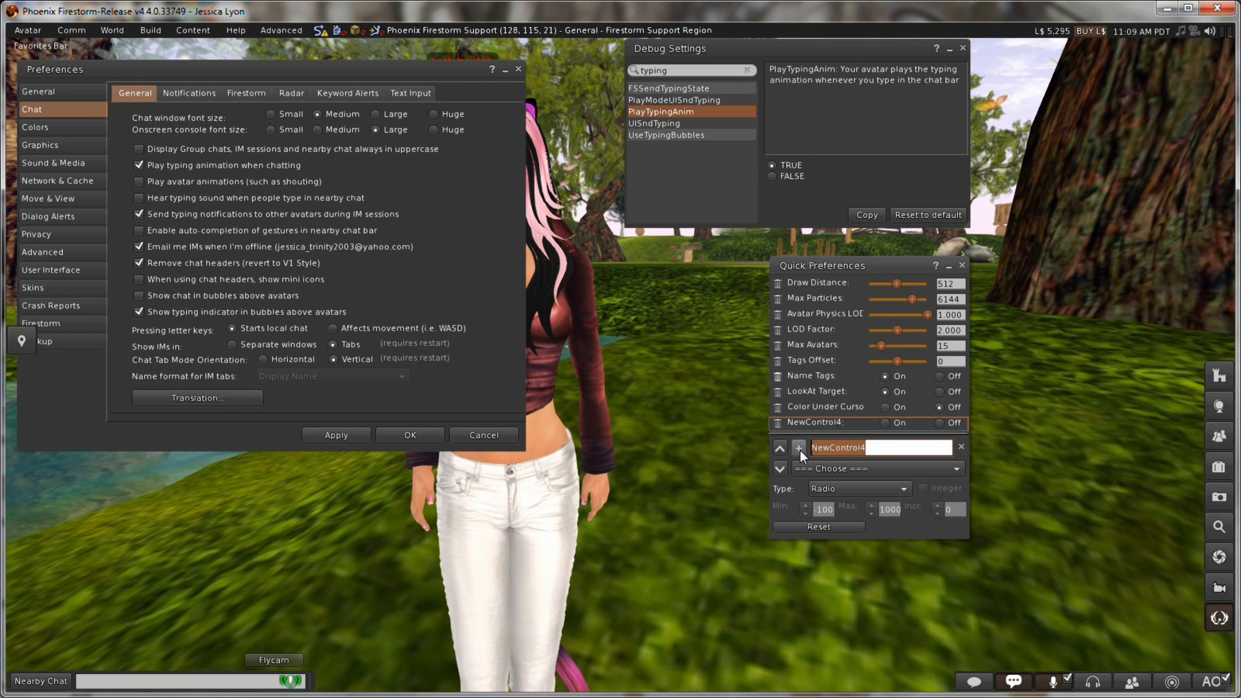
Step: Label the control Play Typing Animation, link it to PlayTypingAnim and keep type Radio
{"action": "type", "text": "Play"}
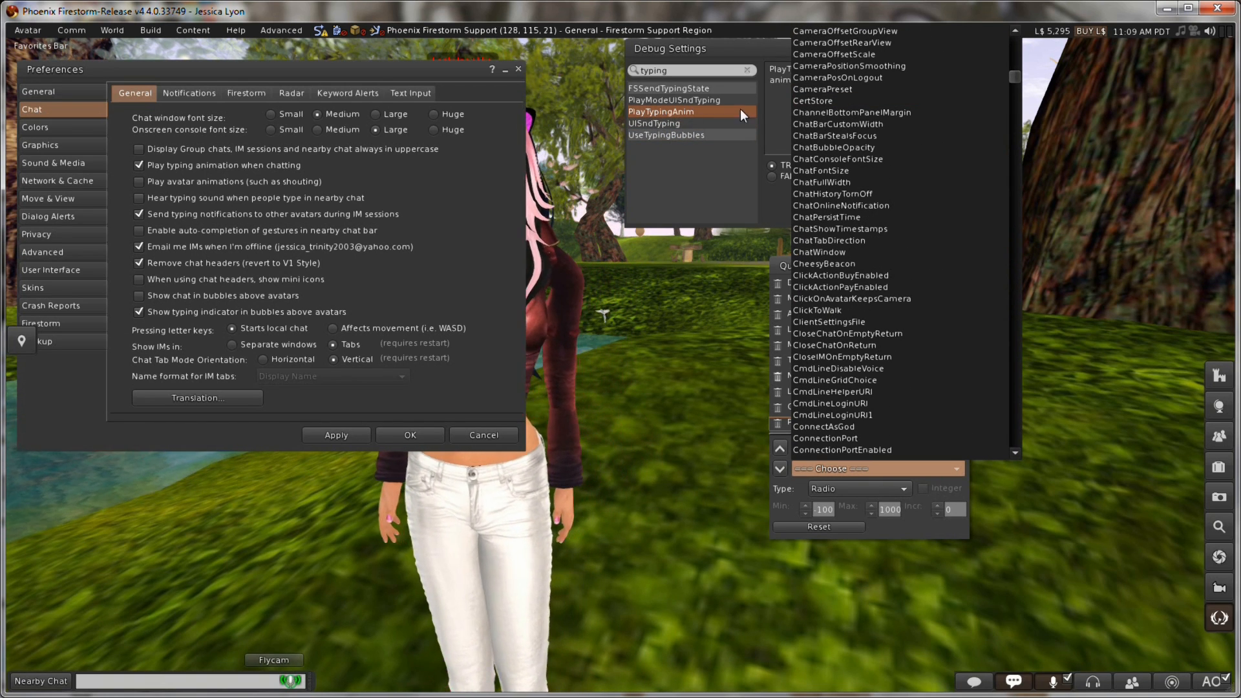
{"action": "scroll", "scroll_direction": "down", "scroll_amount": 3}
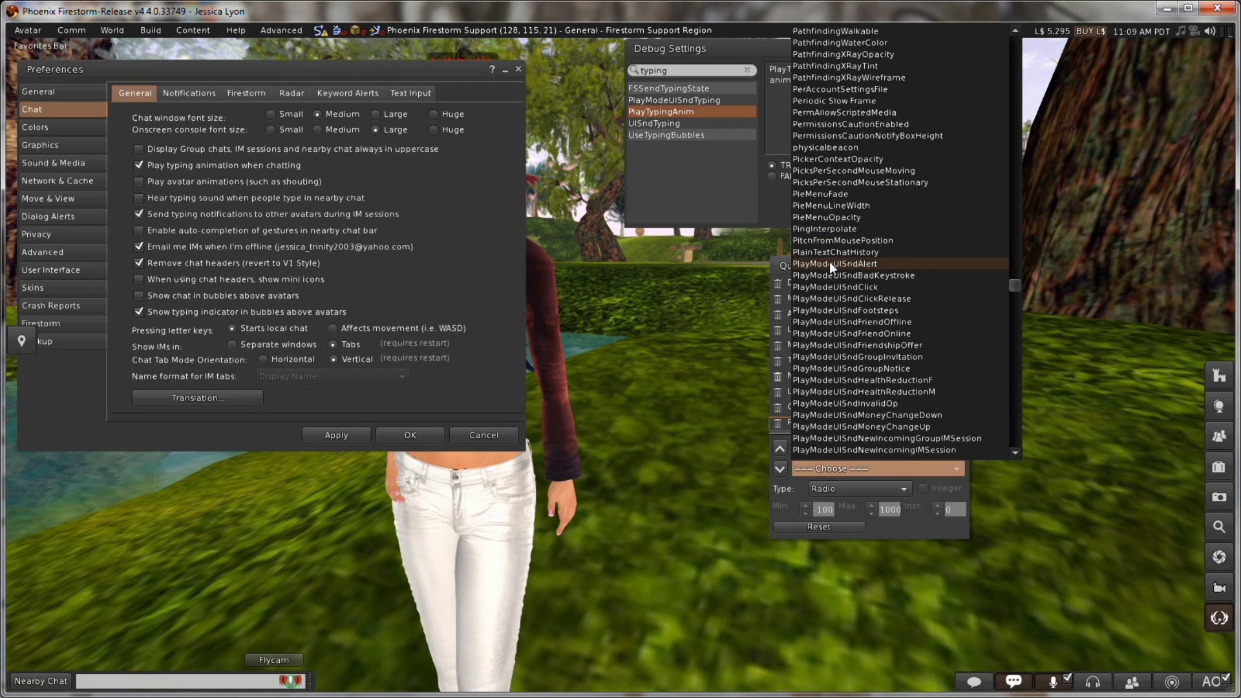
{"action": "scroll", "scroll_direction": "down", "scroll_amount": 3}
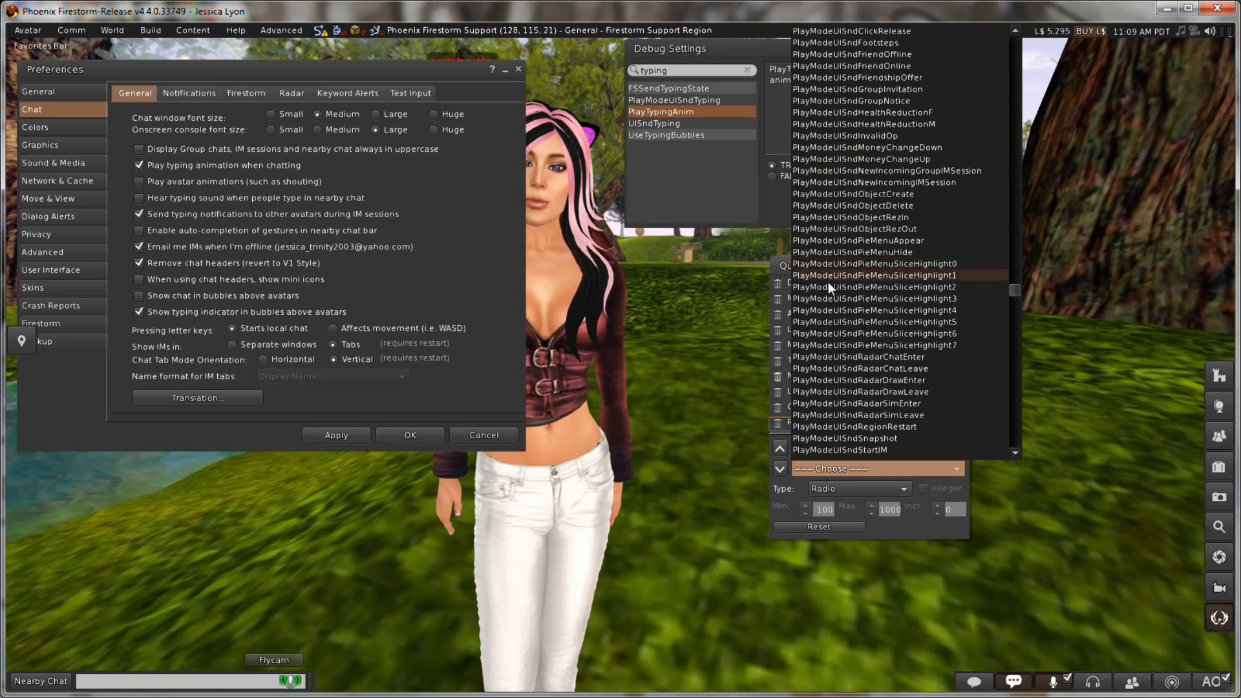
{"action": "left_click", "coordinate": [661, 111]}
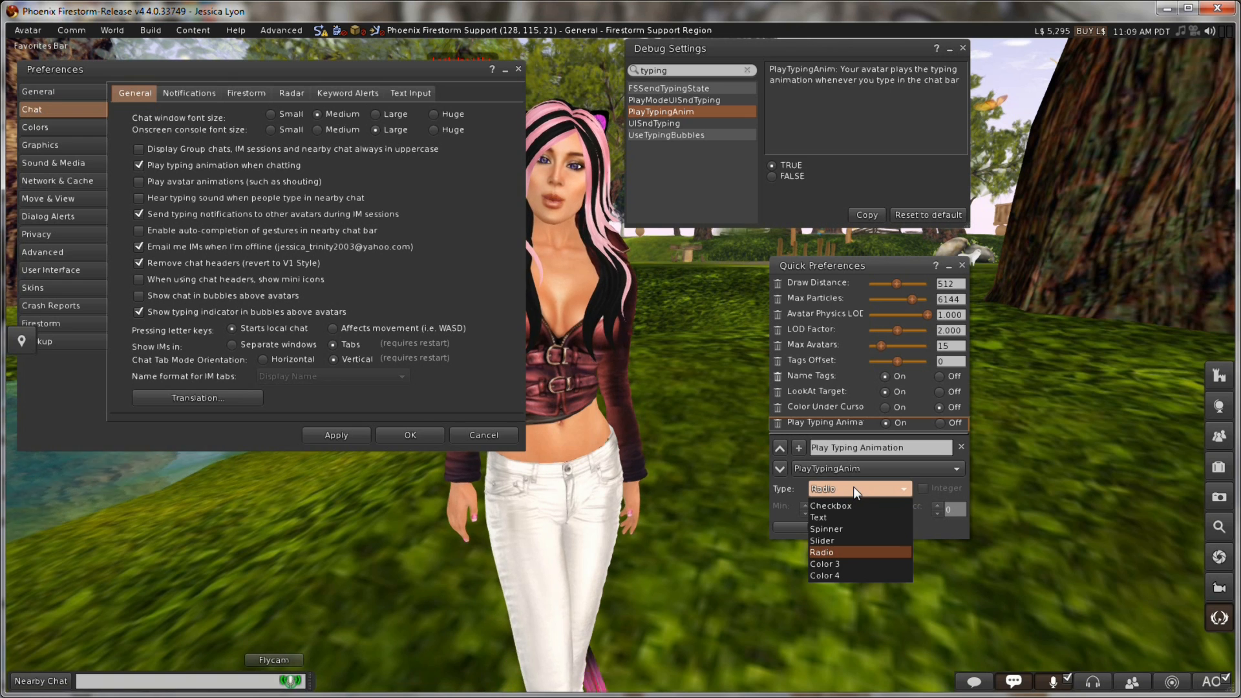
{"action": "left_click", "coordinate": [822, 552]}
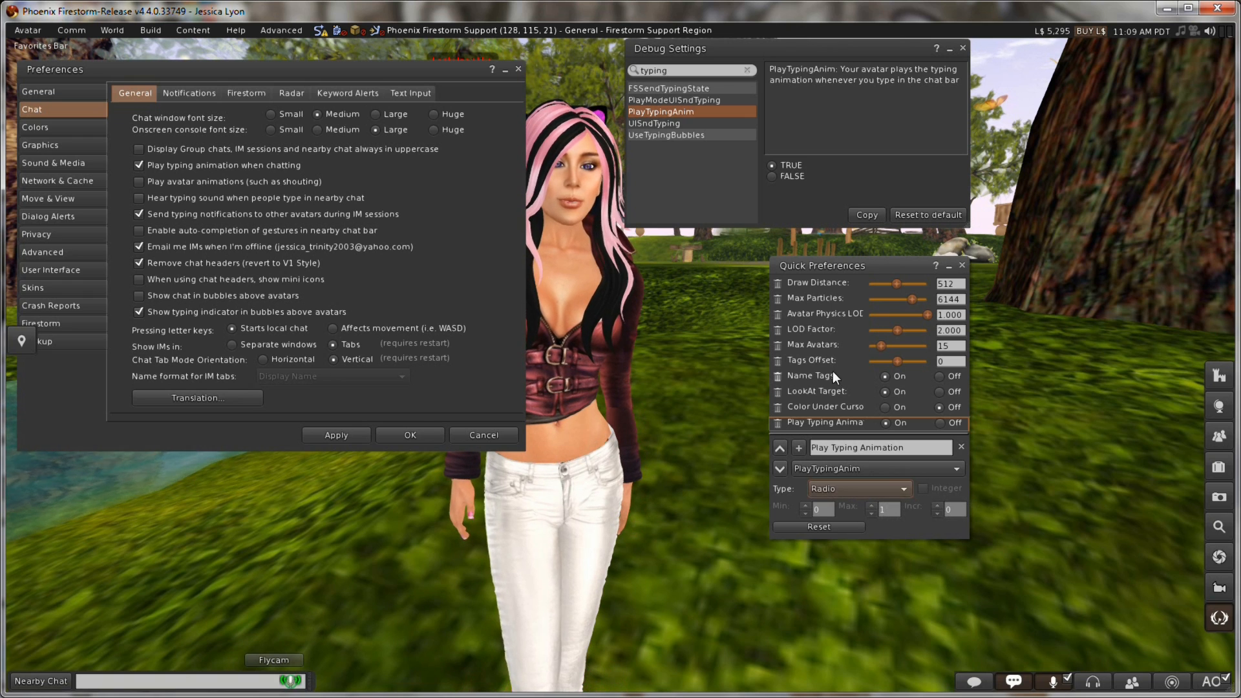
{"action": "left_click", "coordinate": [940, 423]}
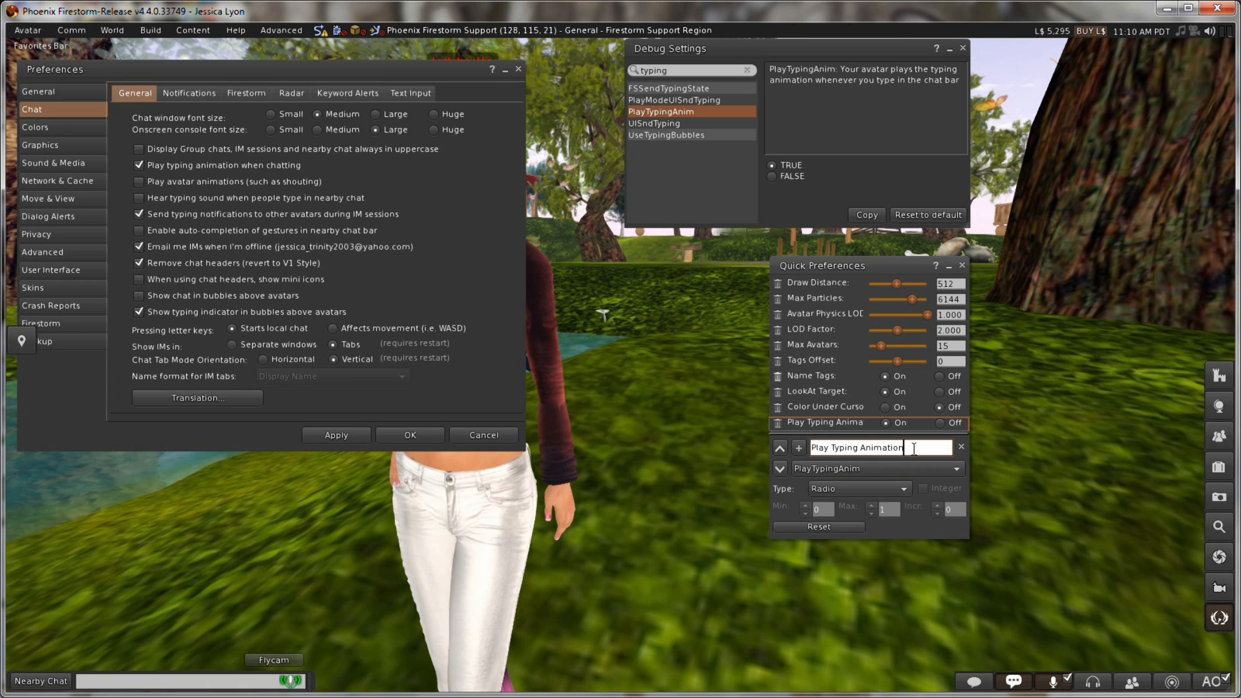
{"action": "key", "text": "BackSpace"}
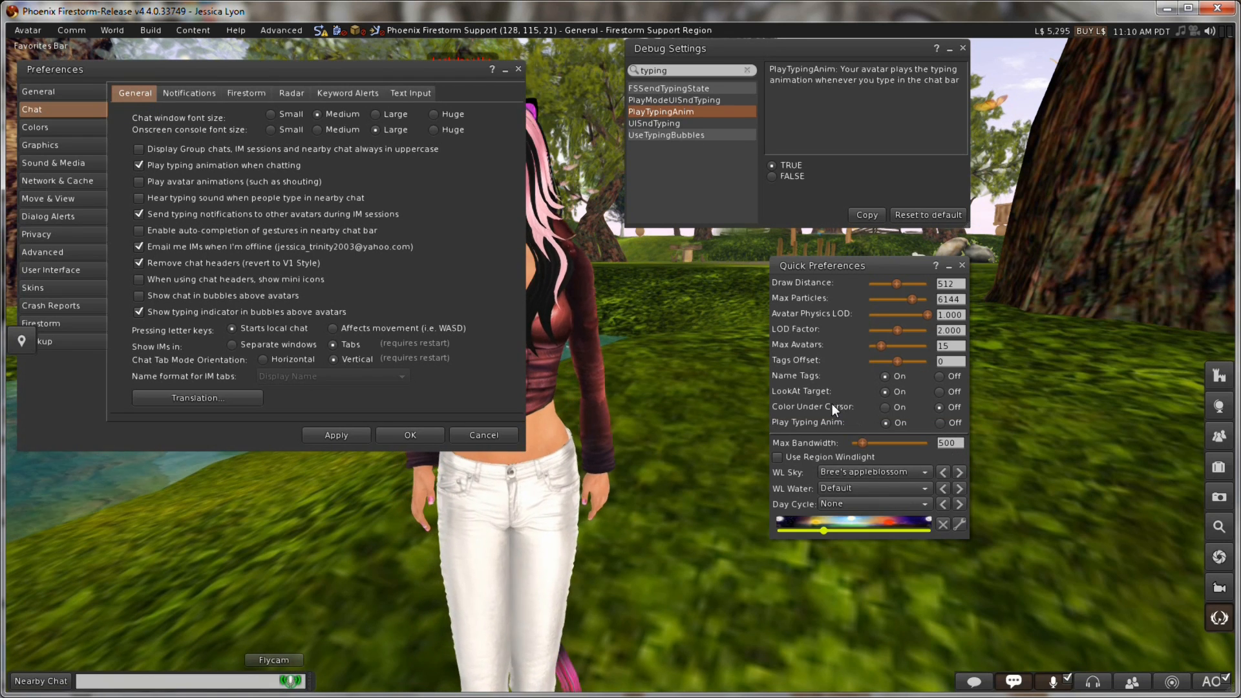
Step: Leave edit mode and test the new control Off then back On
{"action": "left_click", "coordinate": [940, 421]}
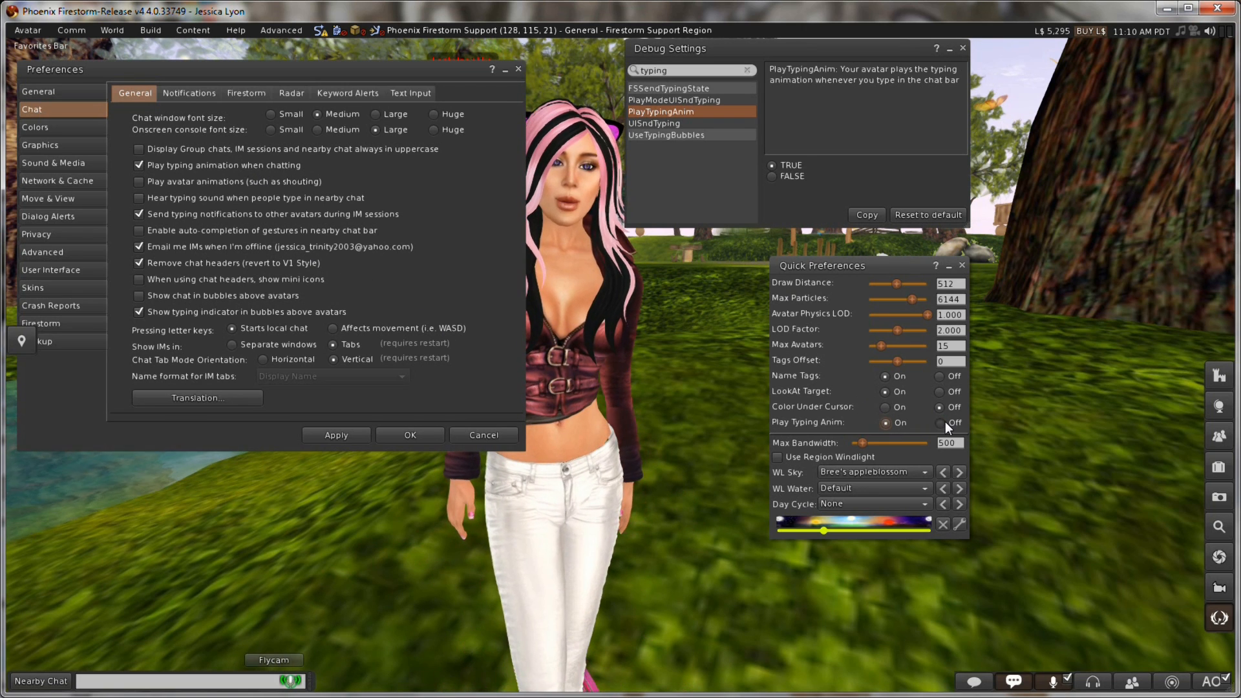
{"action": "left_click", "coordinate": [940, 422]}
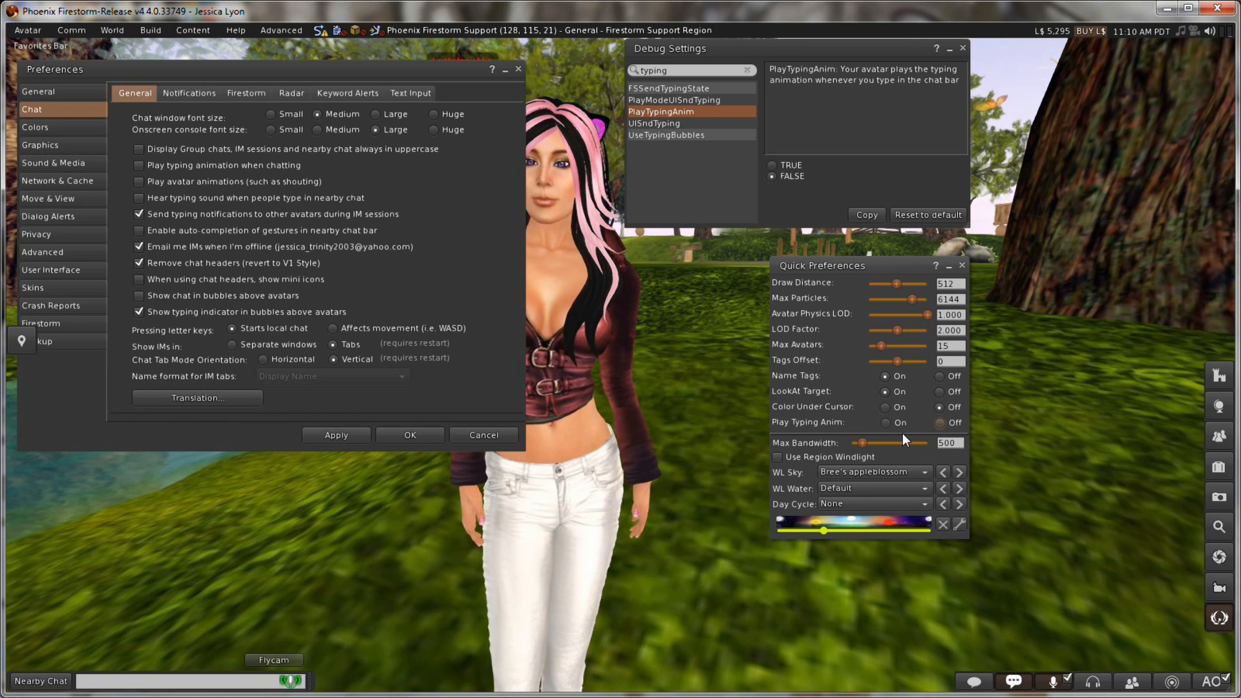
{"action": "left_click", "coordinate": [885, 421]}
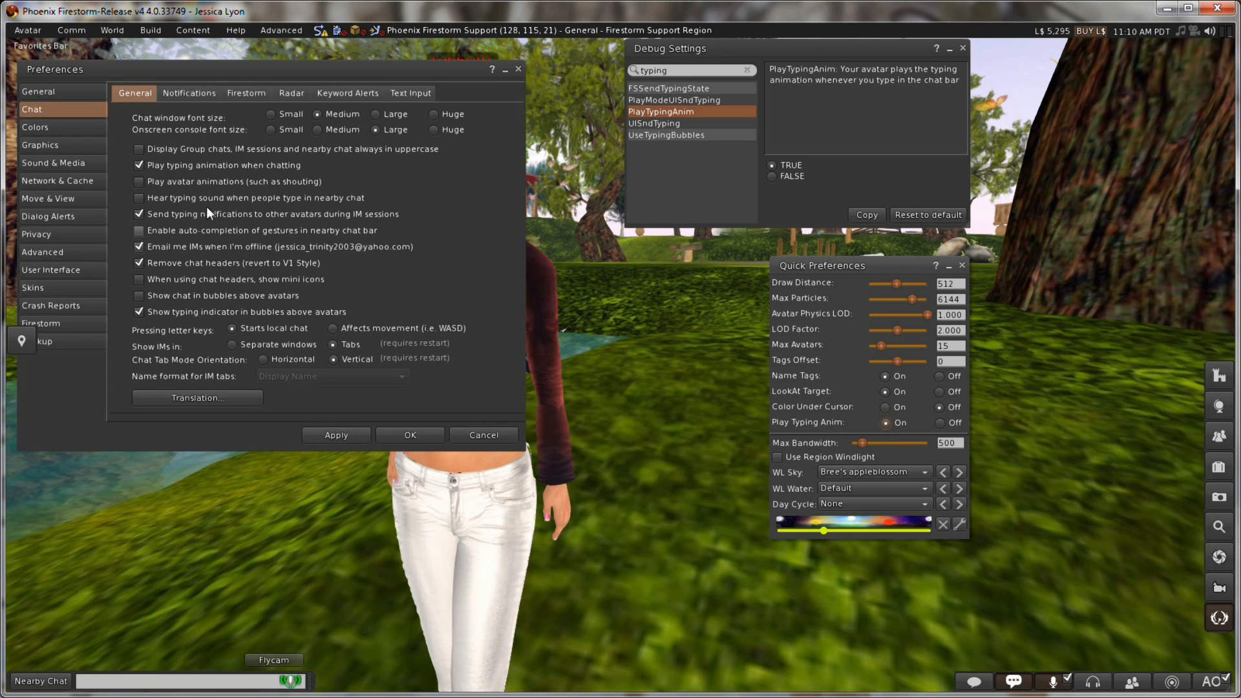
Step: On Preferences' Colors page, lower inactive floating window opacity to 0.79 and restore 1.00
{"action": "left_click", "coordinate": [35, 126]}
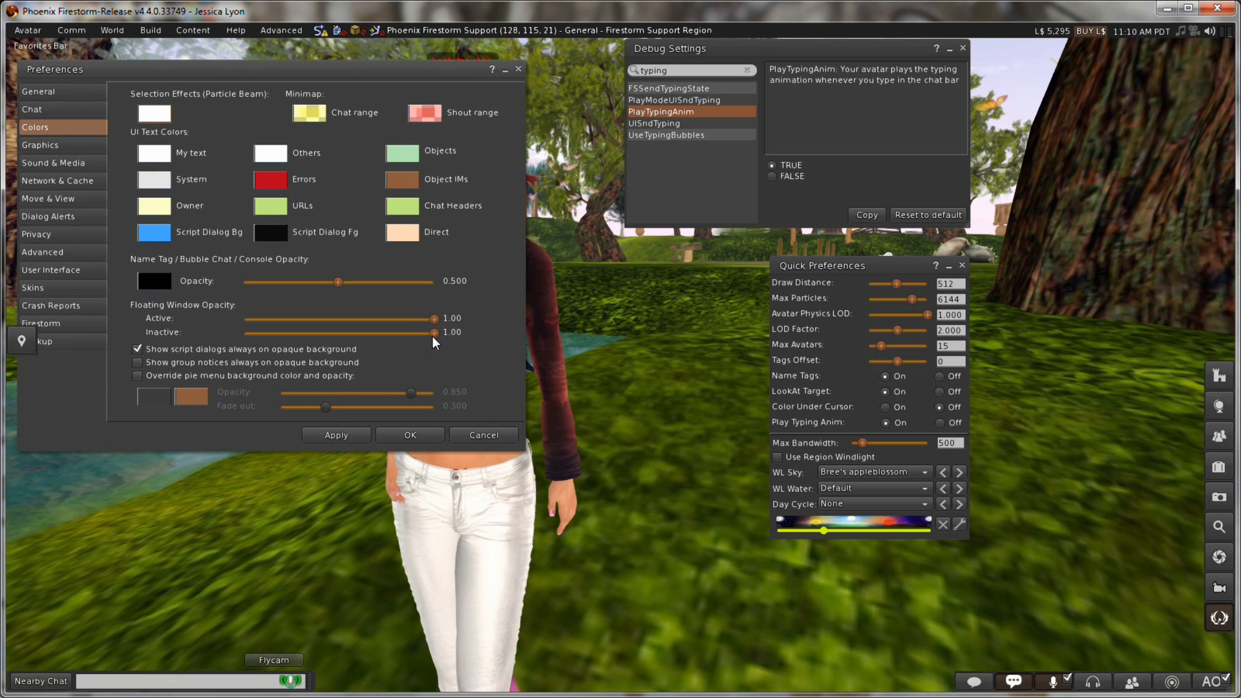
{"action": "left_click_drag", "start_coordinate": [432, 332], "coordinate": [395, 332]}
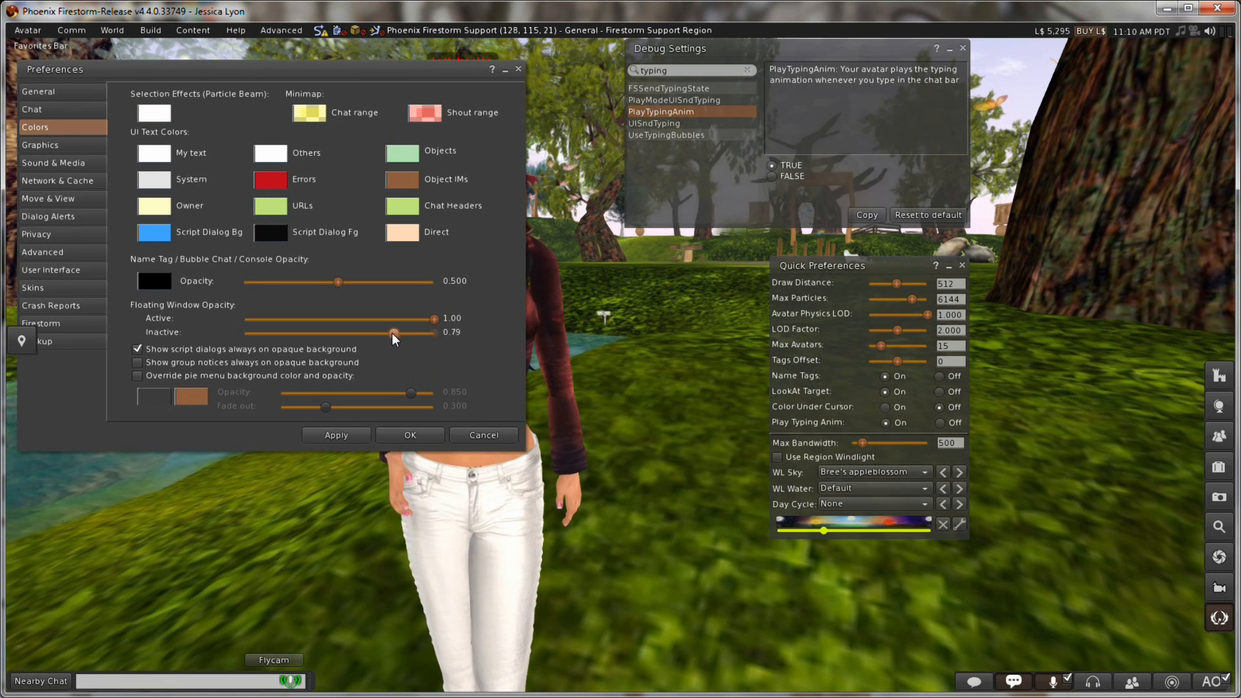
{"action": "left_click_drag", "start_coordinate": [393, 332], "coordinate": [433, 332]}
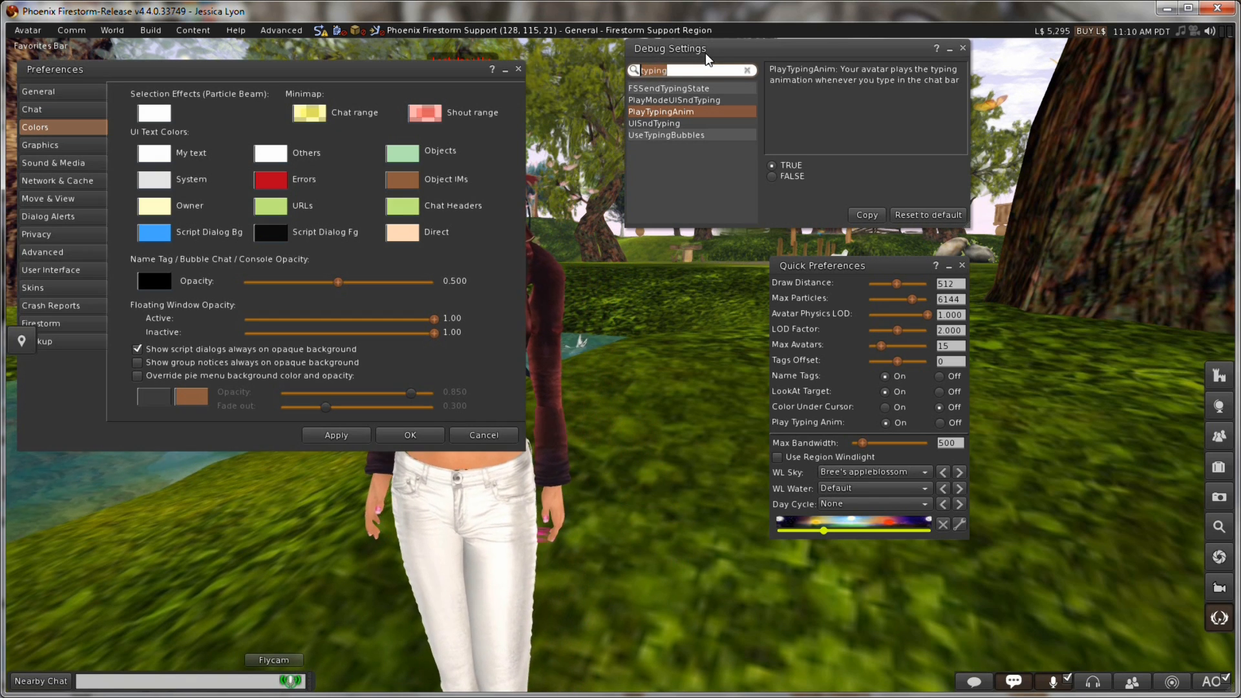
Step: Search Debug Settings for 'opacity' and inspect each result from ConsoleBackgroundOpacity to SelectionHighlightAlpha
{"action": "left_click", "coordinate": [746, 69]}
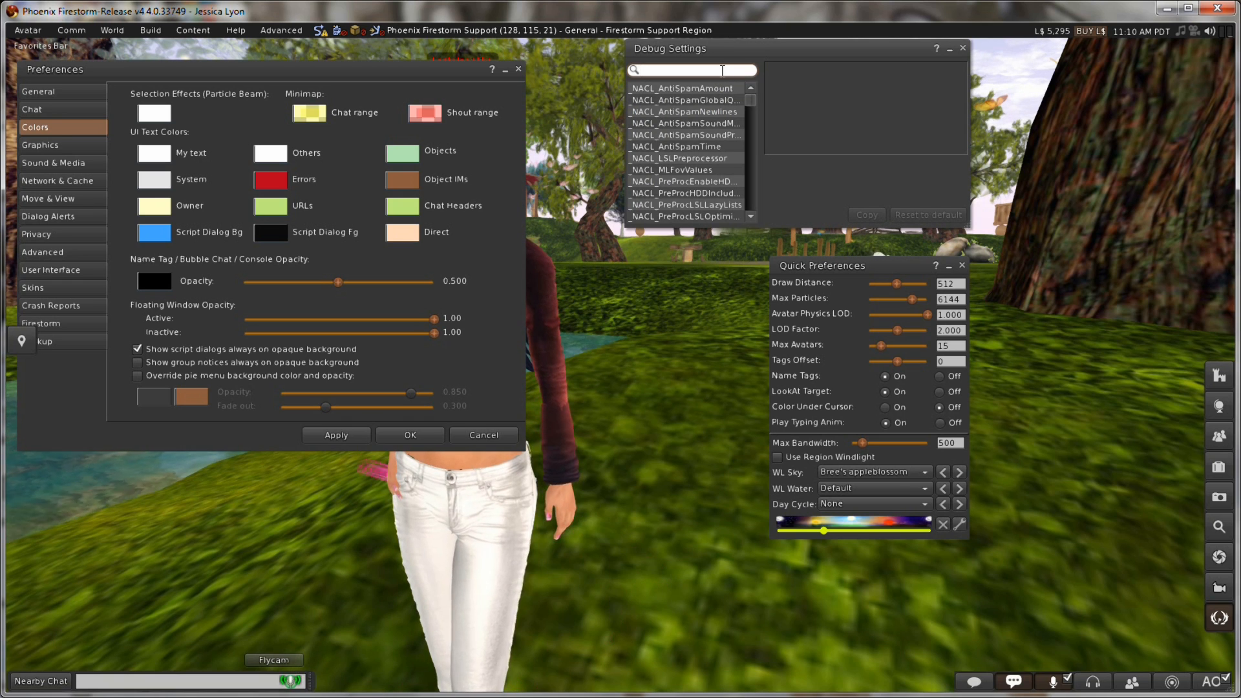
{"action": "type", "text": "opacity"}
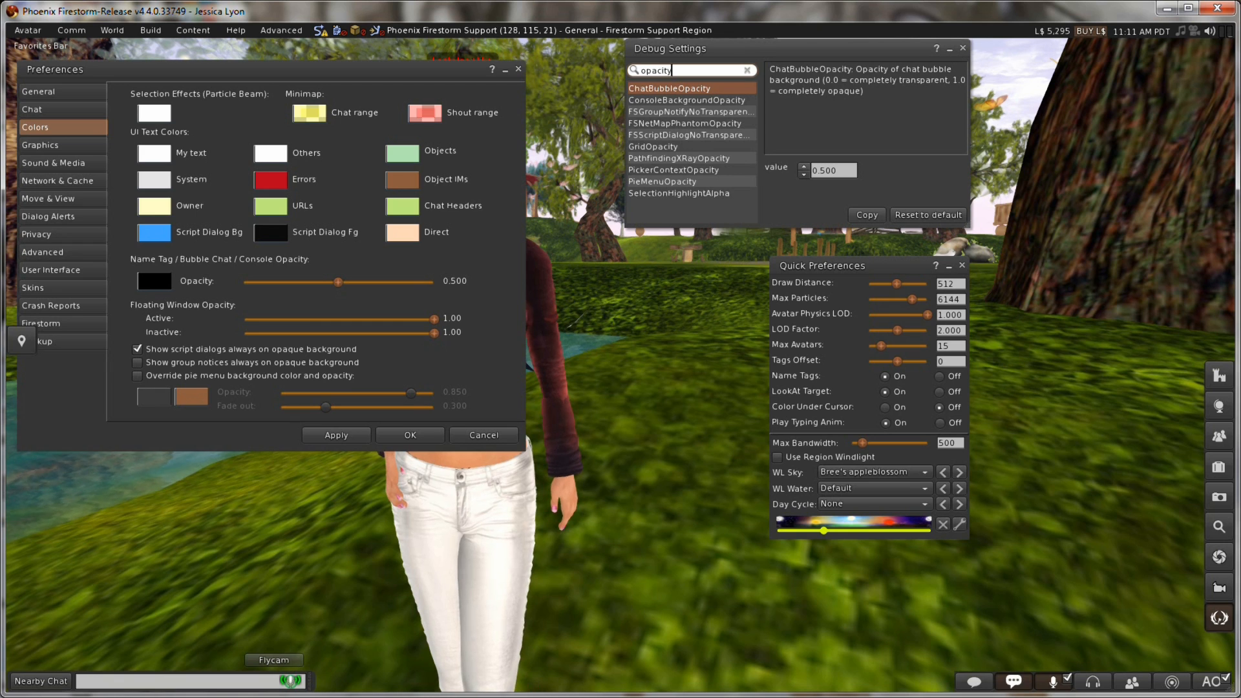
{"action": "left_click", "coordinate": [687, 99]}
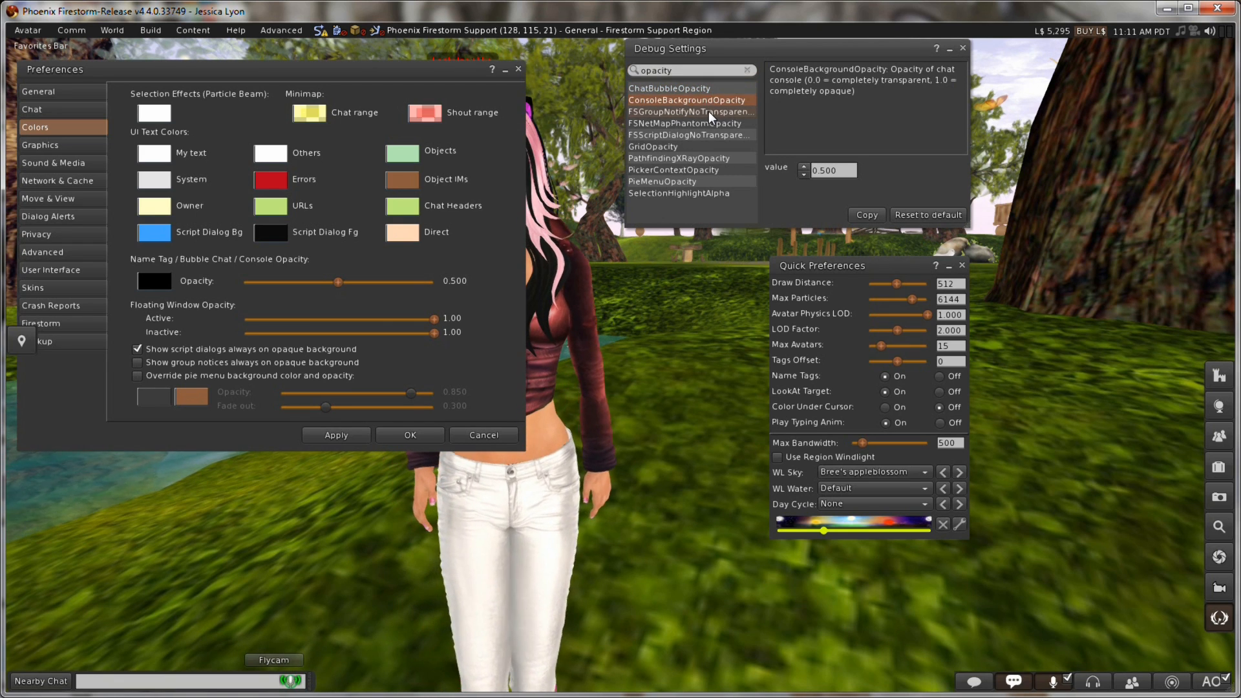
{"action": "left_click", "coordinate": [683, 123]}
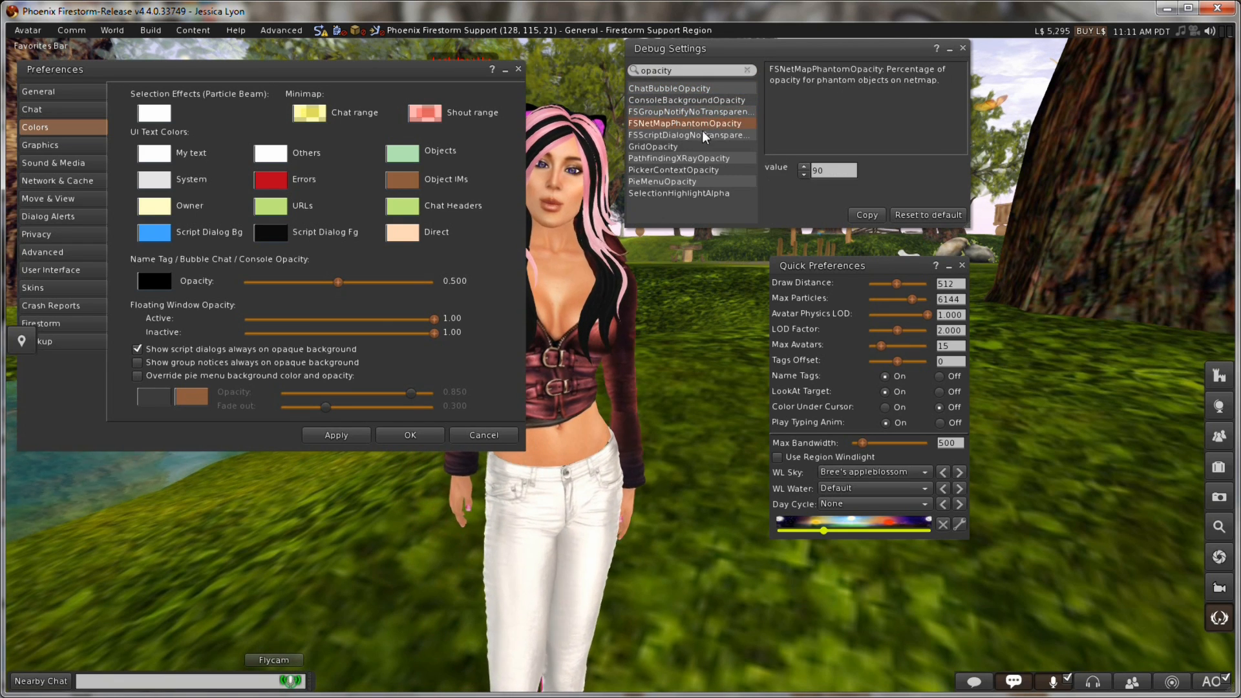
{"action": "left_click", "coordinate": [654, 146]}
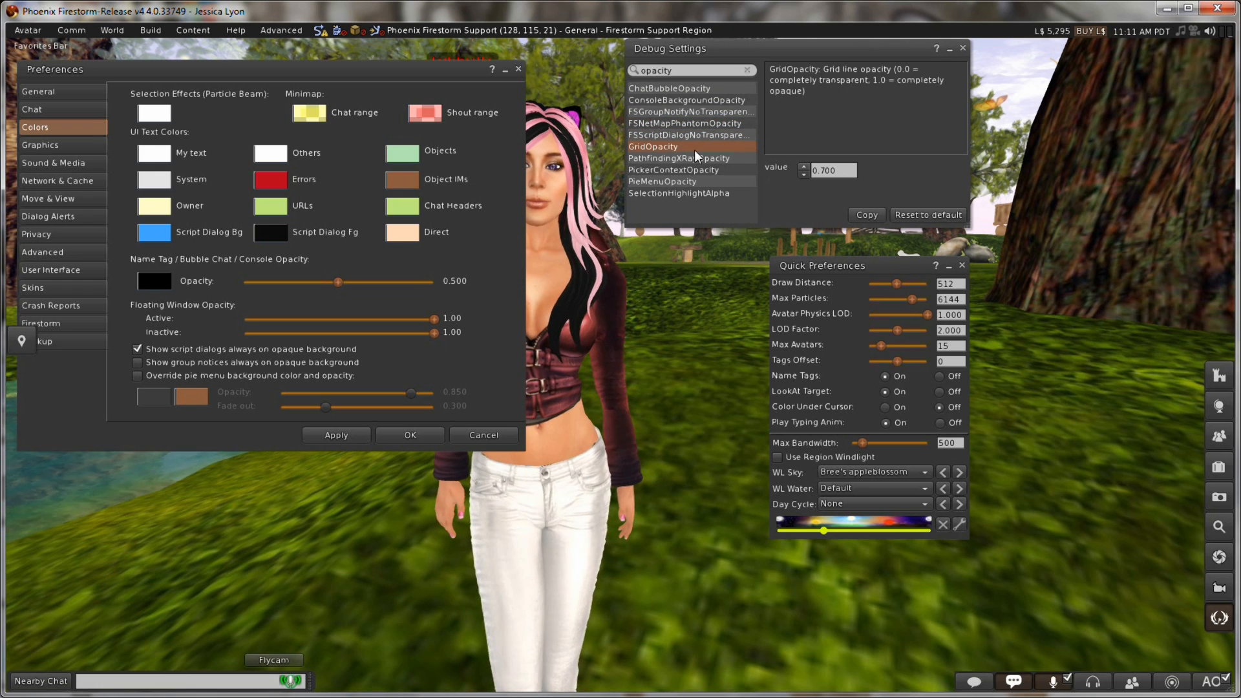
{"action": "left_click", "coordinate": [676, 157]}
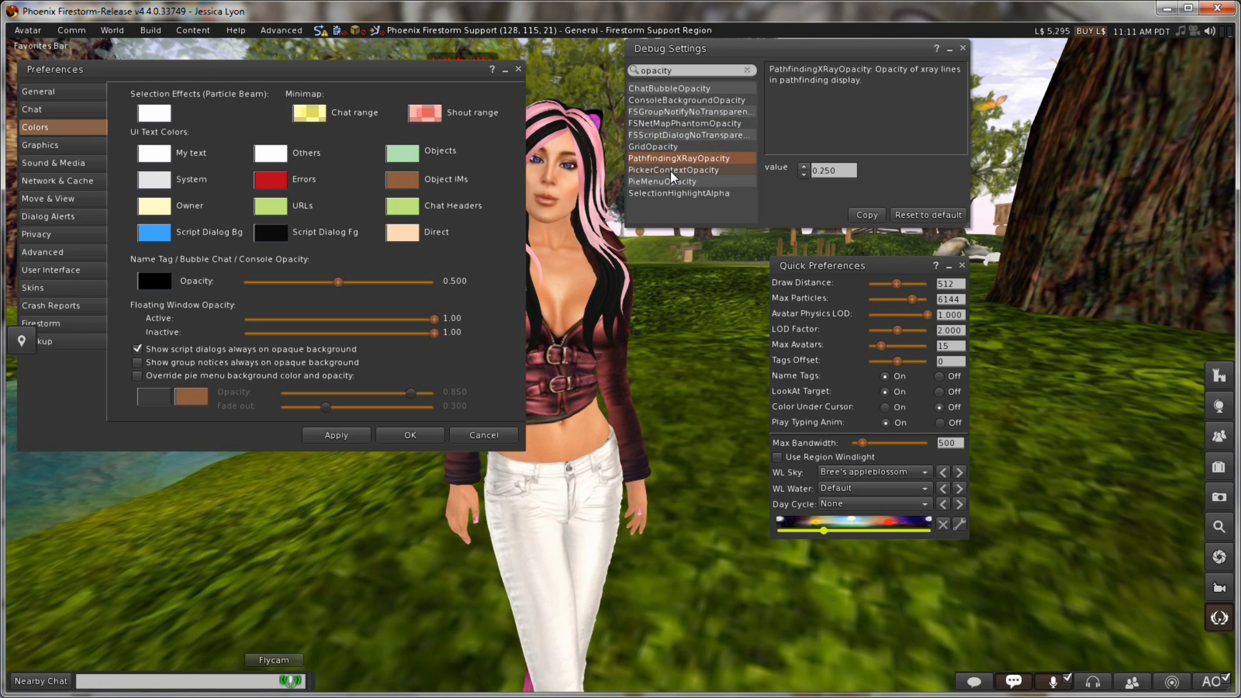
{"action": "left_click", "coordinate": [674, 170]}
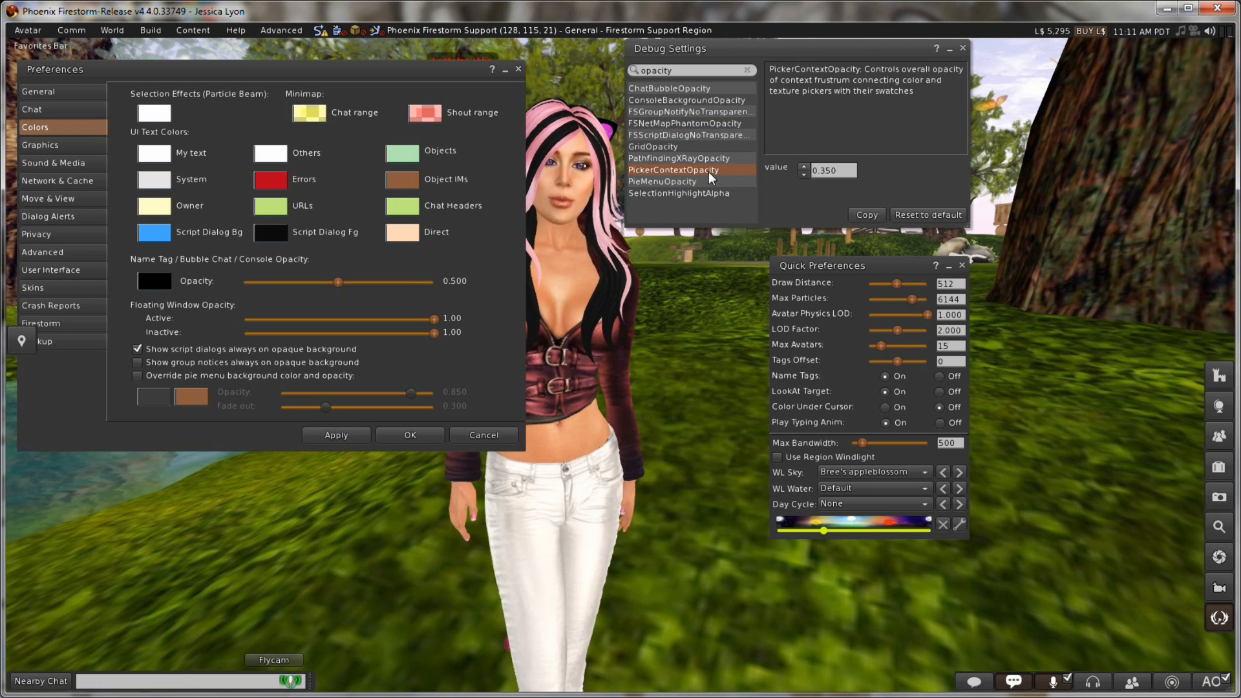
{"action": "left_click", "coordinate": [662, 181]}
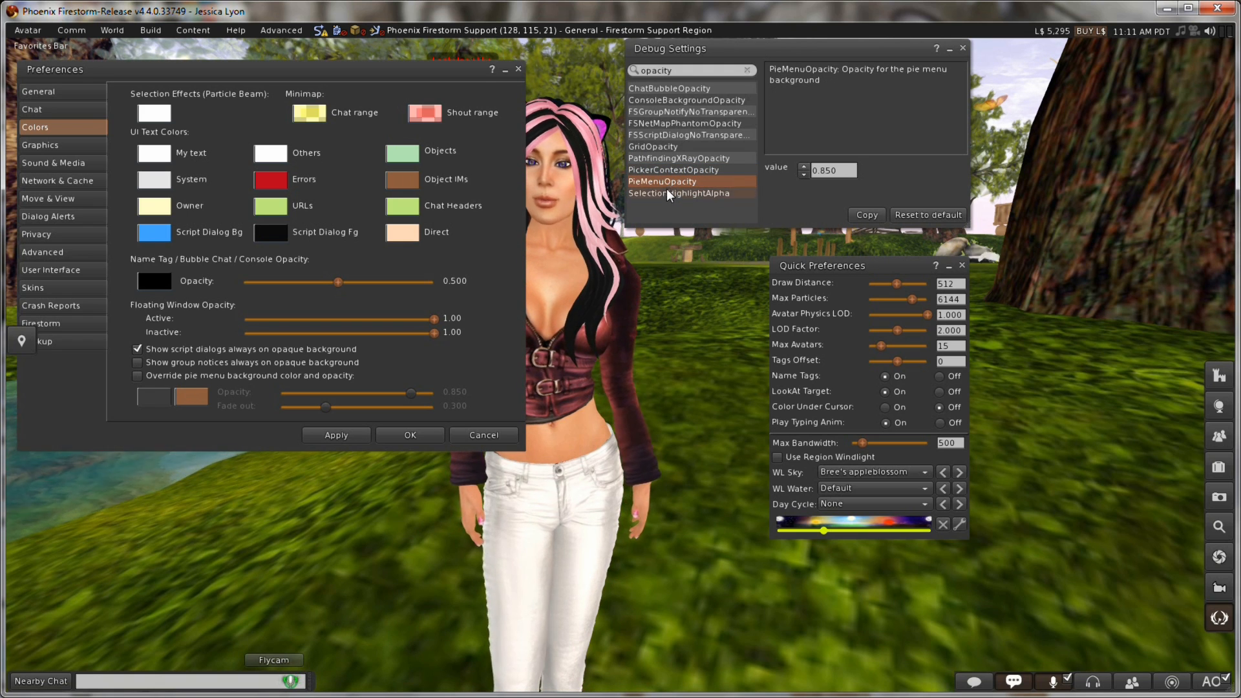
{"action": "left_click", "coordinate": [678, 192]}
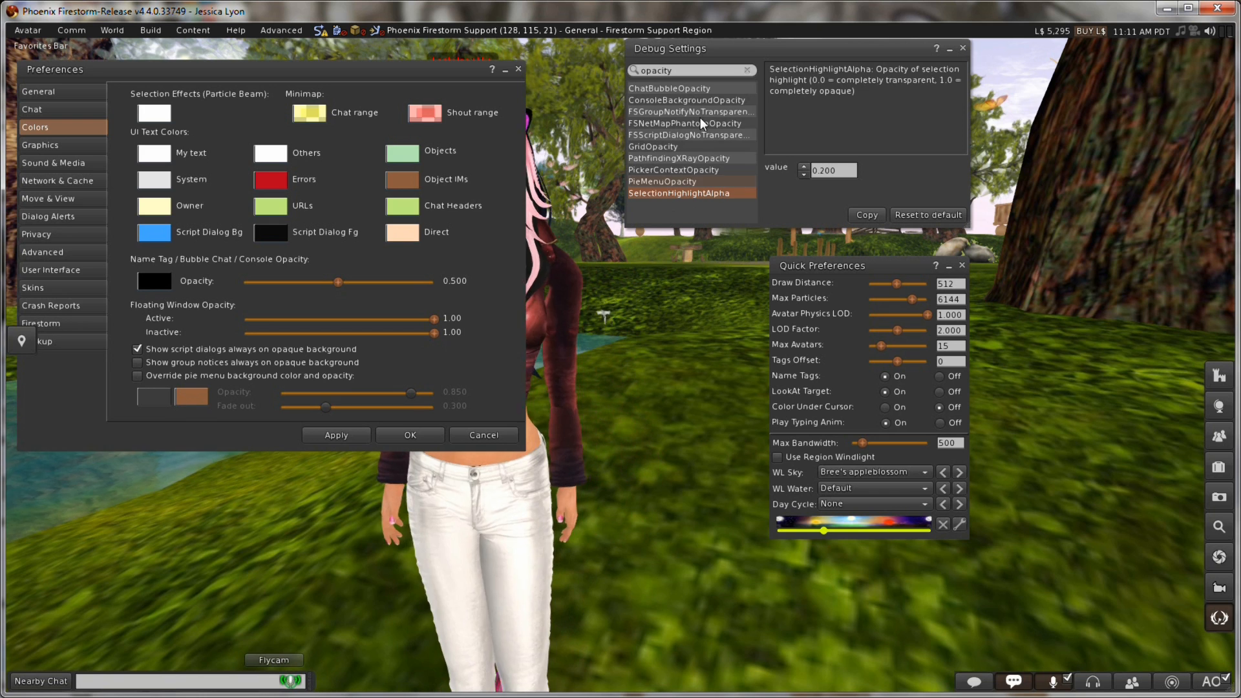
Step: Replace the search with 'window' then 'floating', ending with the list unfiltered
{"action": "left_click", "coordinate": [668, 88]}
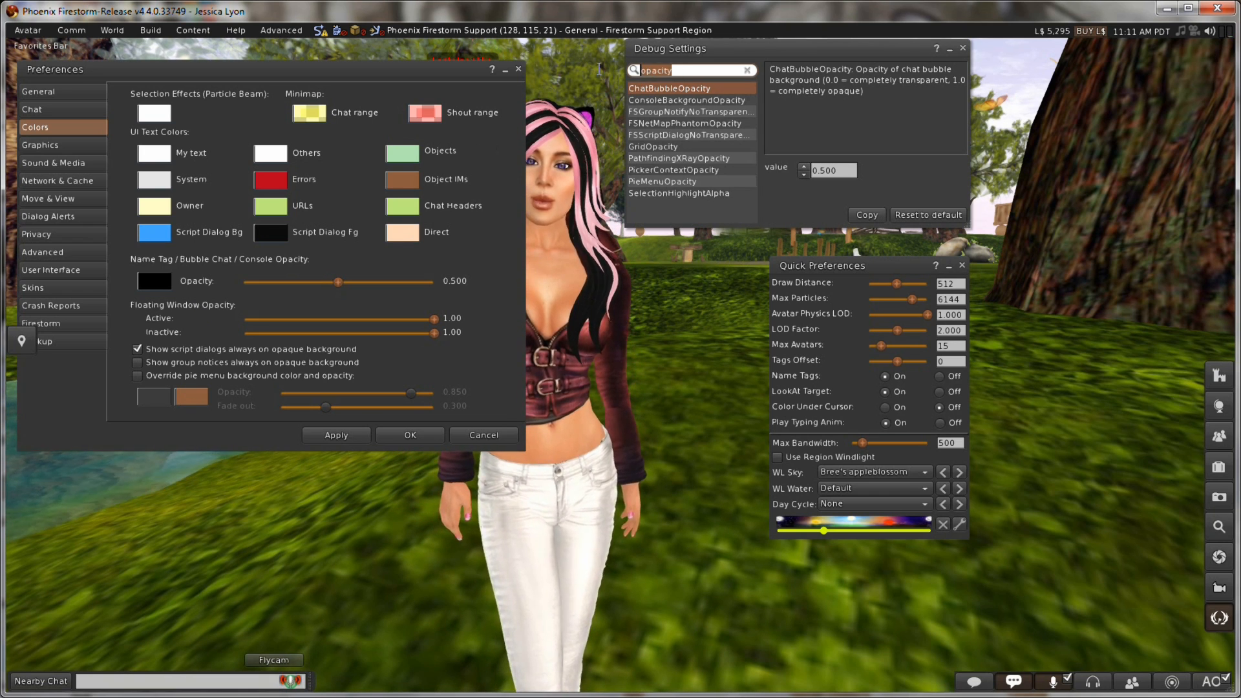
{"action": "type", "text": "window"}
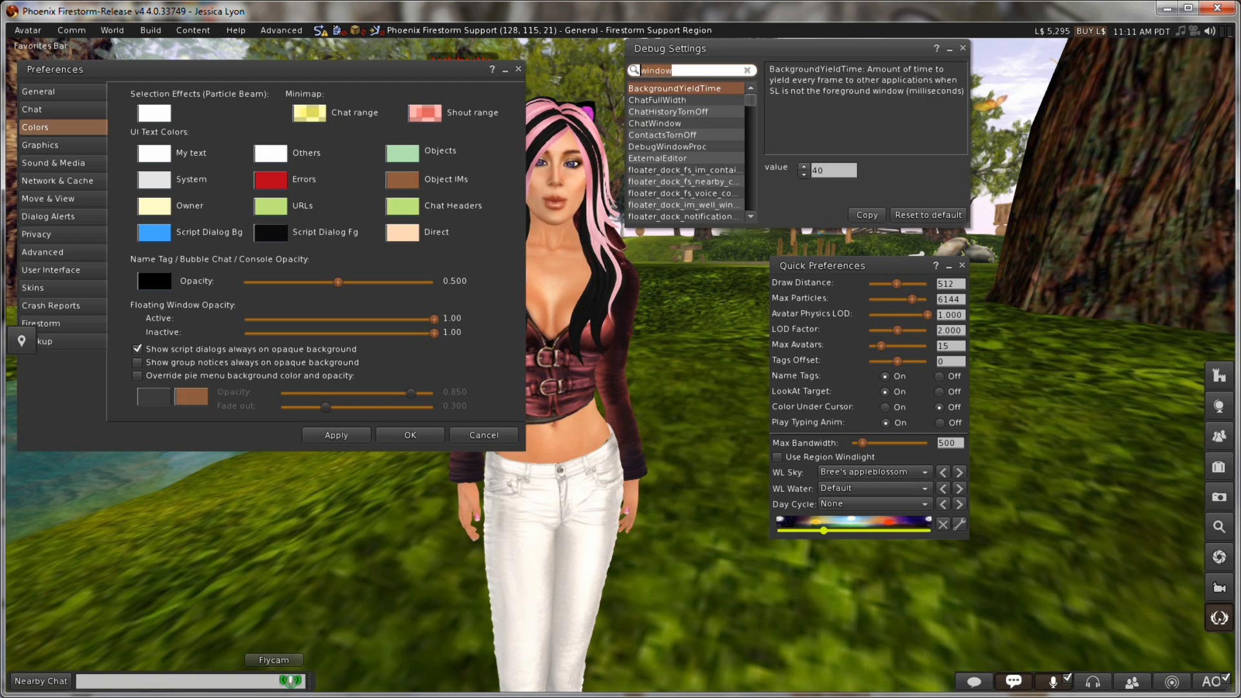
{"action": "type", "text": "floating"}
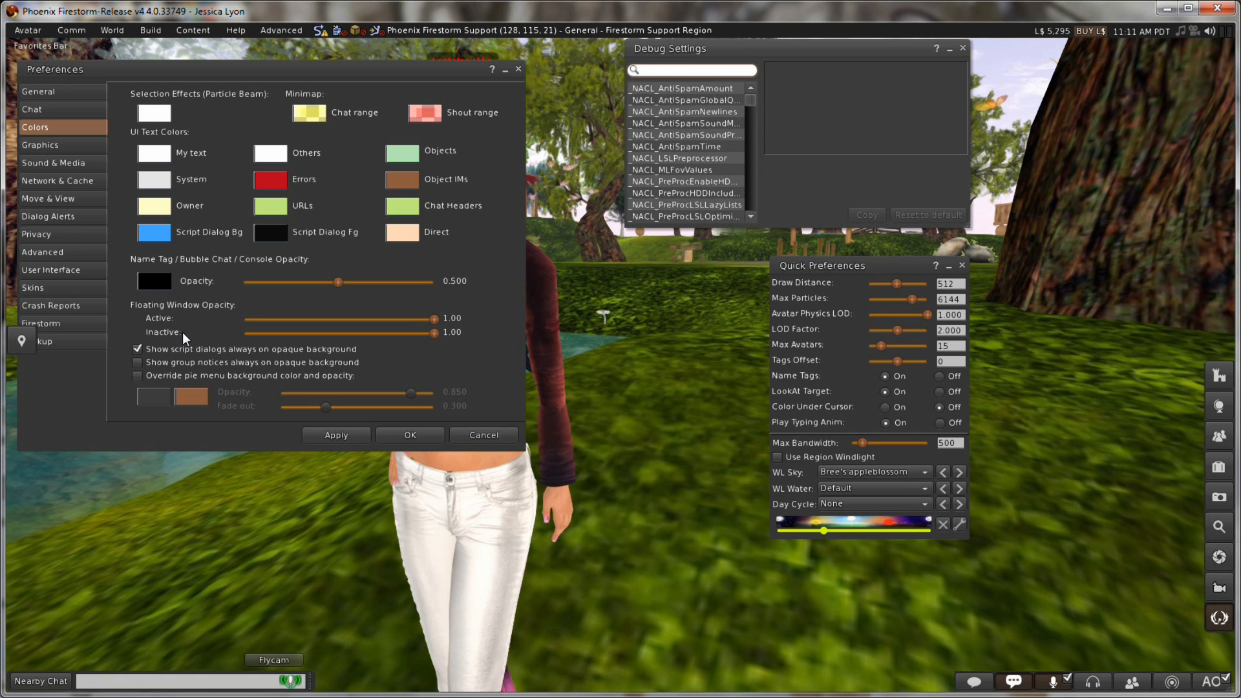
{"action": "mouse_move", "coordinate": [576, 167]}
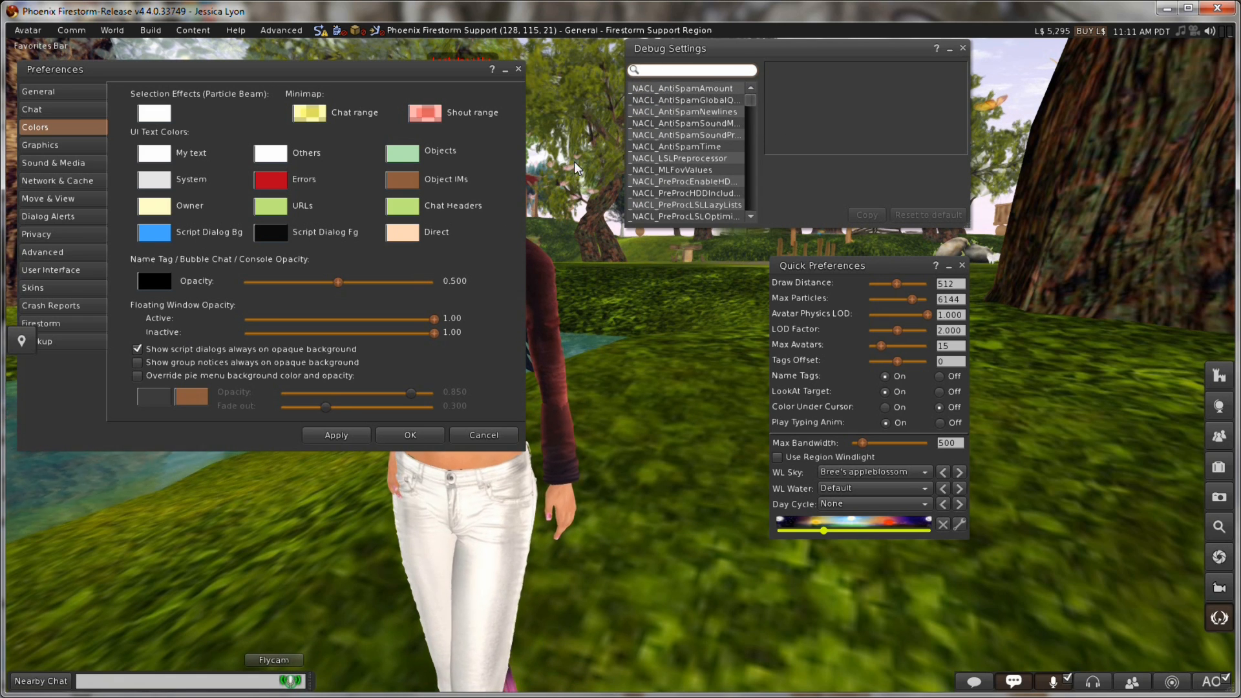
{"action": "type", "text": "inactive"}
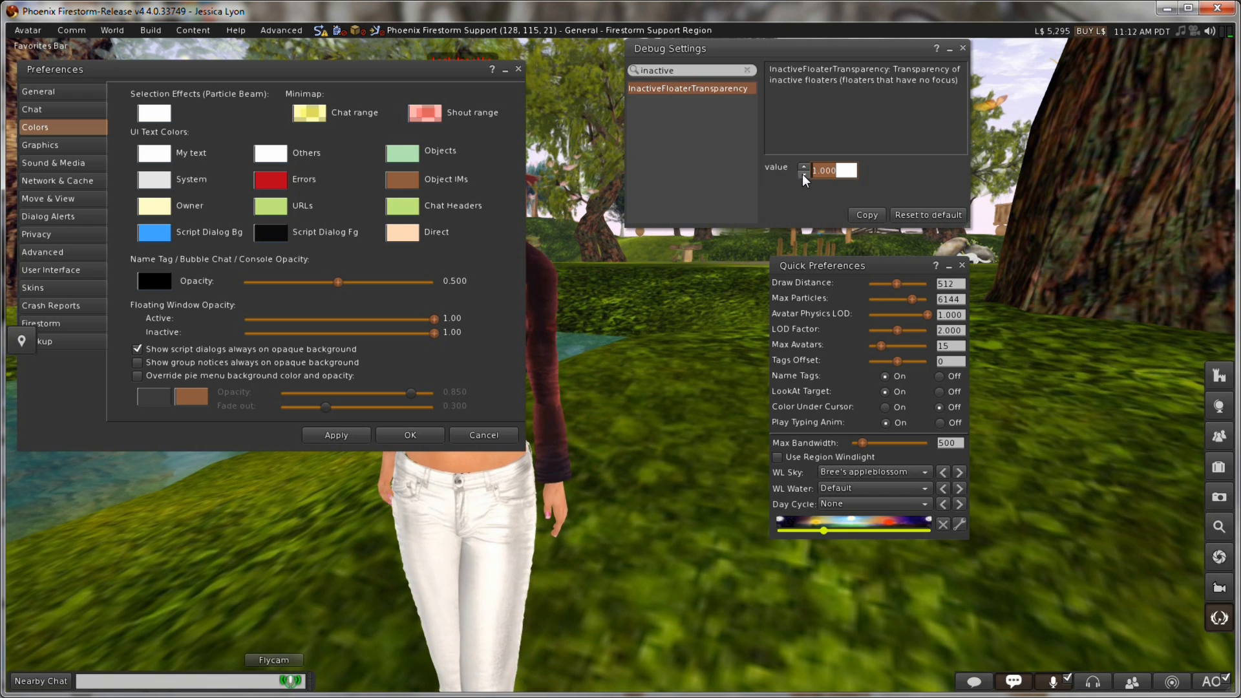
{"action": "left_click", "coordinate": [803, 173]}
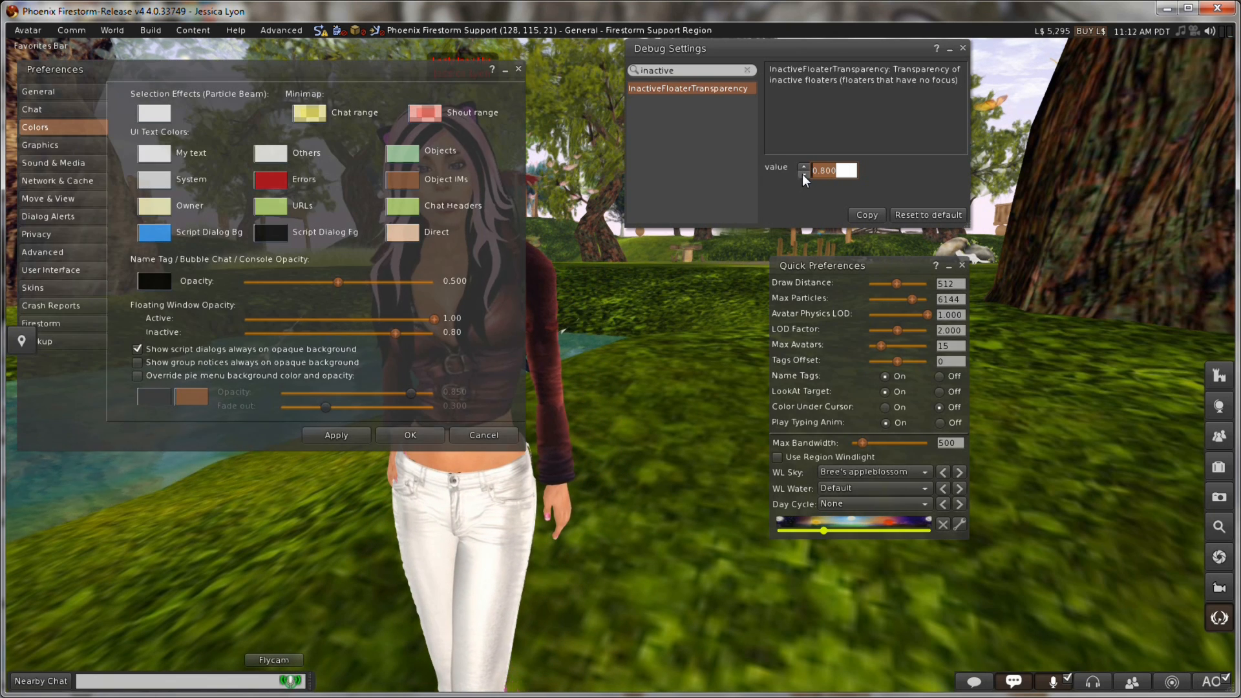
{"action": "left_click_drag", "start_coordinate": [403, 333], "coordinate": [394, 332]}
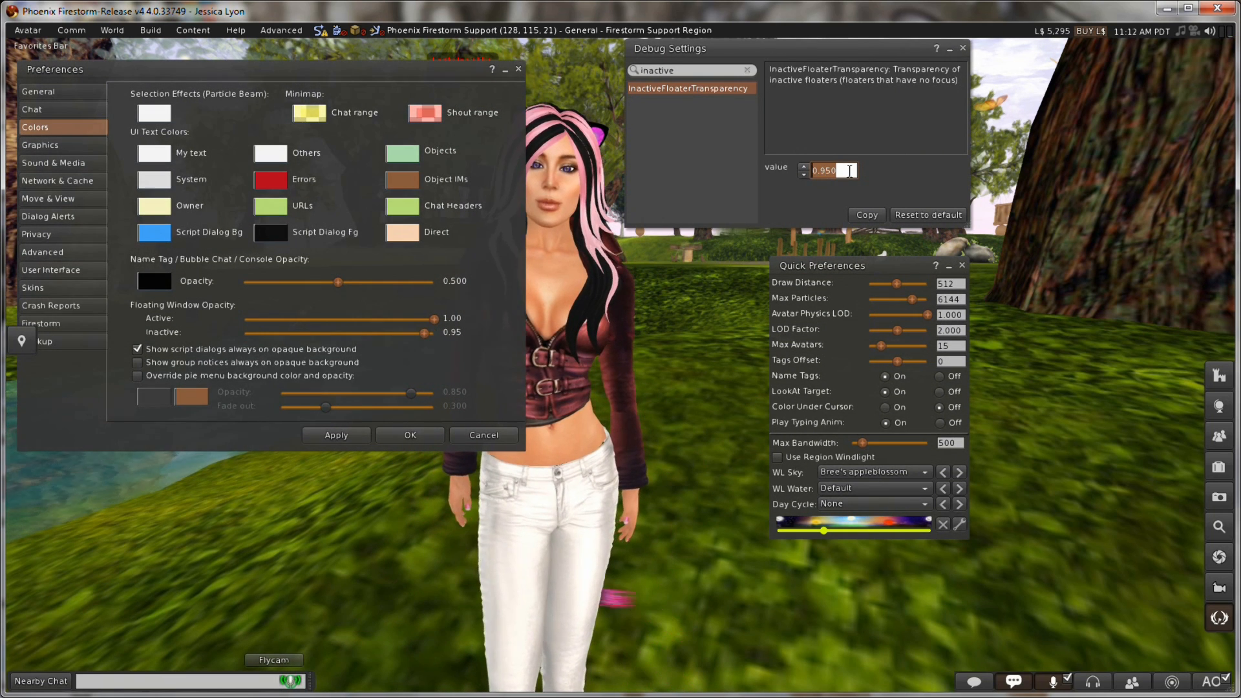
{"action": "type", "text": "1.000"}
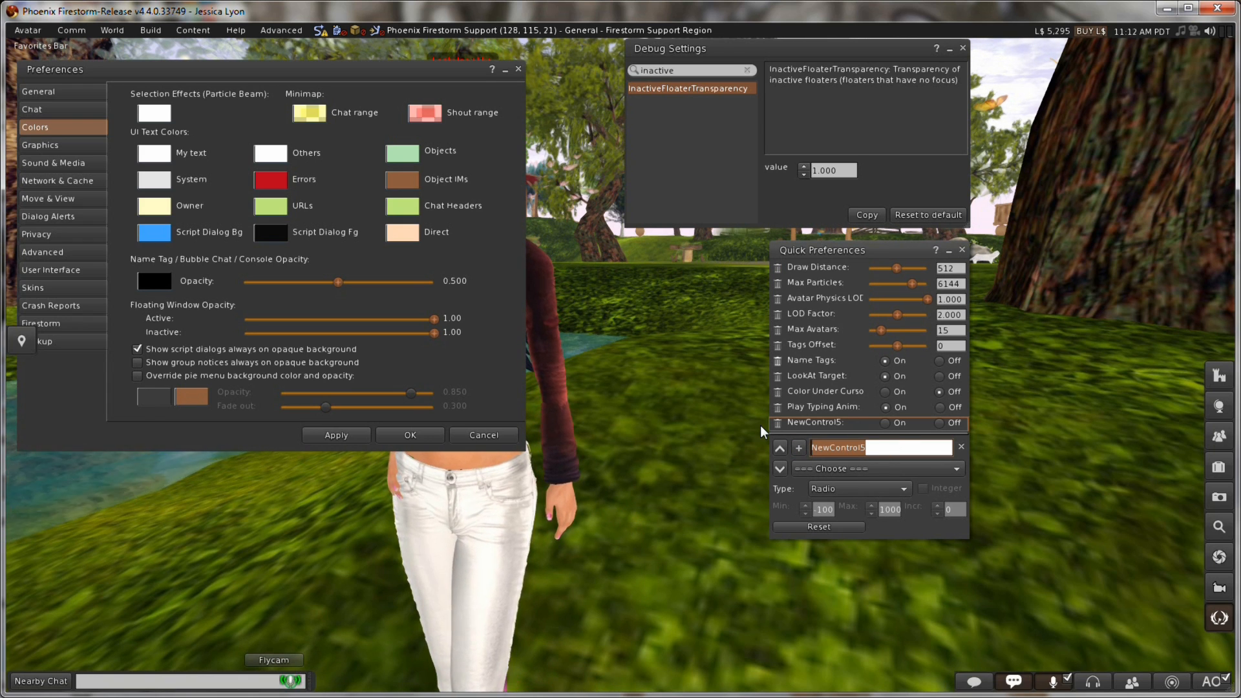
Step: Name the new control 'Window trans' and scroll the settings list to InactiveFloaterTransparency for a Slider
{"action": "type", "text": "Window"}
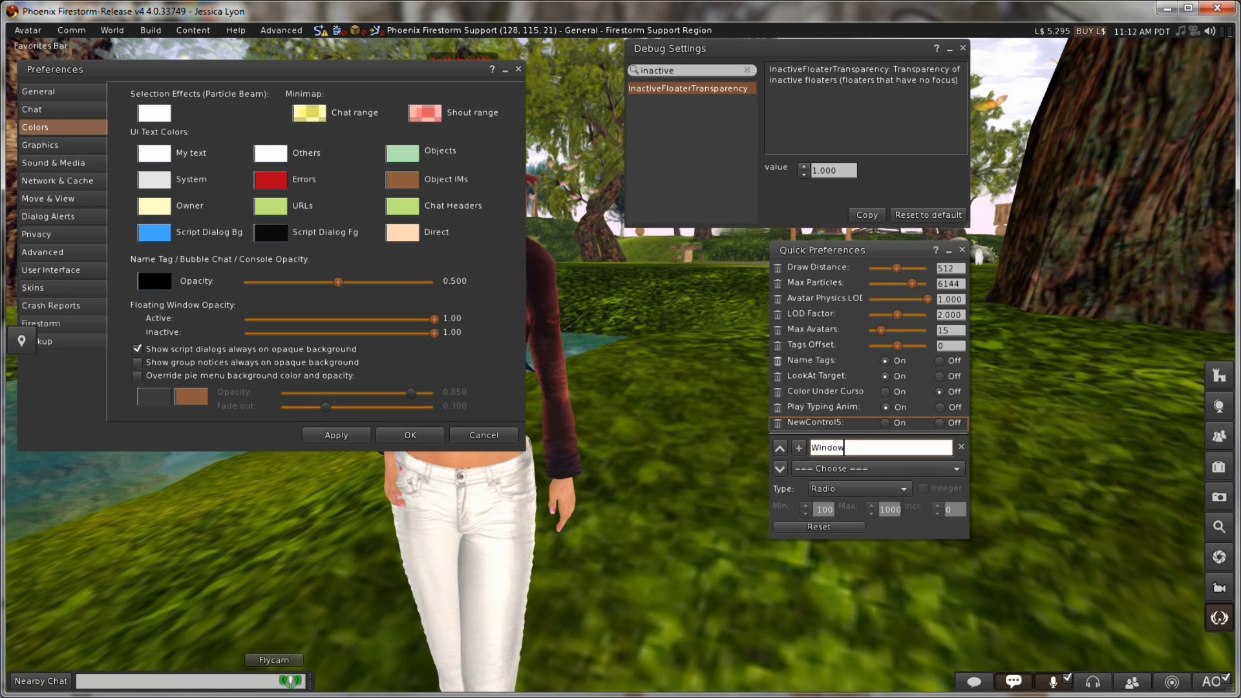
{"action": "type", "text": "transpe"}
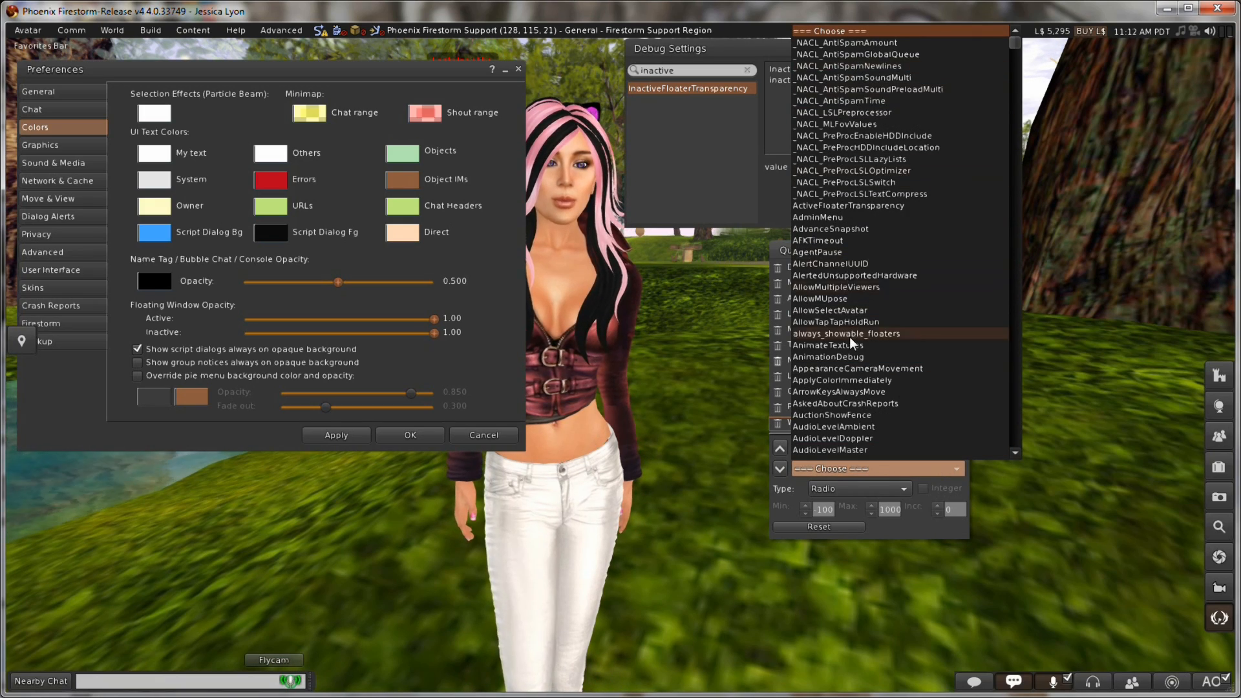
{"action": "scroll", "scroll_direction": "down", "scroll_amount": 3}
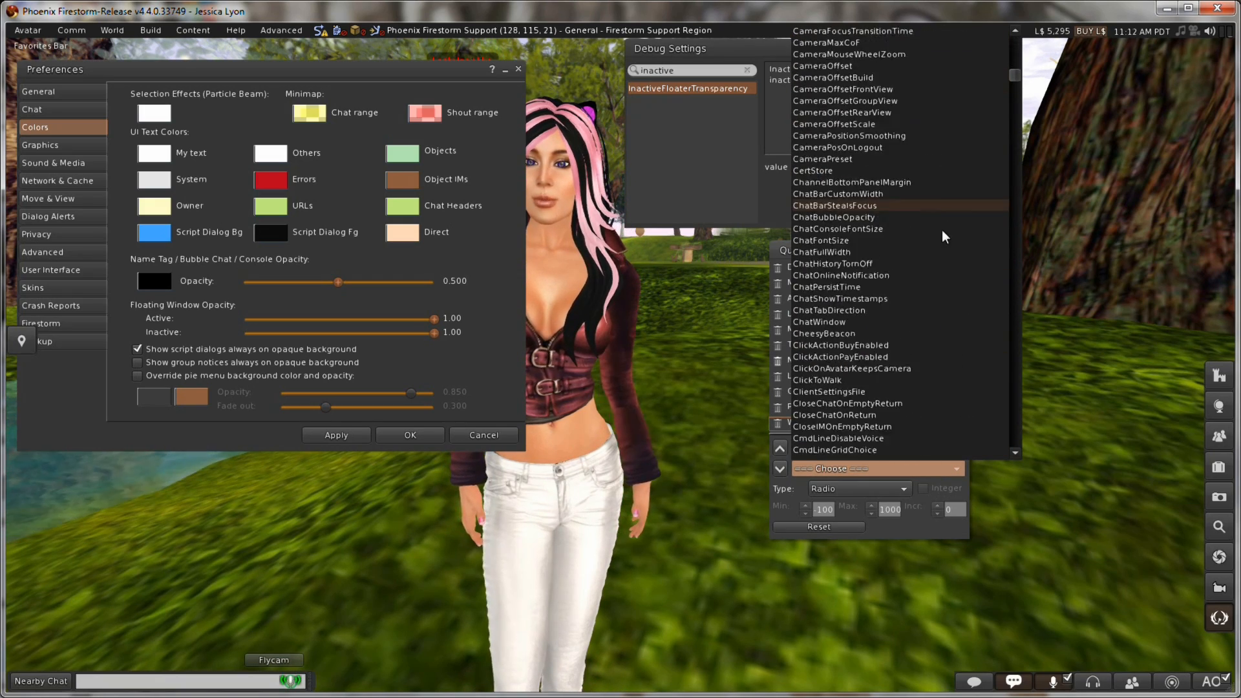
{"action": "scroll", "scroll_direction": "down", "scroll_amount": 3}
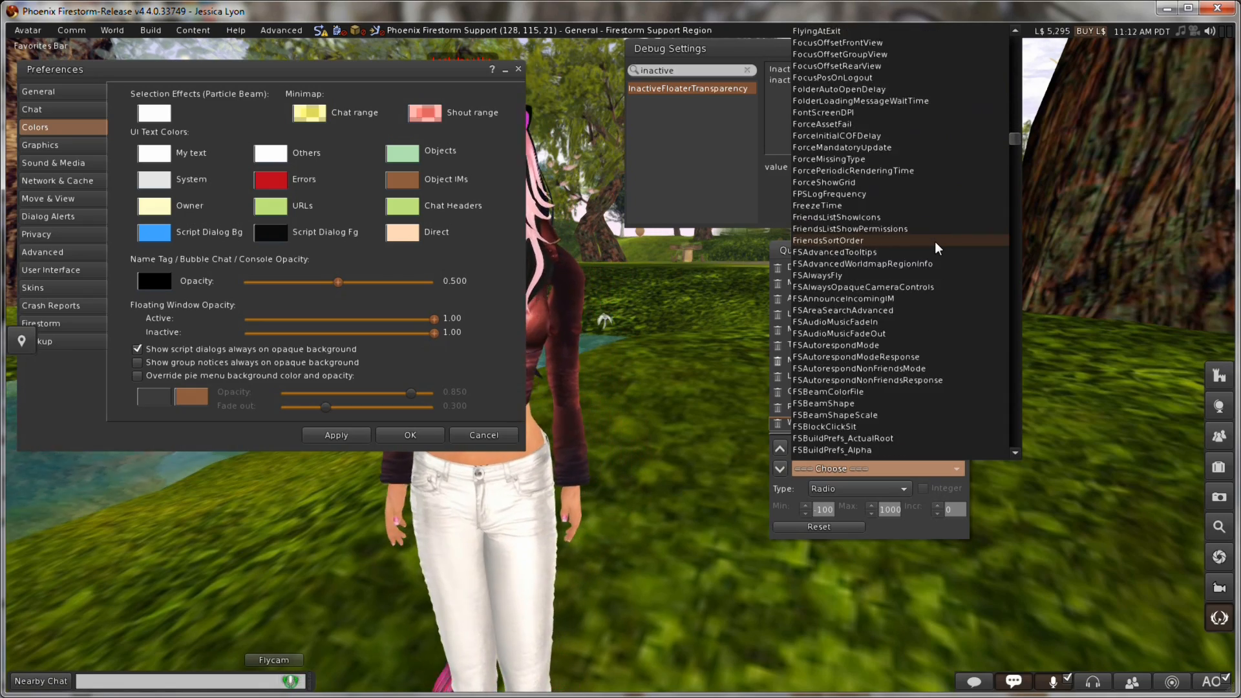
{"action": "scroll", "scroll_direction": "down", "scroll_amount": 3}
{"action": "type", "text": "Window trans"}
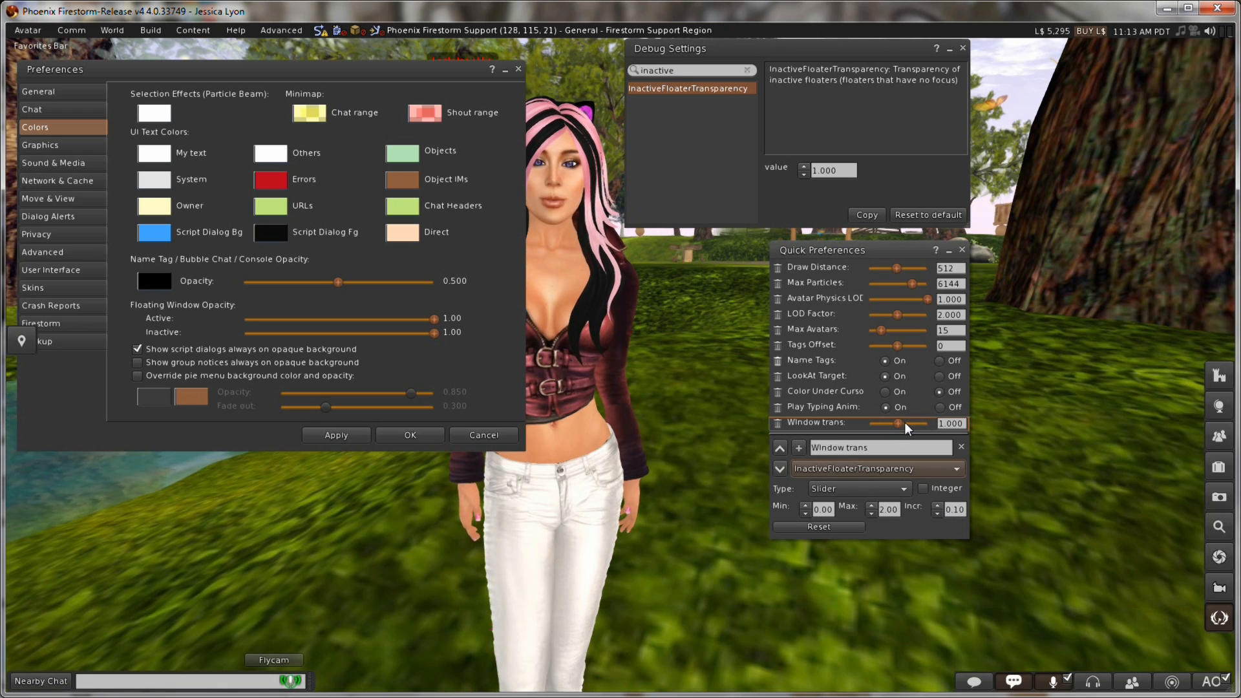
Step: Test the Window trans slider at 0.800 and 1.100, returning it to 1.000
{"action": "left_click_drag", "start_coordinate": [918, 422], "coordinate": [895, 423]}
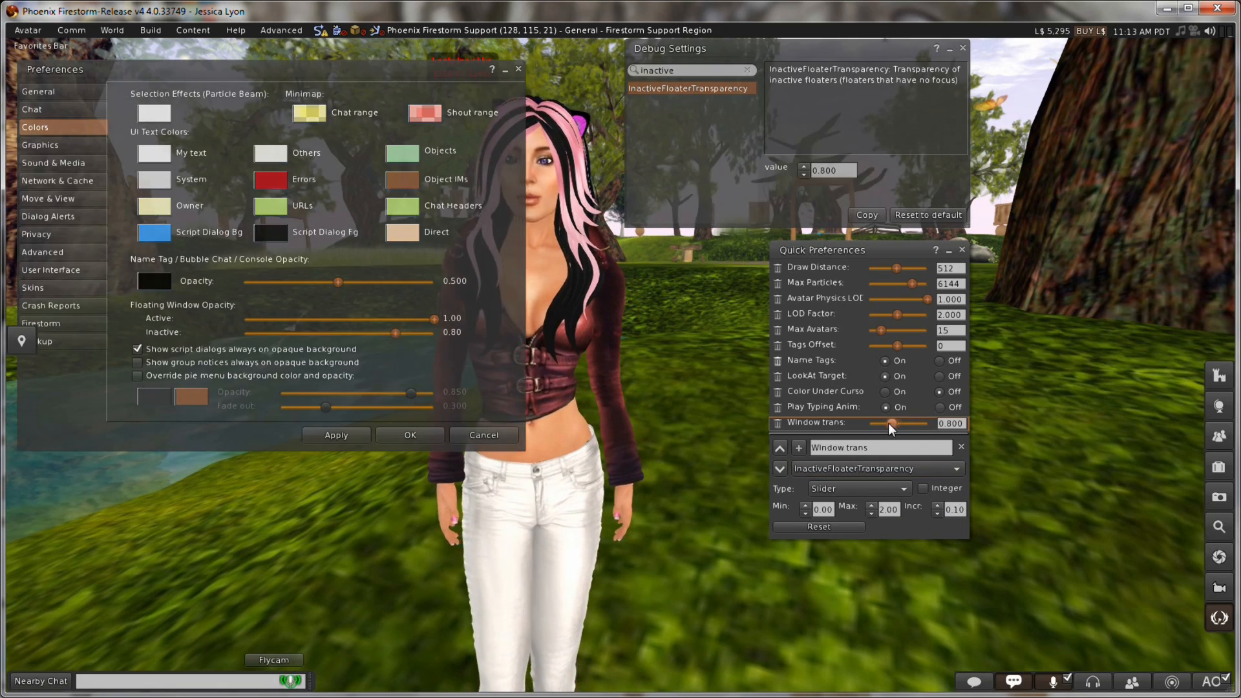
{"action": "left_click_drag", "start_coordinate": [893, 423], "coordinate": [906, 422]}
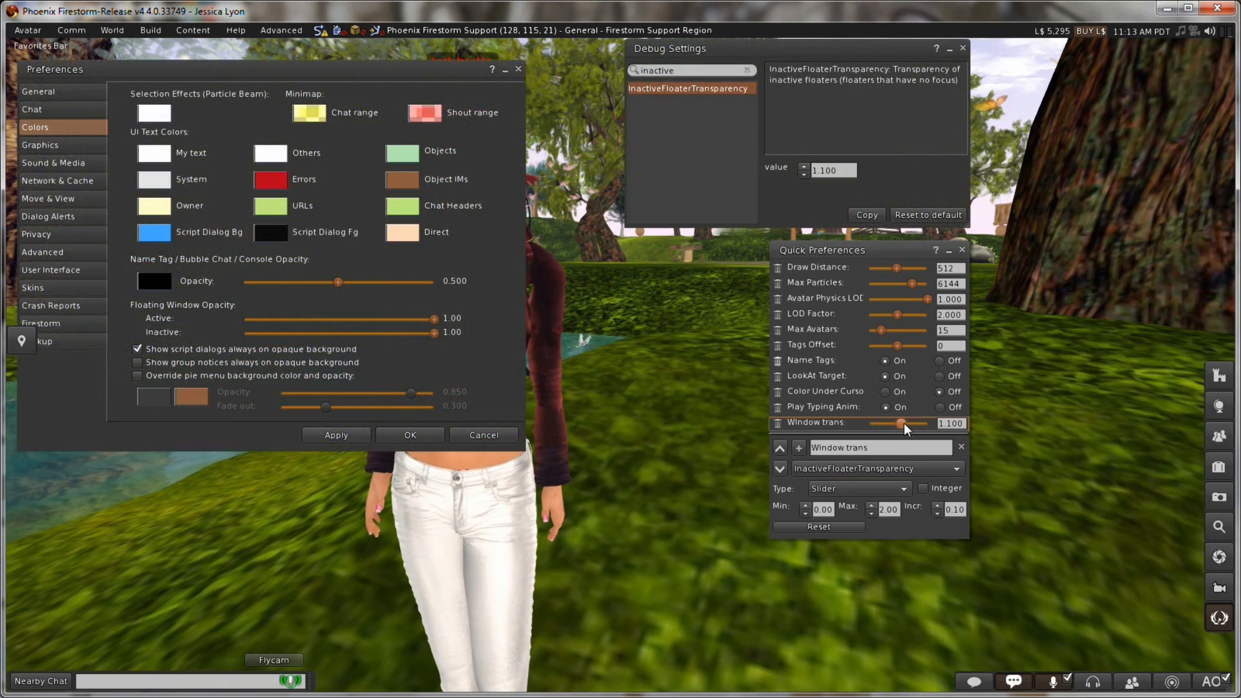
{"action": "left_click_drag", "start_coordinate": [906, 424], "coordinate": [898, 424]}
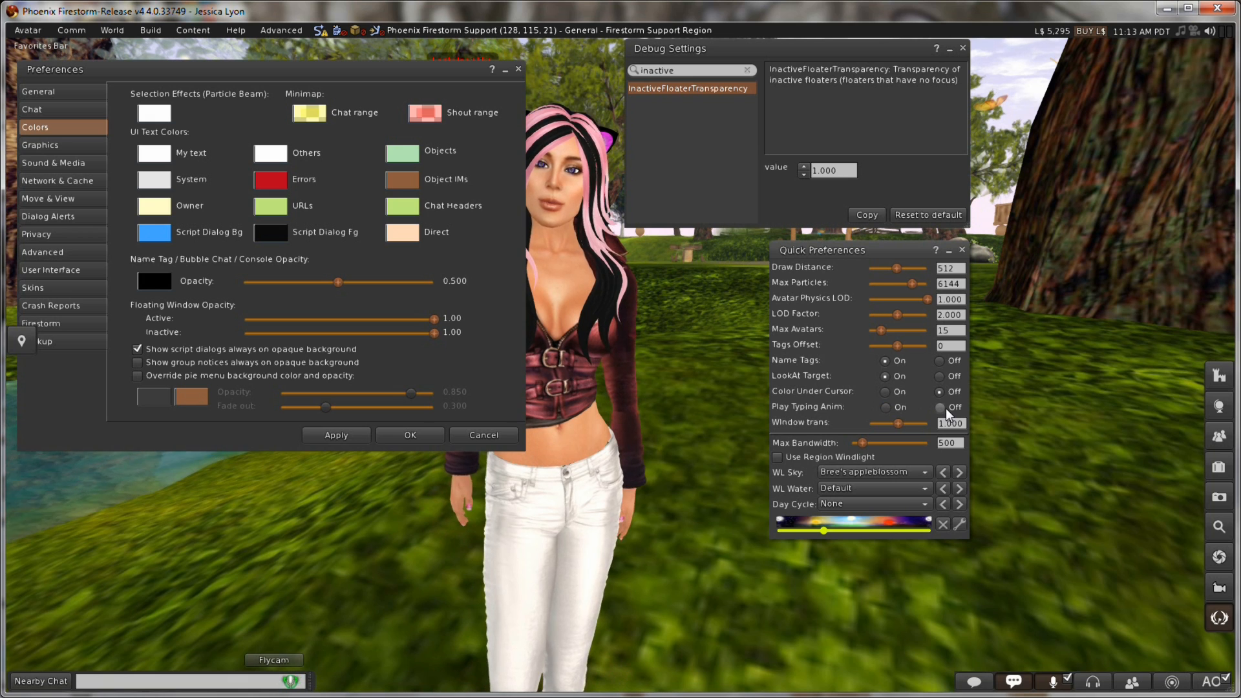
Step: Close edit mode, retest the slider at 1.100 and set it back to 1.000
{"action": "left_click", "coordinate": [884, 408]}
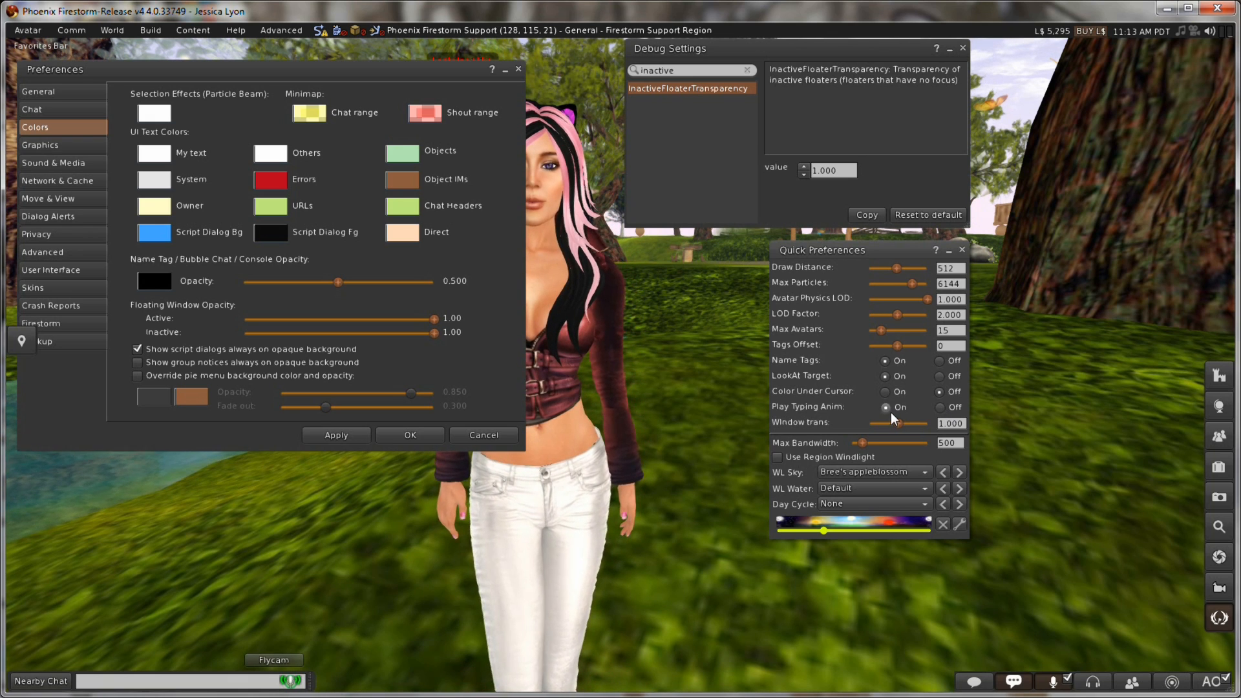
{"action": "left_click_drag", "start_coordinate": [898, 421], "coordinate": [905, 421]}
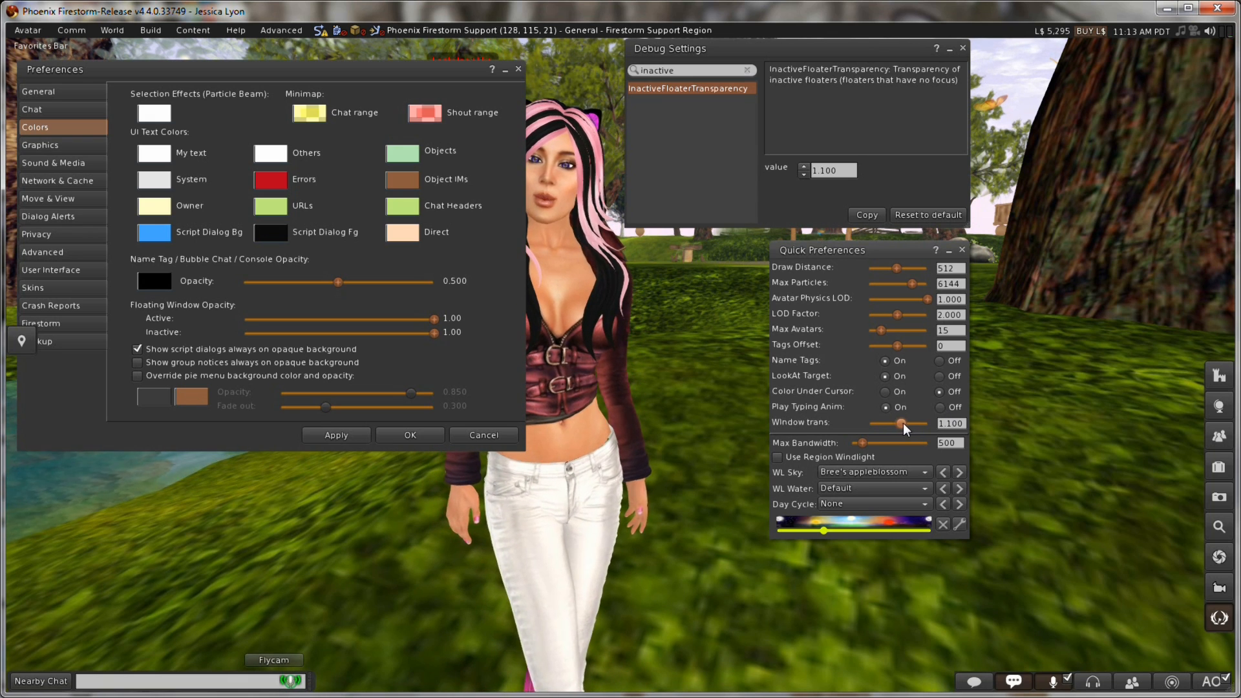
{"action": "left_click_drag", "start_coordinate": [905, 424], "coordinate": [890, 424]}
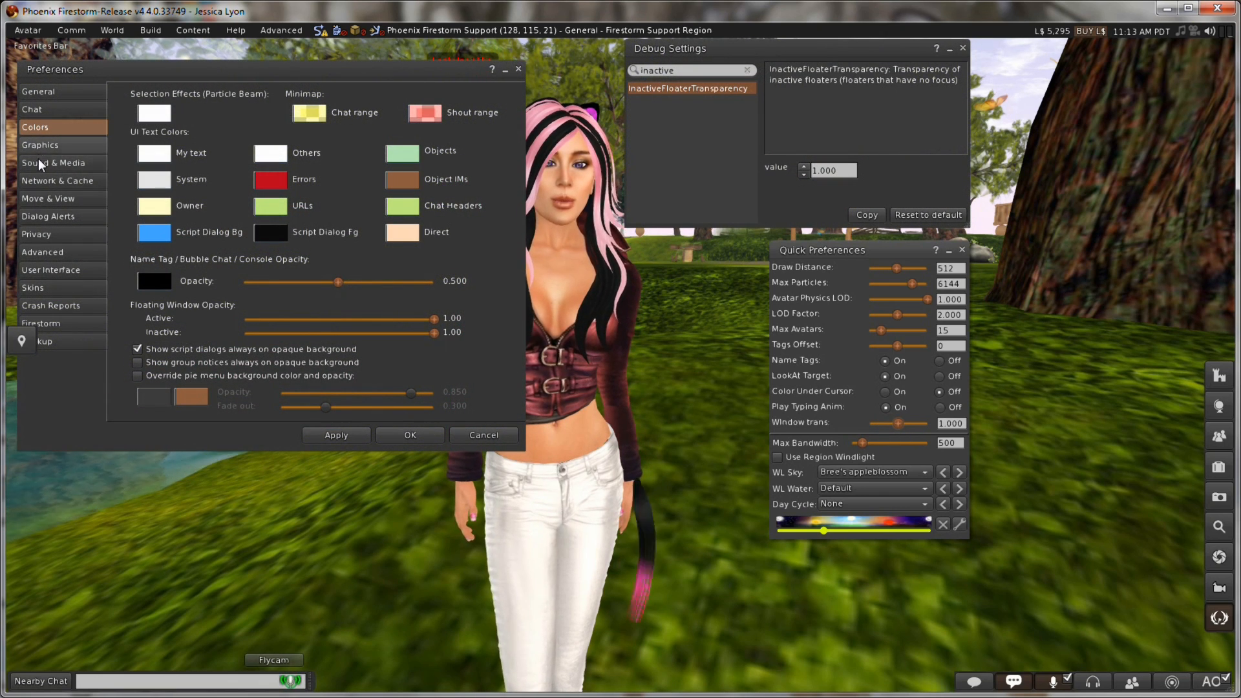
Step: Step Preferences through Sound & Media, Dialog Alerts, Privacy and Advanced, ending on General
{"action": "left_click", "coordinate": [53, 162]}
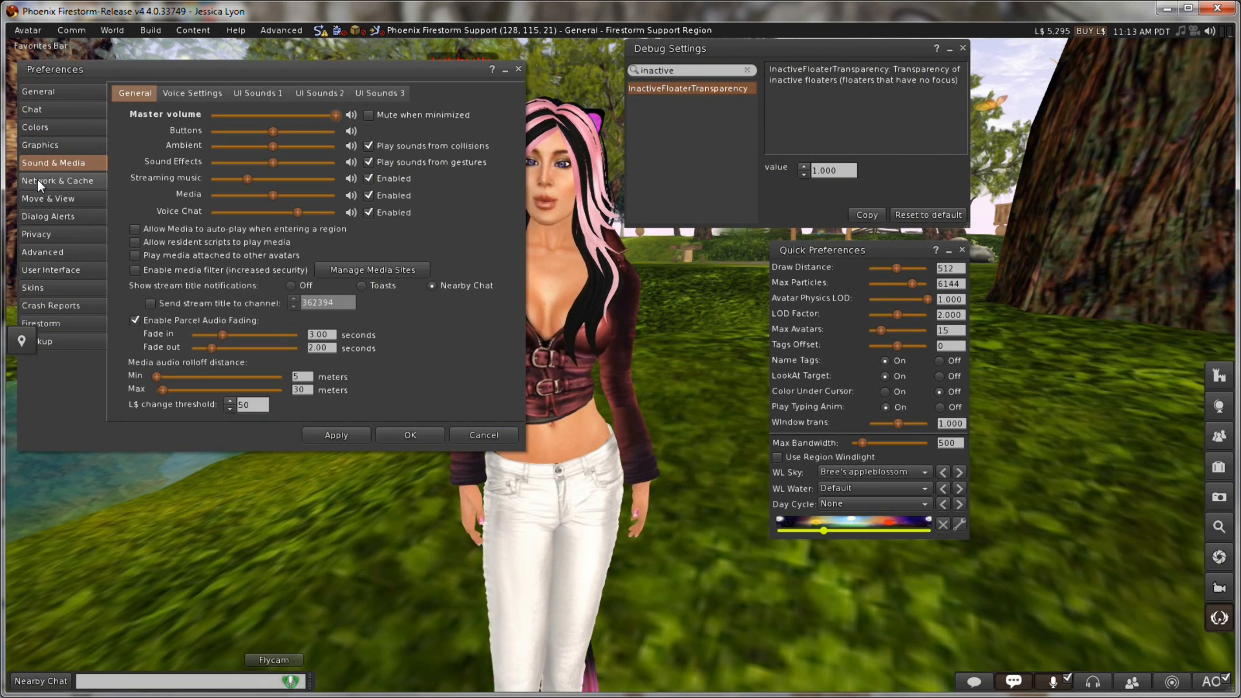
{"action": "left_click", "coordinate": [48, 215]}
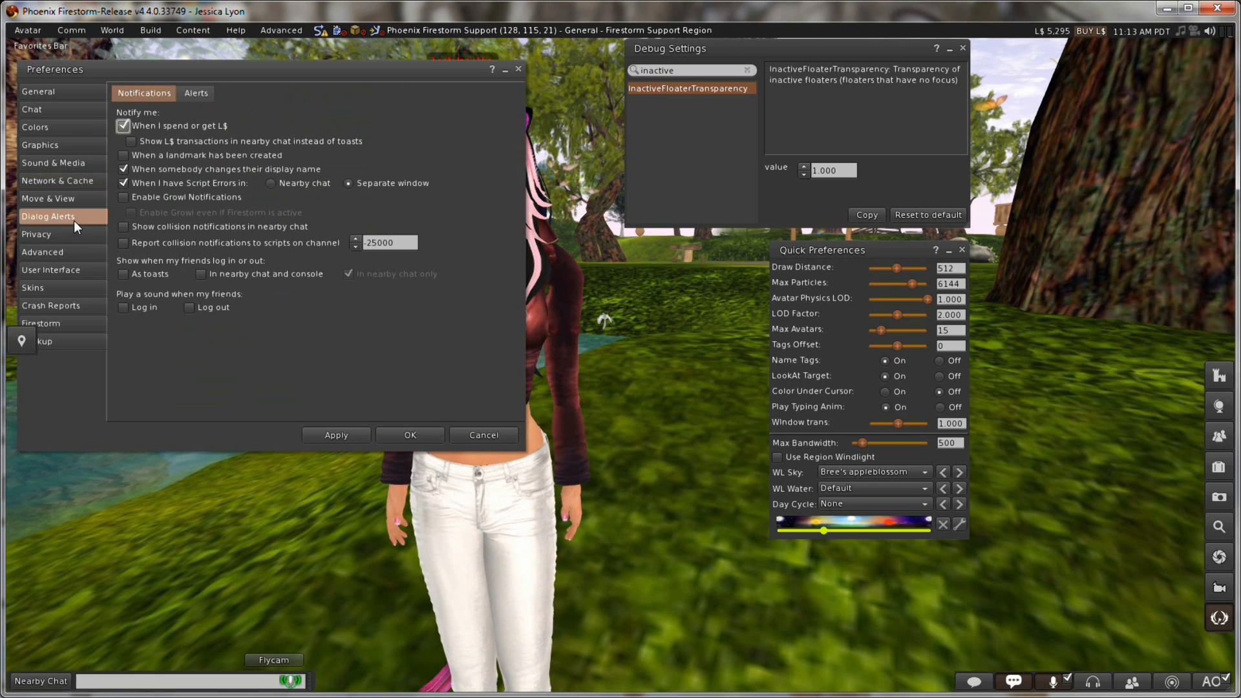
{"action": "left_click", "coordinate": [36, 234]}
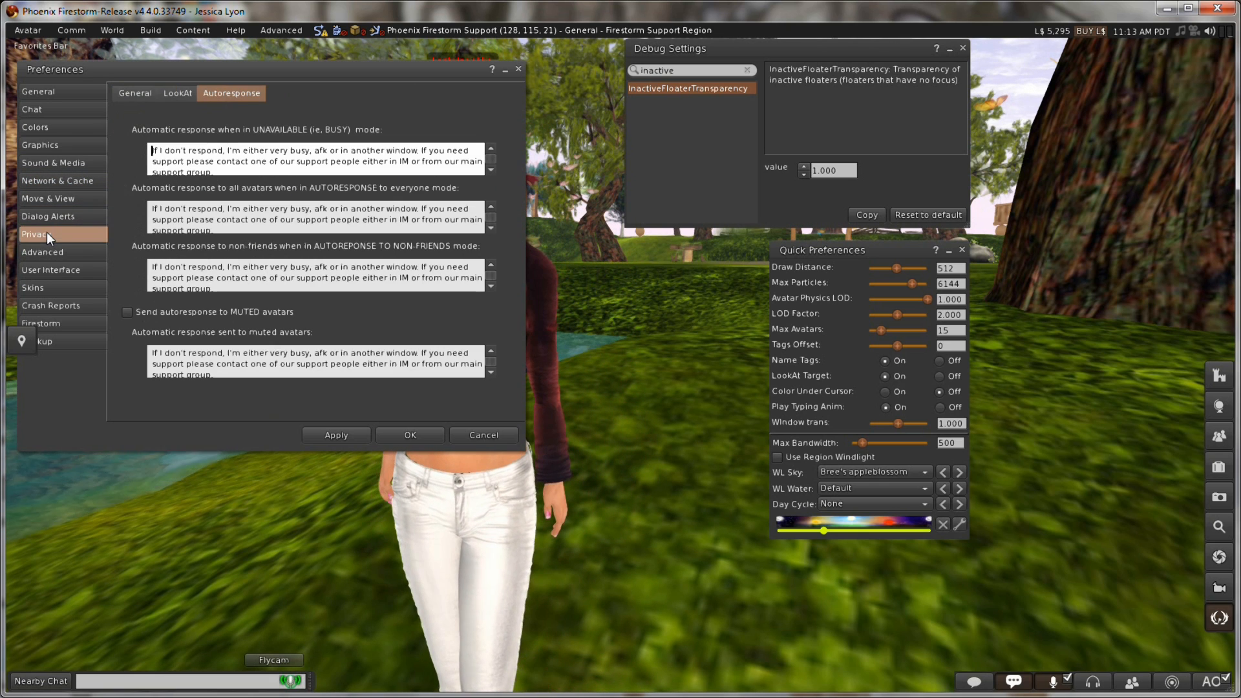
{"action": "left_click", "coordinate": [42, 252]}
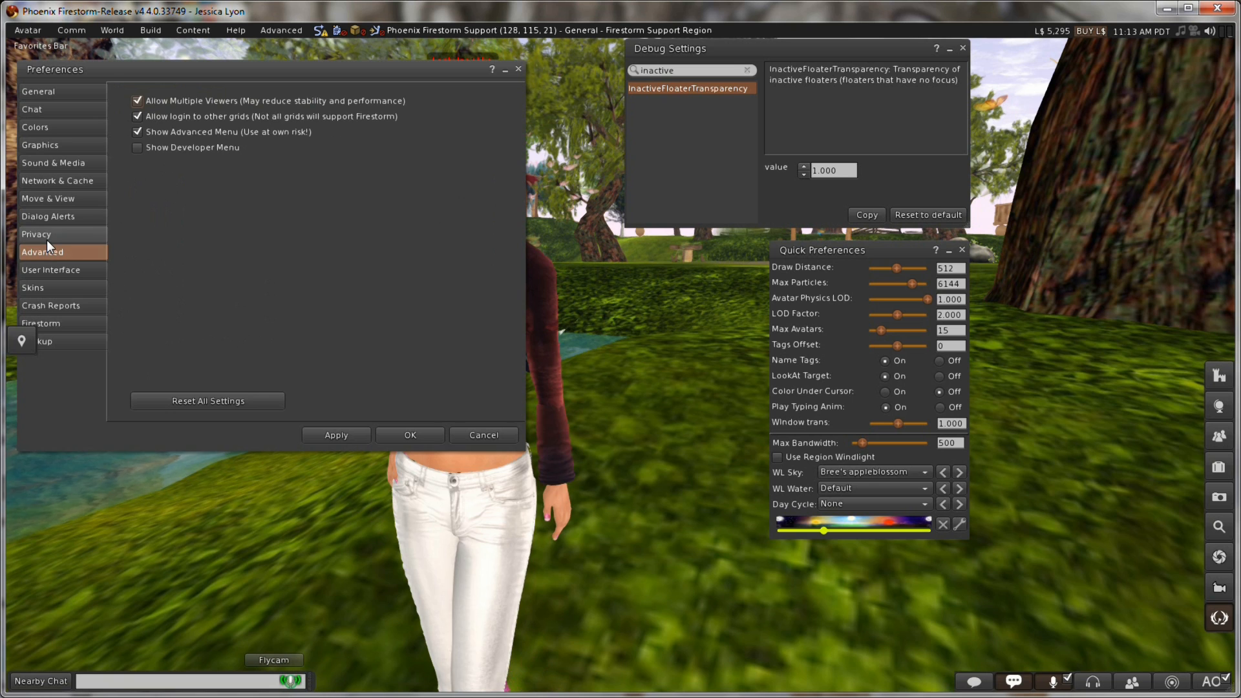
{"action": "left_click", "coordinate": [36, 234]}
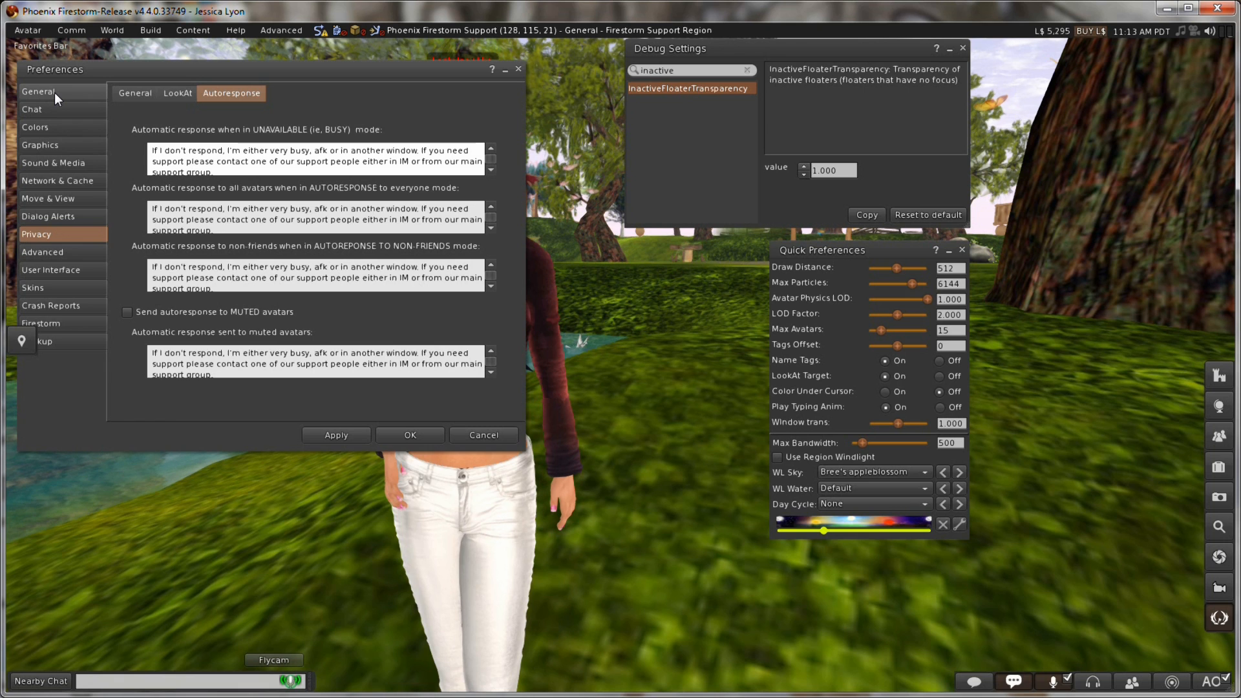
{"action": "left_click", "coordinate": [38, 91]}
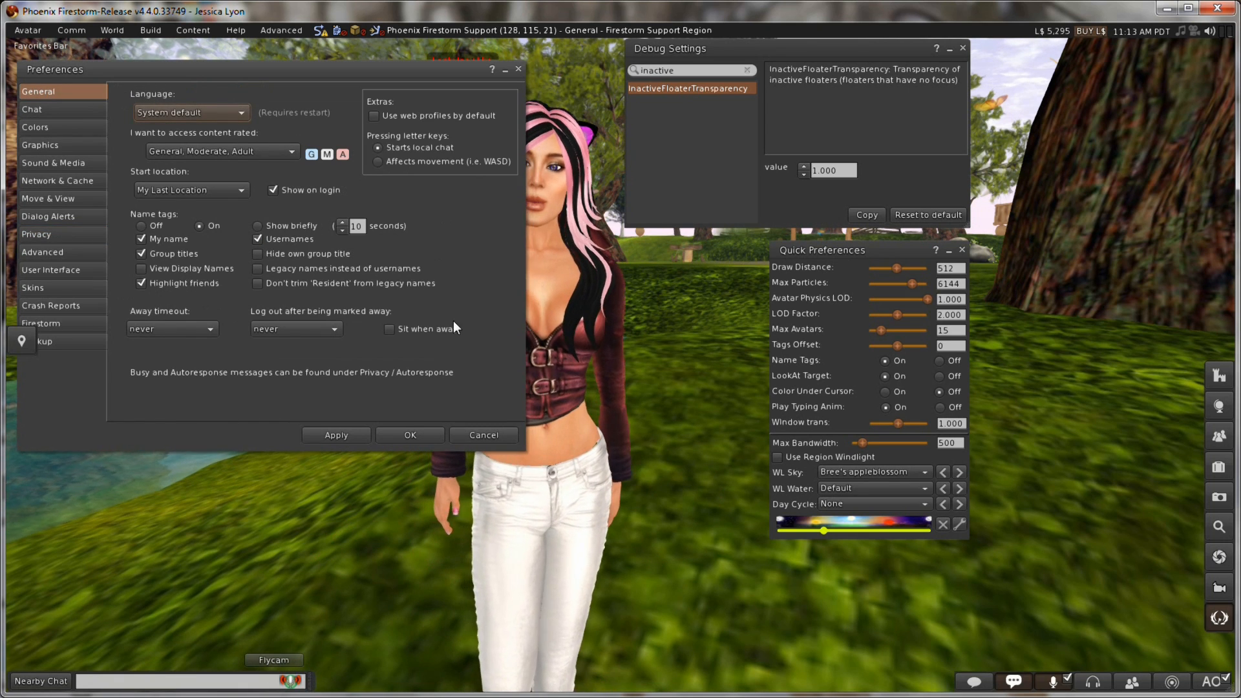
{"action": "left_click", "coordinate": [685, 70]}
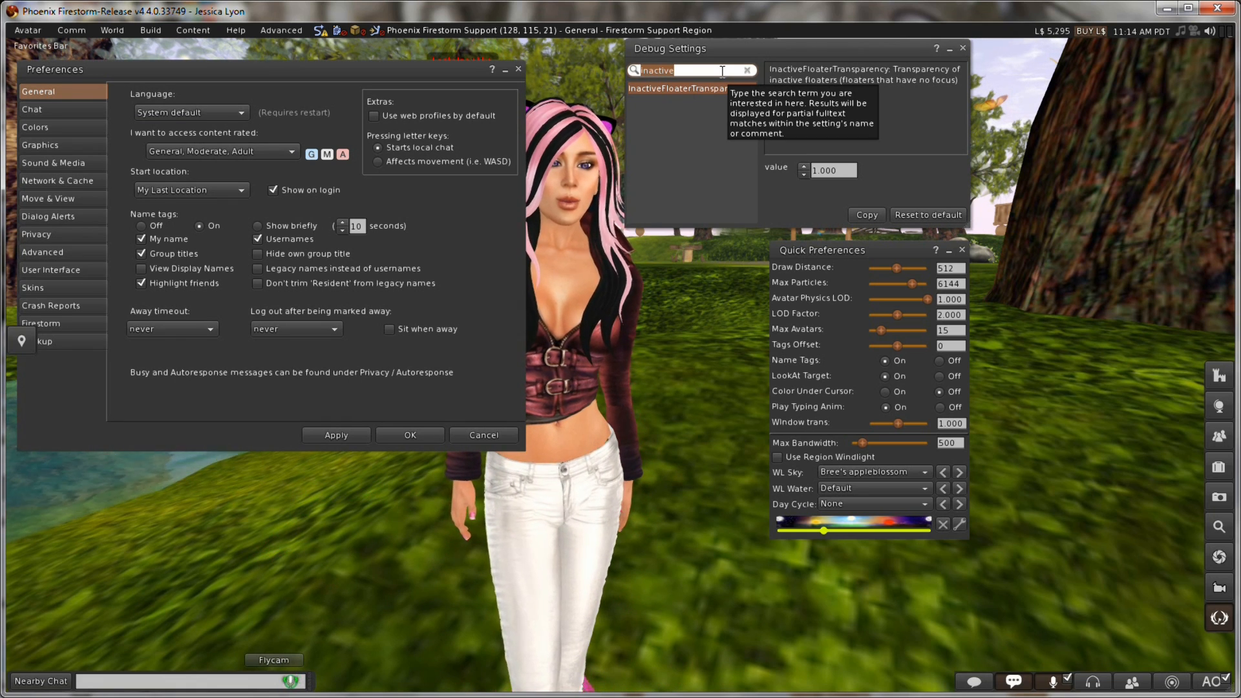
Step: Filter Debug Settings by 'auto' to list the FSAutorespond settings
{"action": "type", "text": "autorespond"}
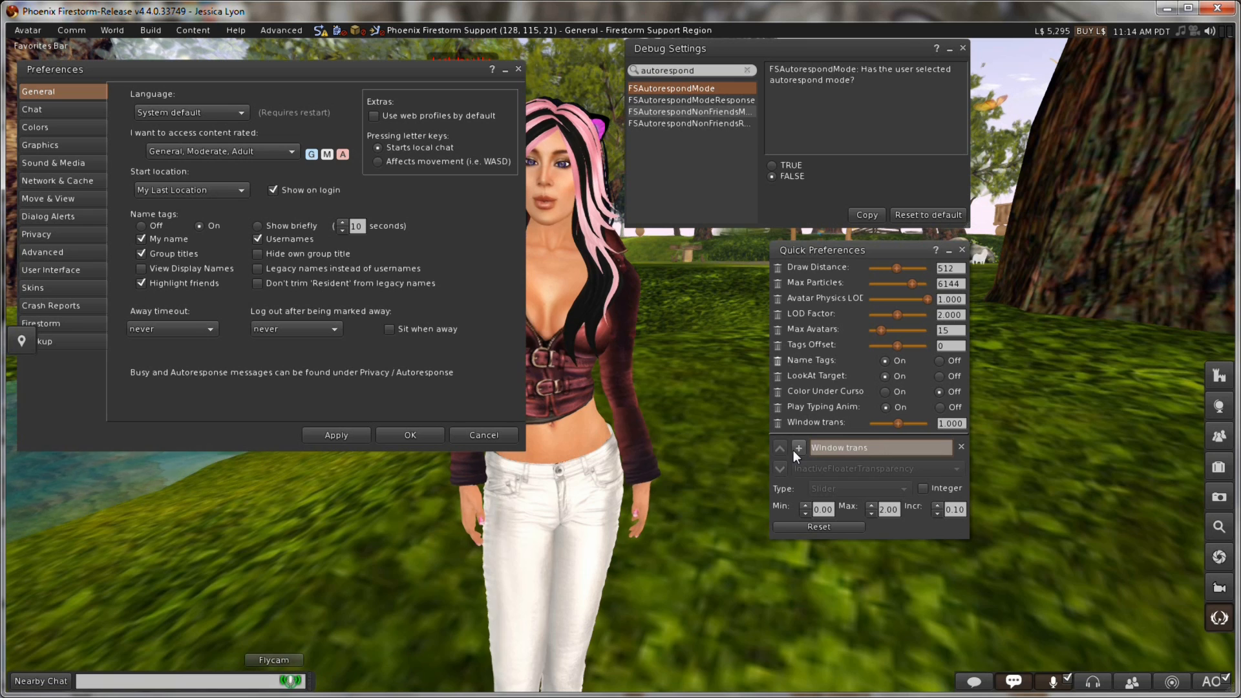
Step: Add a new Quick Preferences control named 'Autoresponce on/off'
{"action": "left_click", "coordinate": [799, 449]}
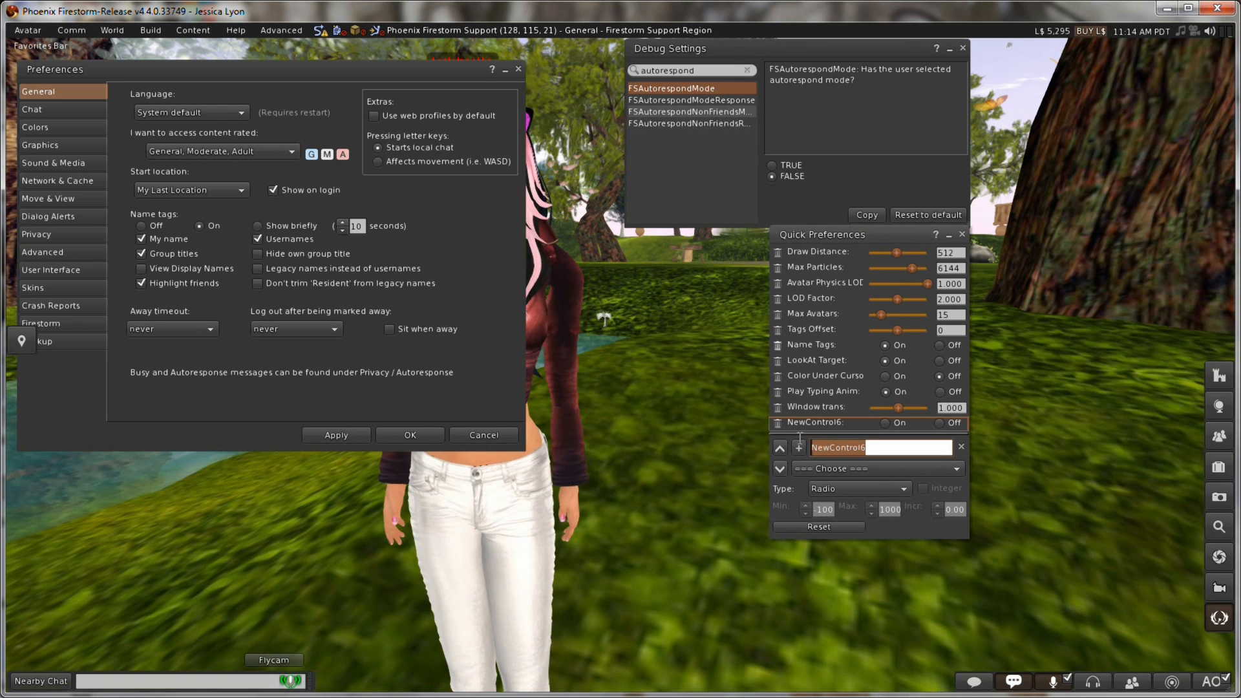
{"action": "type", "text": "Autorep"}
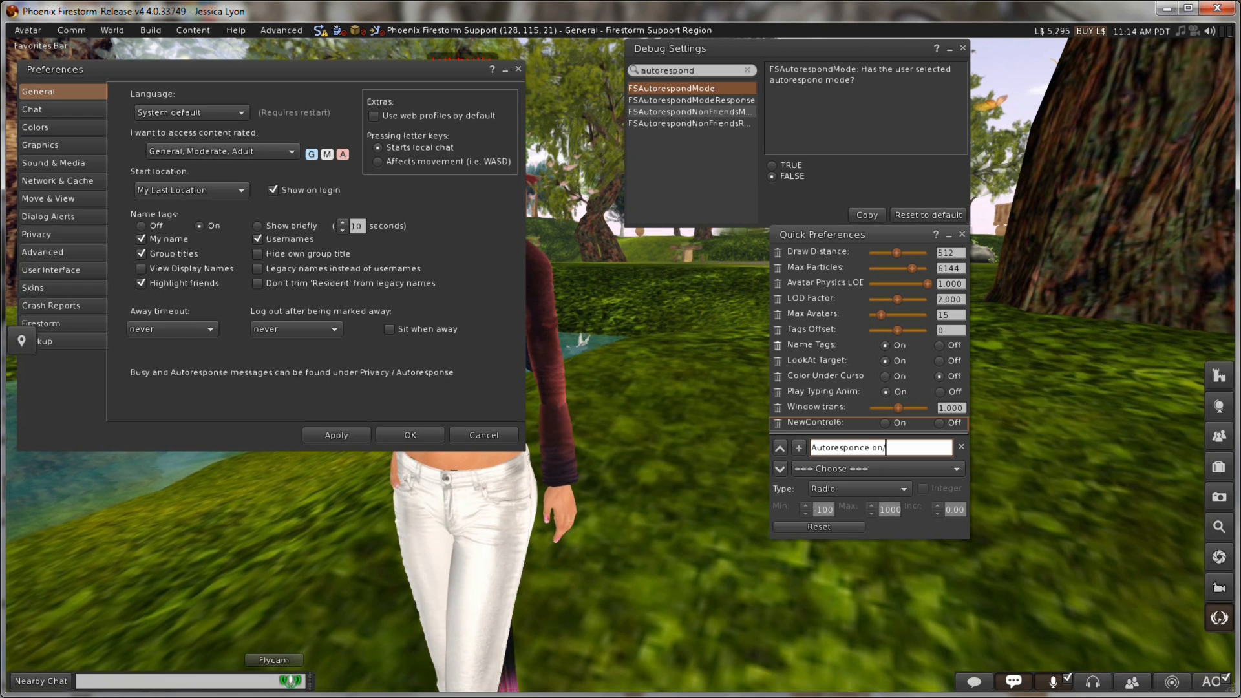
{"action": "type", "text": "off"}
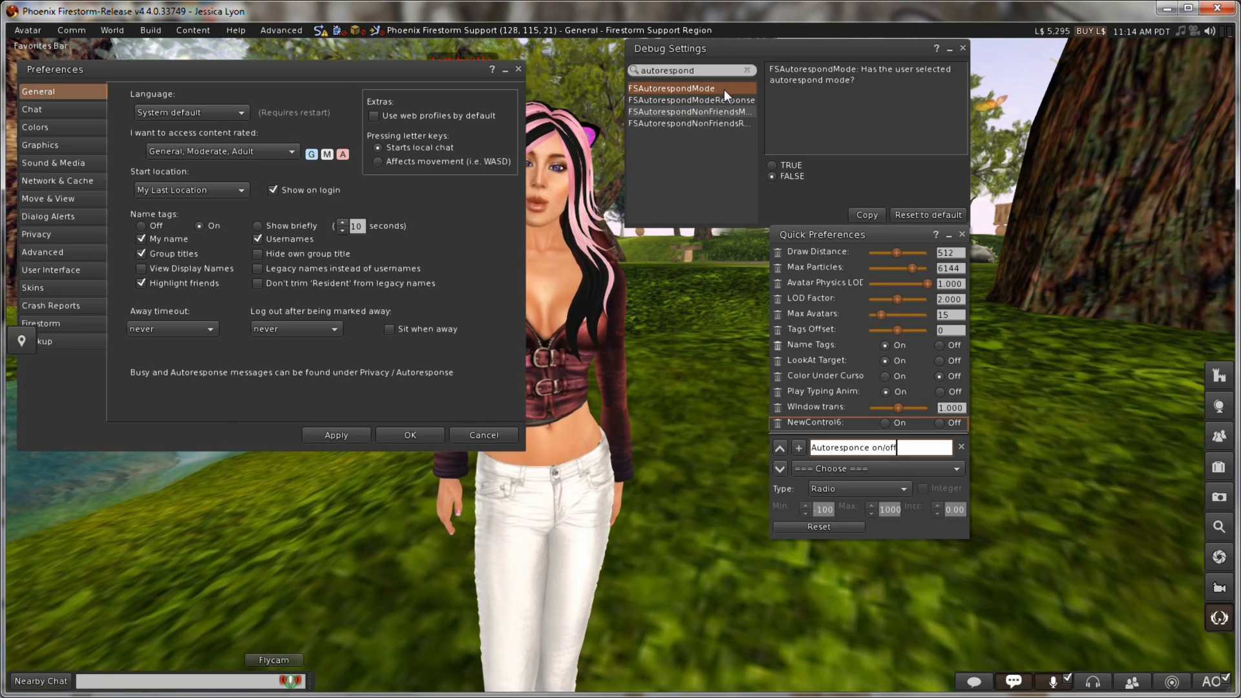
Step: Link the control to FSAutorespondMode as a radio and turn autorespond mode on
{"action": "left_click", "coordinate": [875, 468]}
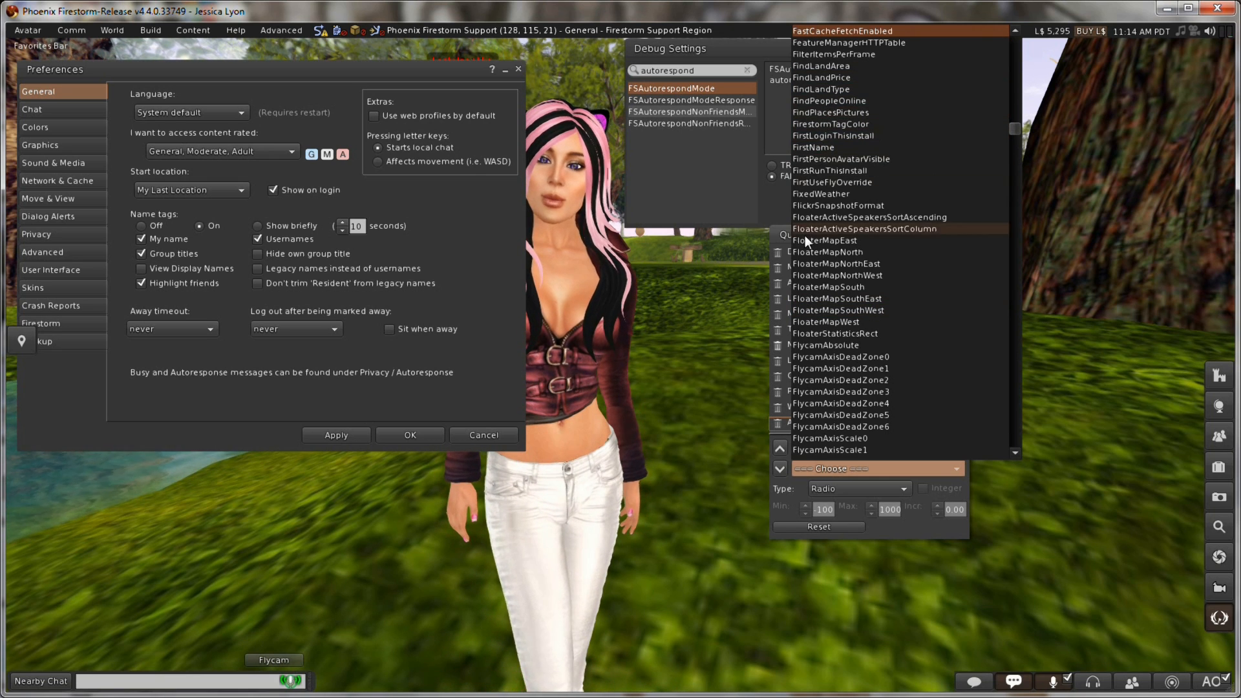
{"action": "scroll", "scroll_direction": "down", "scroll_amount": 3}
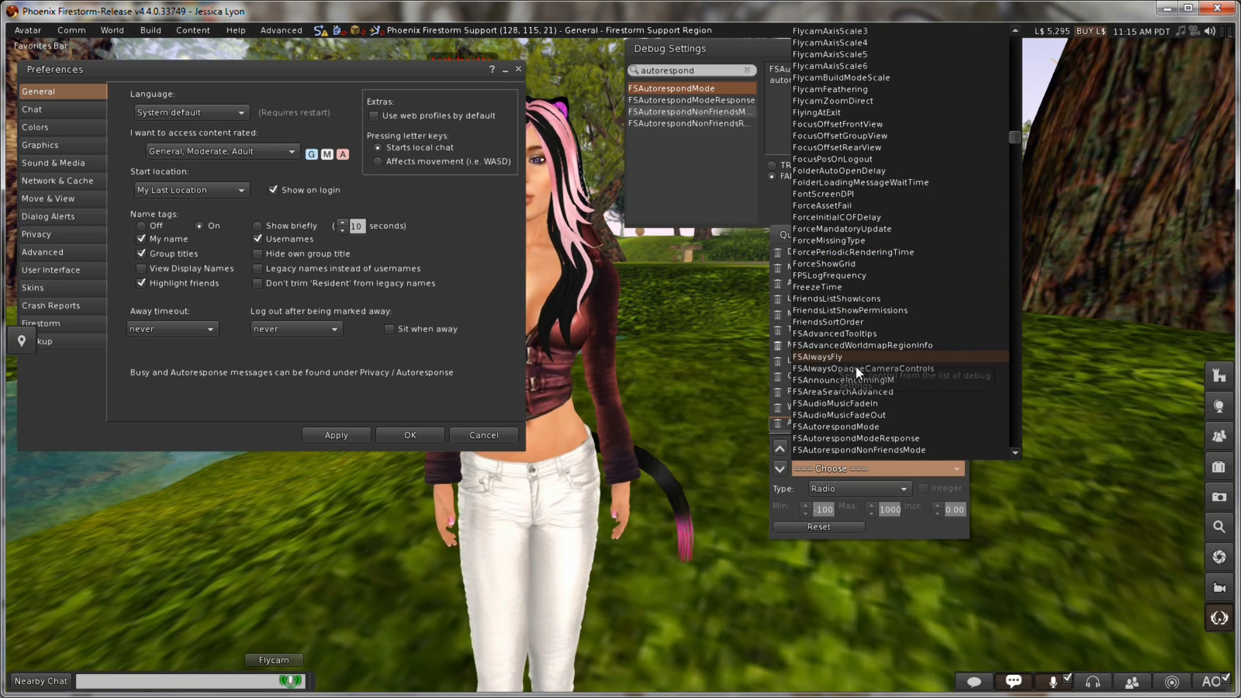
{"action": "scroll", "scroll_direction": "down", "scroll_amount": 3}
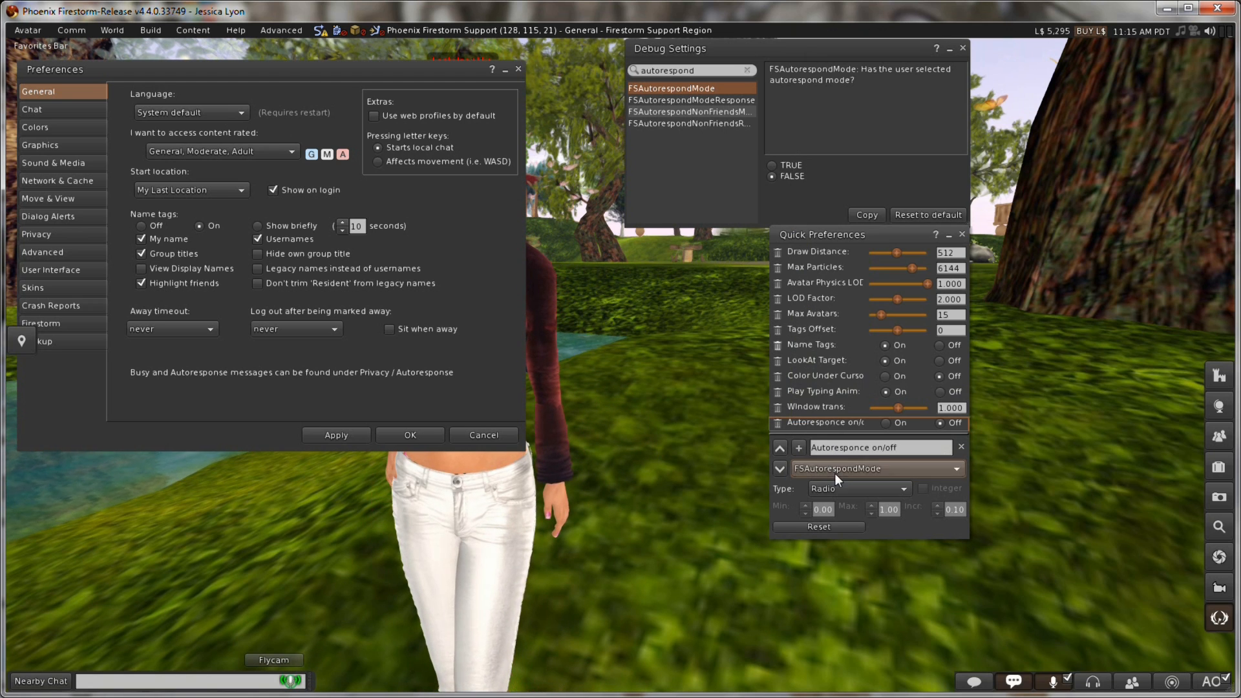
{"action": "left_click", "coordinate": [858, 489]}
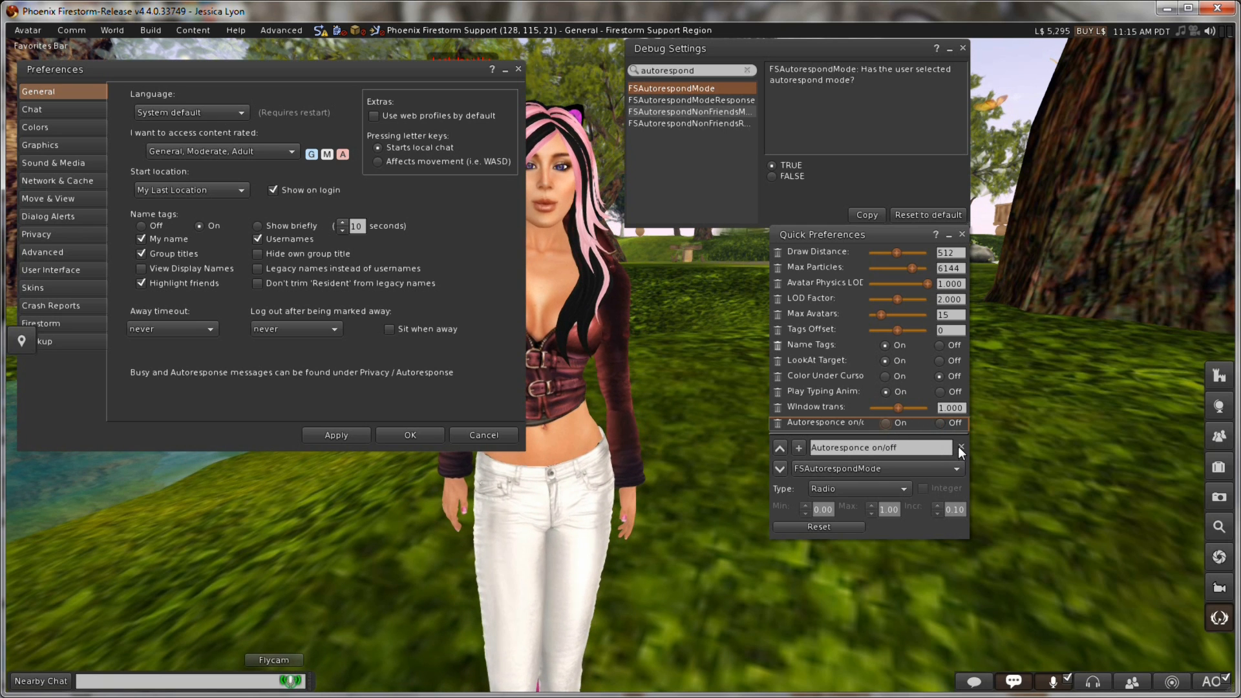
Step: Finish editing and set the Autoresponce on/off control to On
{"action": "left_click", "coordinate": [779, 447]}
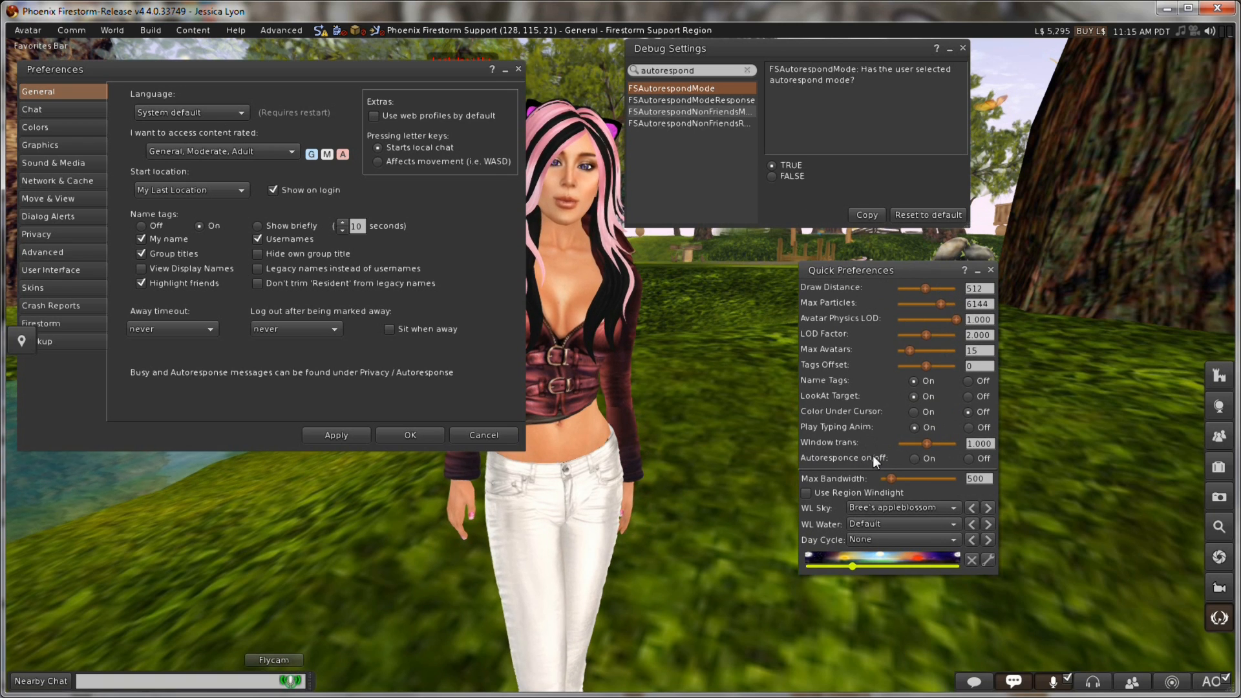
{"action": "left_click", "coordinate": [914, 458]}
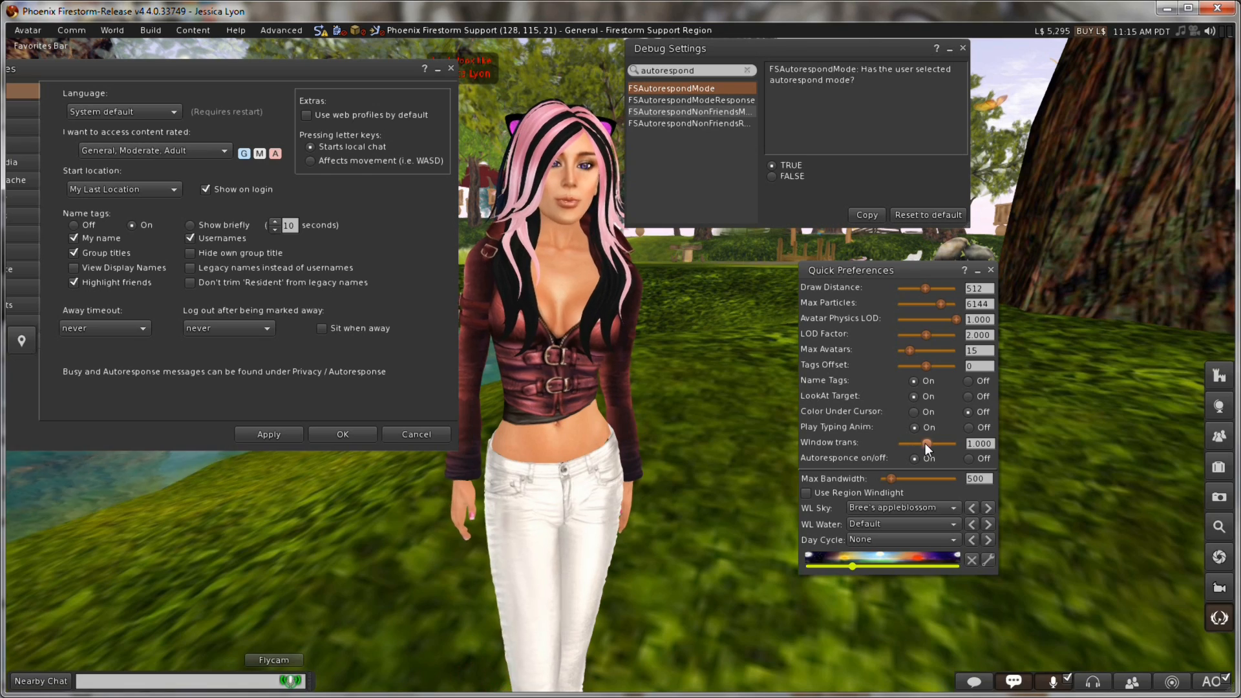
Step: Nudge the Window trans slider down and back before removing the row
{"action": "left_click_drag", "start_coordinate": [930, 444], "coordinate": [914, 444]}
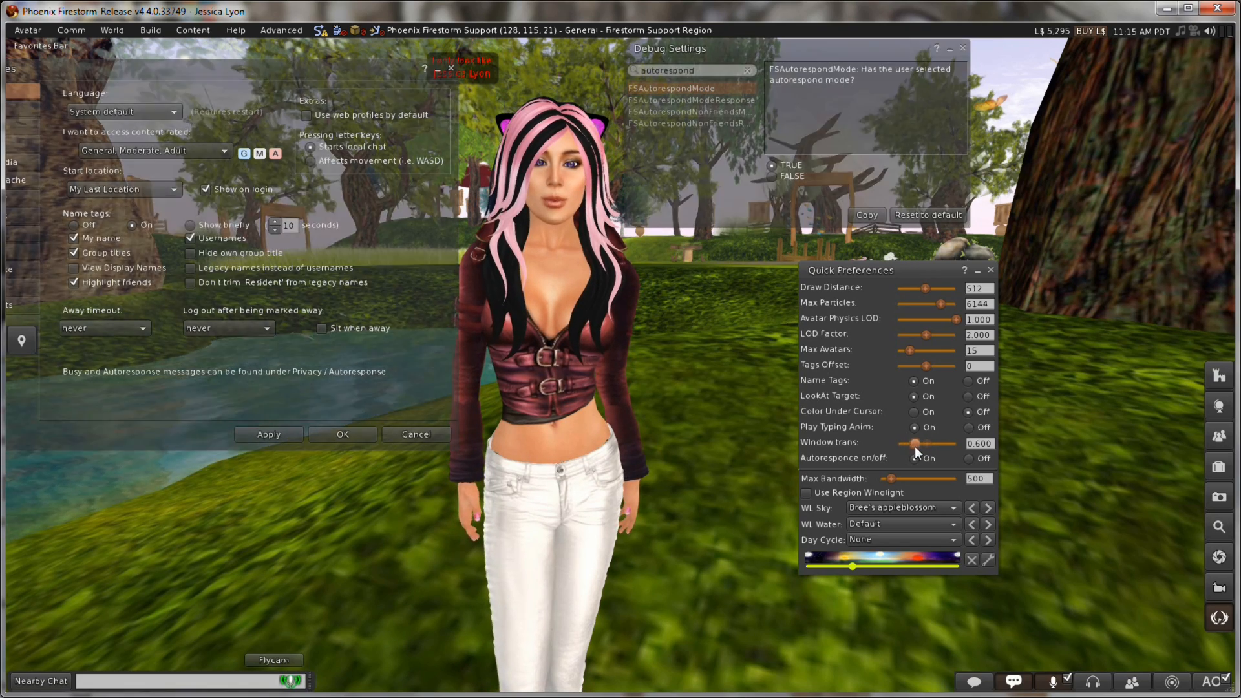
{"action": "left_click_drag", "start_coordinate": [914, 443], "coordinate": [930, 443]}
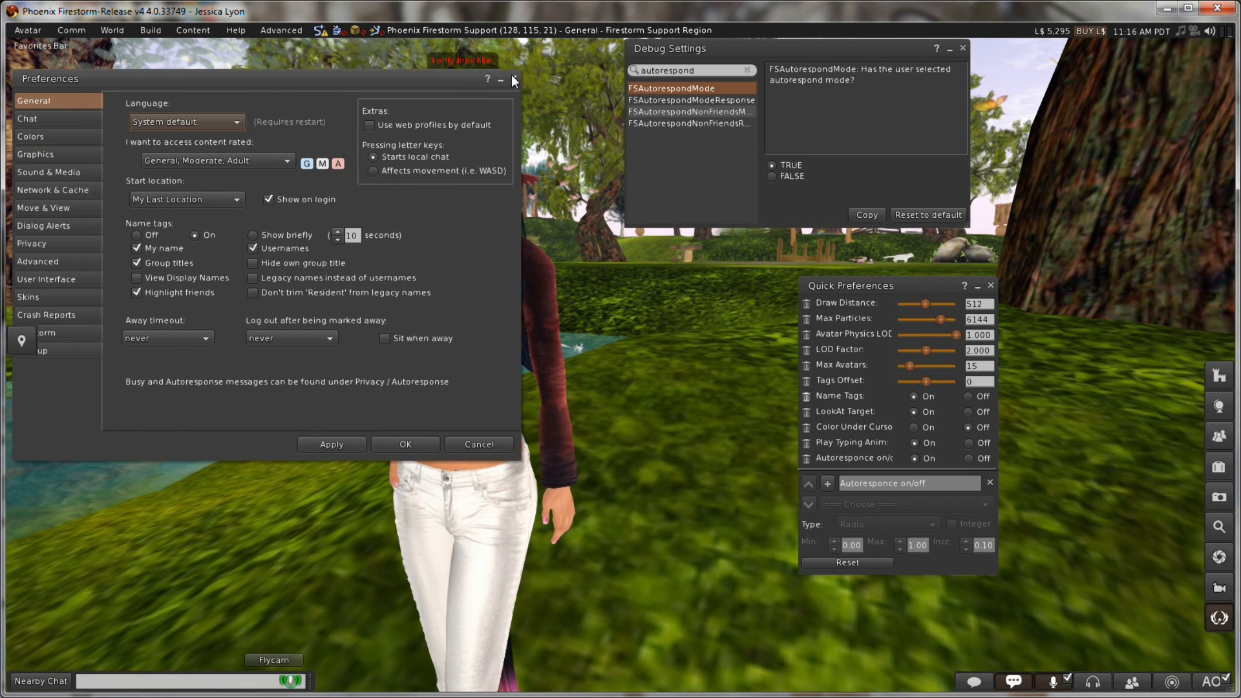
Step: Close Preferences, reset Quick Preferences to default controls, and close Debug Settings
{"action": "left_click", "coordinate": [514, 78]}
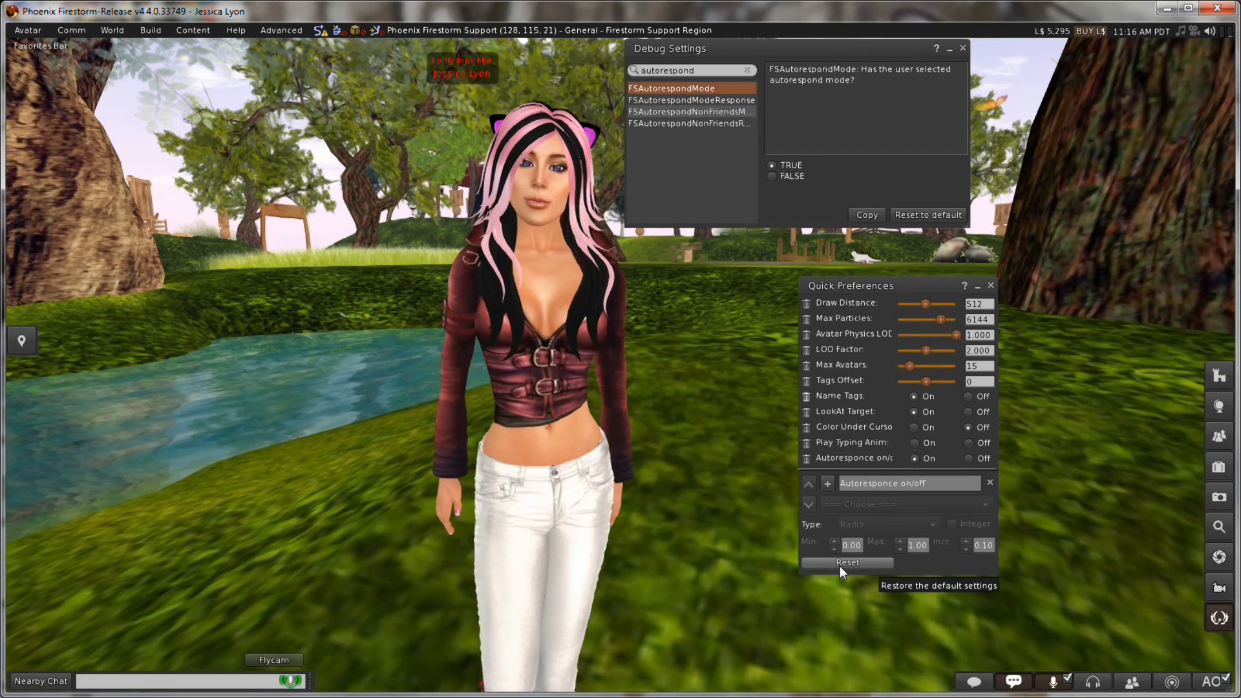
{"action": "left_click", "coordinate": [845, 562]}
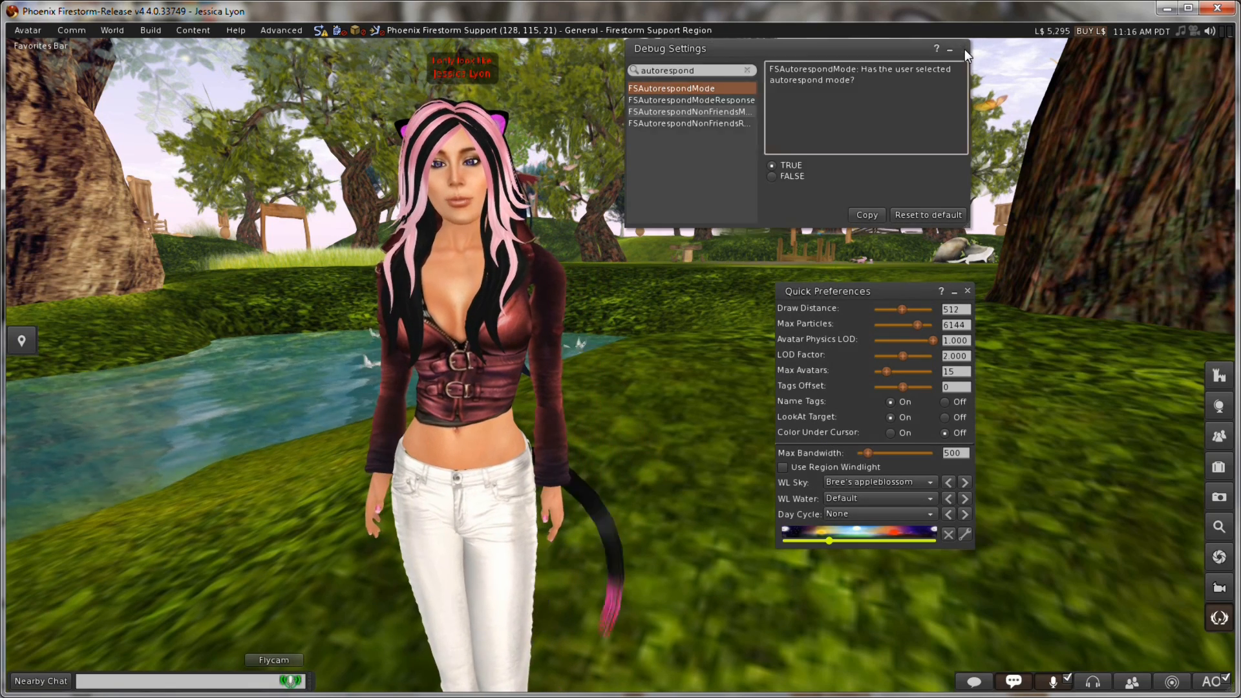
{"action": "left_click", "coordinate": [965, 49]}
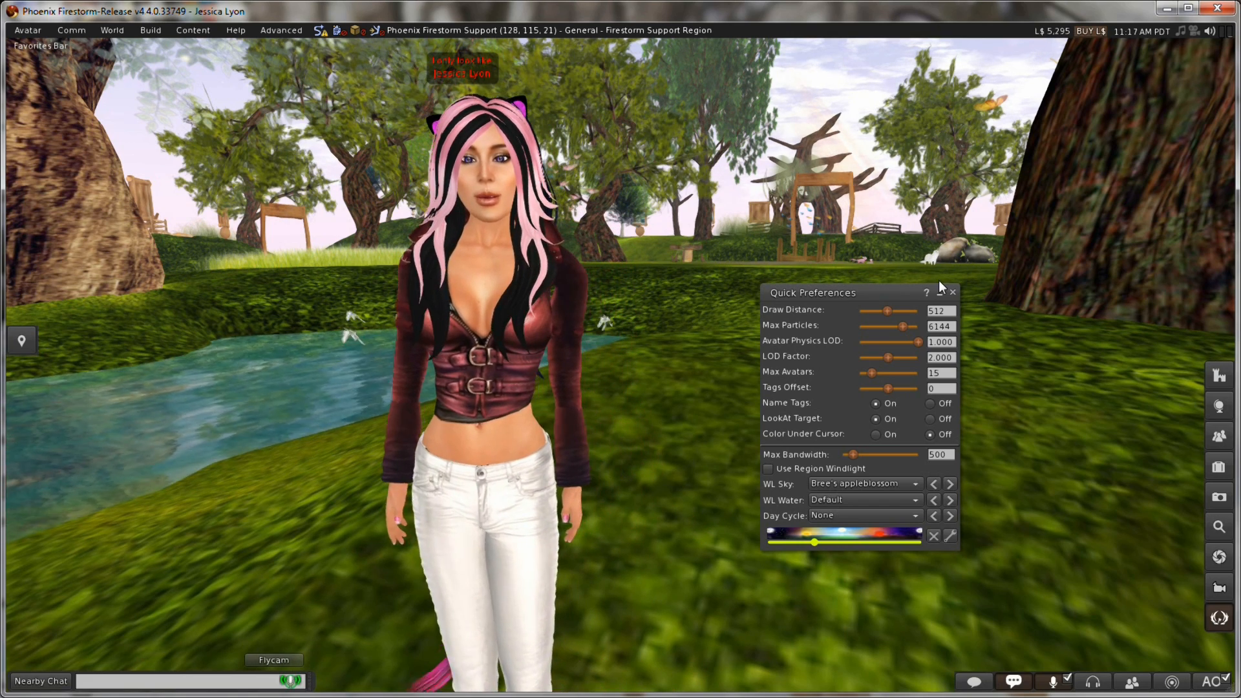
Step: Close the Quick Preferences floater, leaving only the world view
{"action": "left_click", "coordinate": [952, 292]}
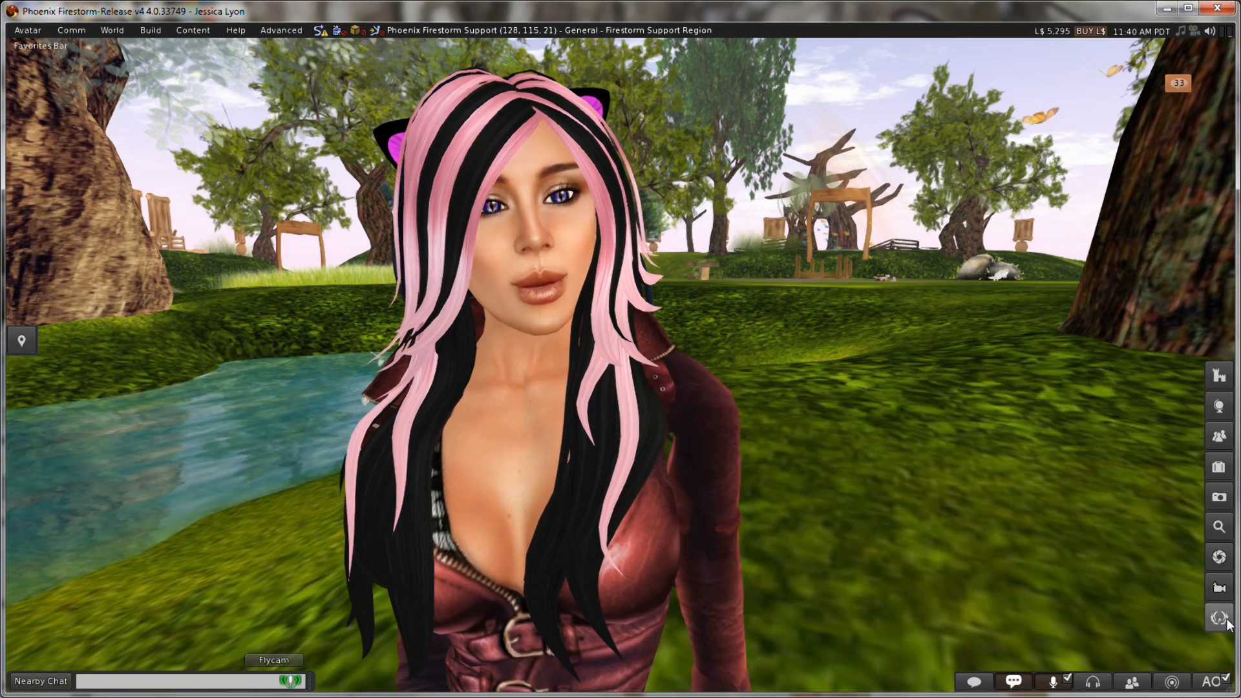
Step: Reopen Quick Preferences, push Floater opacity above 2 and back to 1.100, then head to the Advanced menu
{"action": "left_click", "coordinate": [1218, 618]}
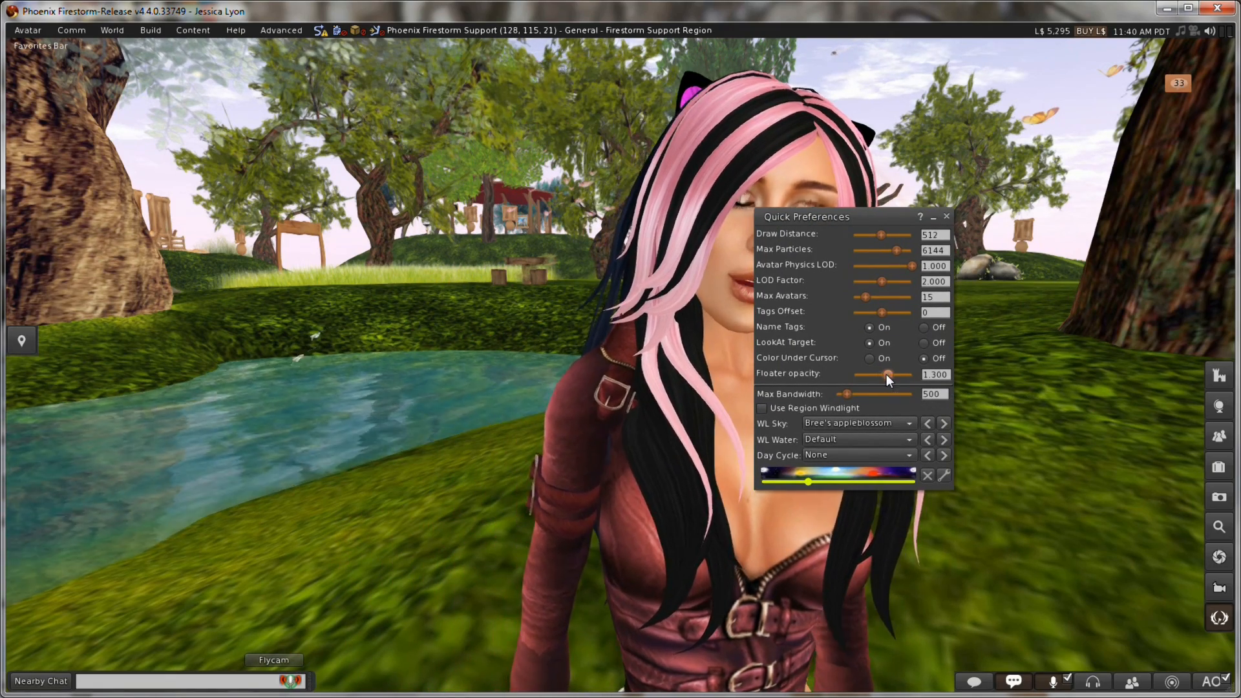
{"action": "left_click_drag", "start_coordinate": [887, 374], "coordinate": [907, 374]}
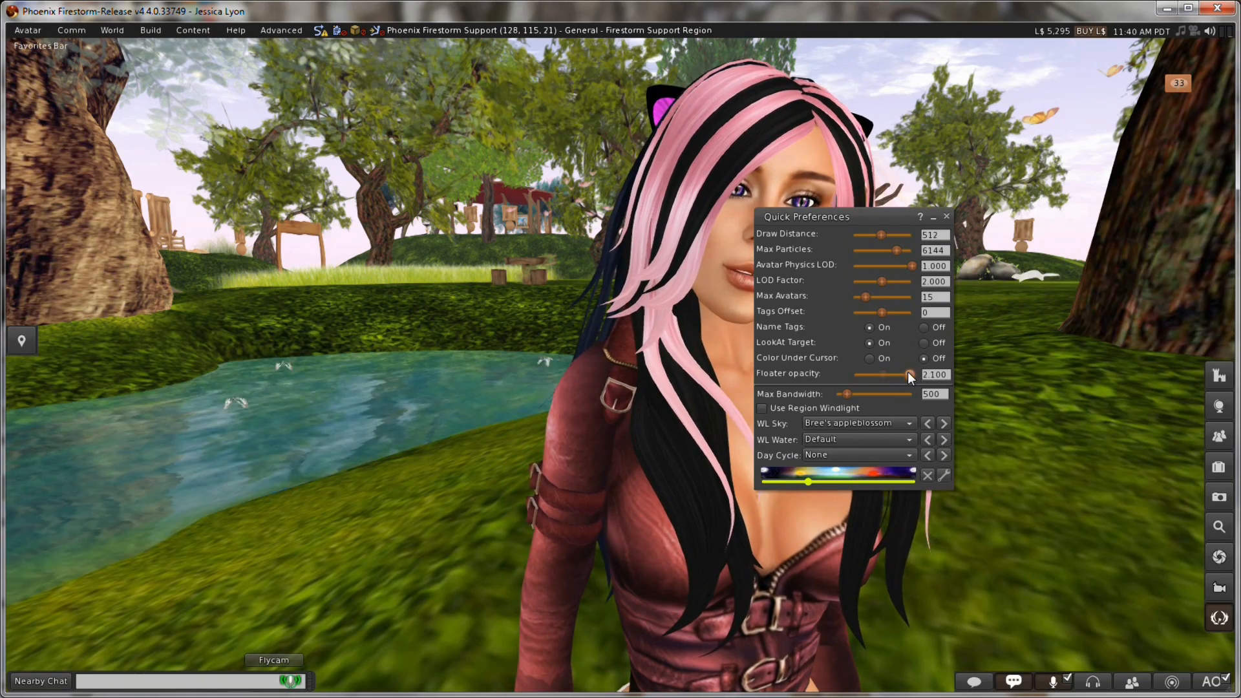
{"action": "left_click_drag", "start_coordinate": [909, 375], "coordinate": [883, 375]}
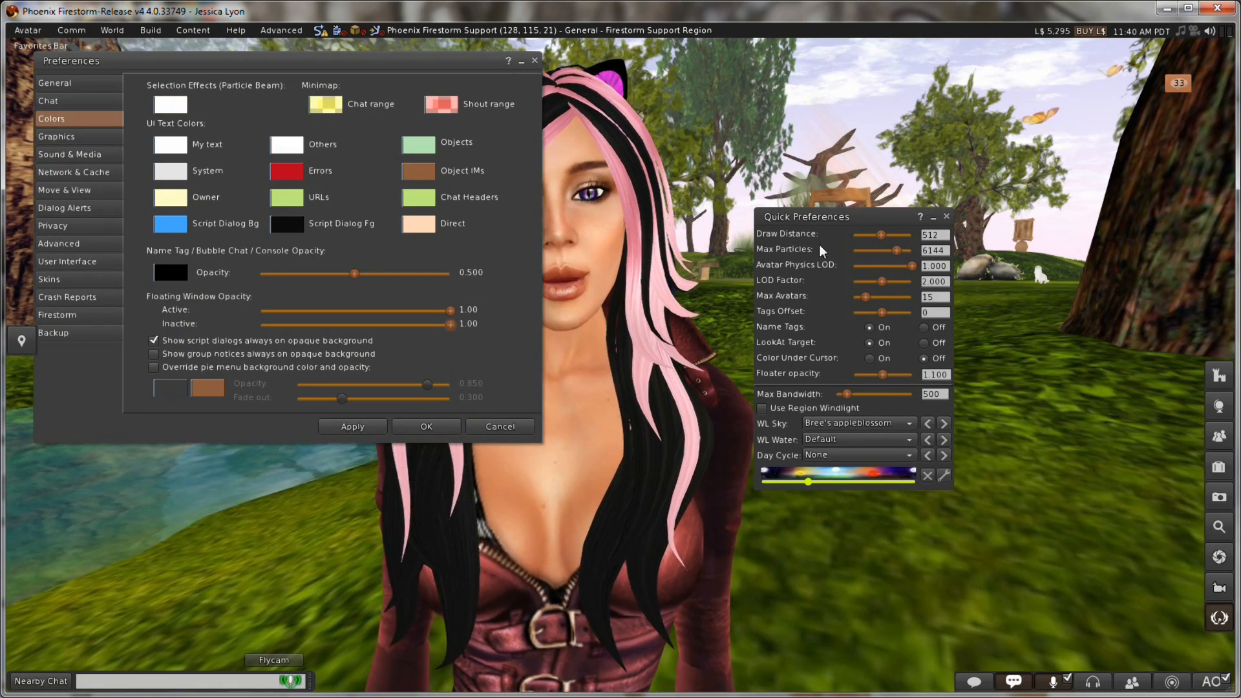
{"action": "left_click", "coordinate": [280, 30]}
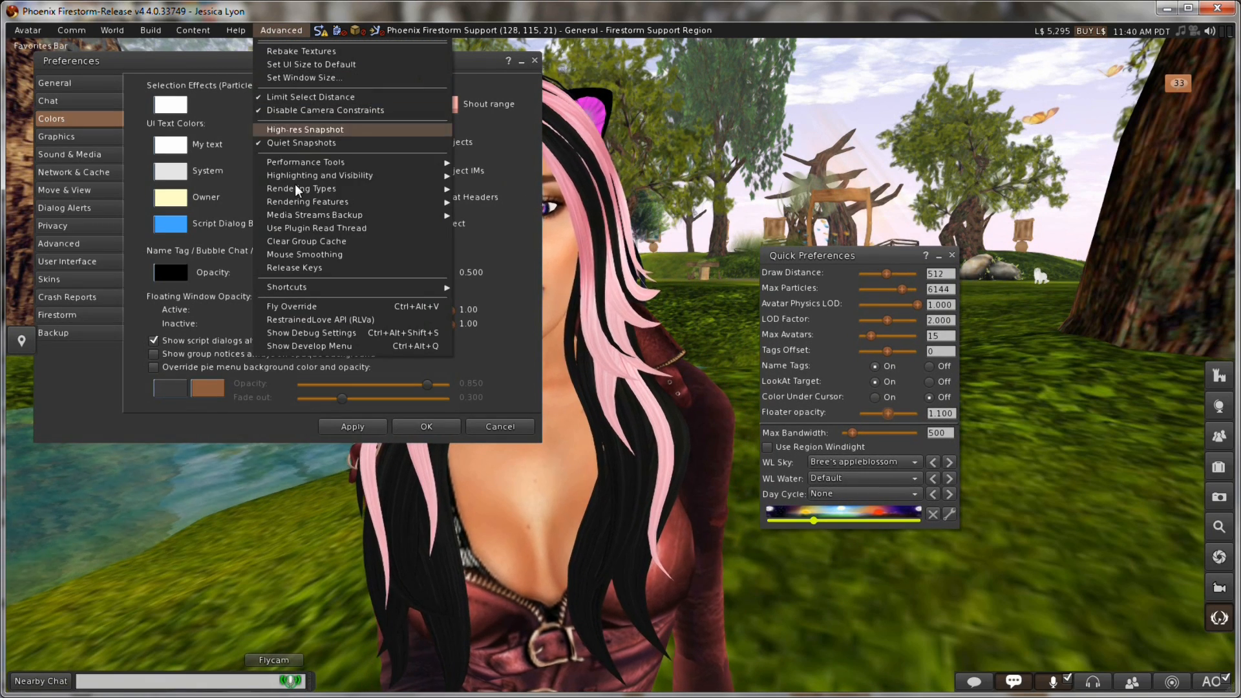
{"action": "mouse_move", "coordinate": [309, 346]}
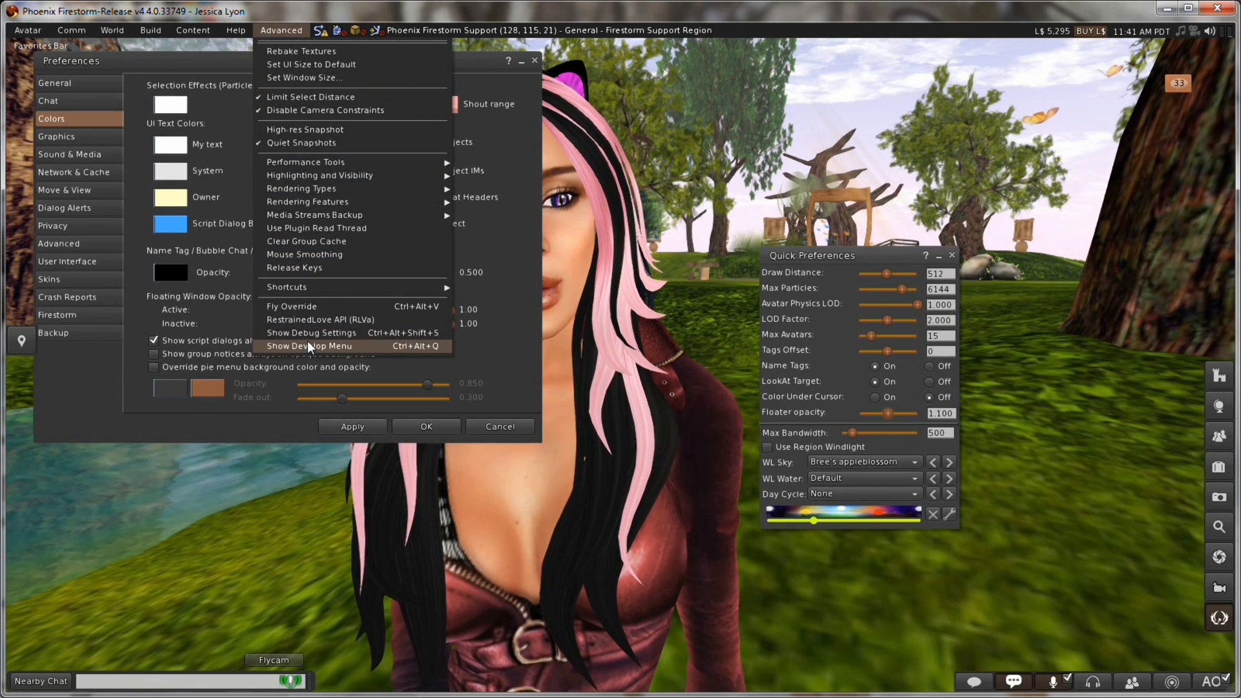
Step: Show Debug Settings filtered by 'inactive' and move the floater aside
{"action": "left_click", "coordinate": [312, 332]}
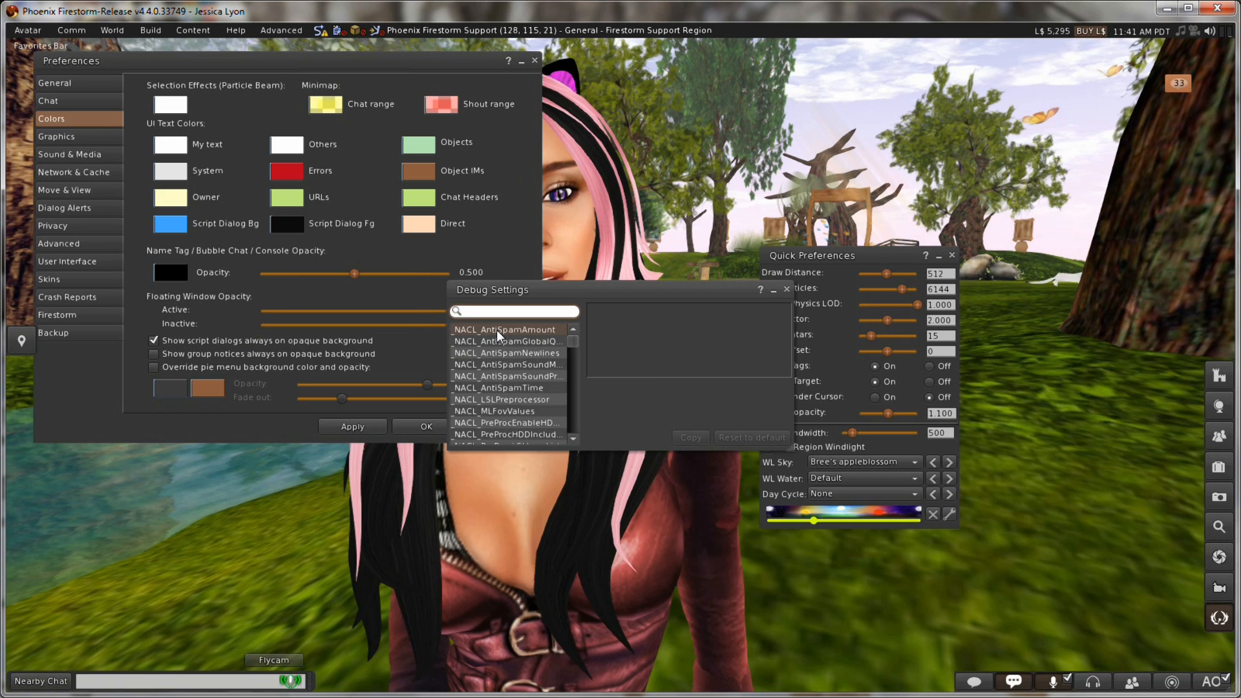
{"action": "type", "text": "inactive"}
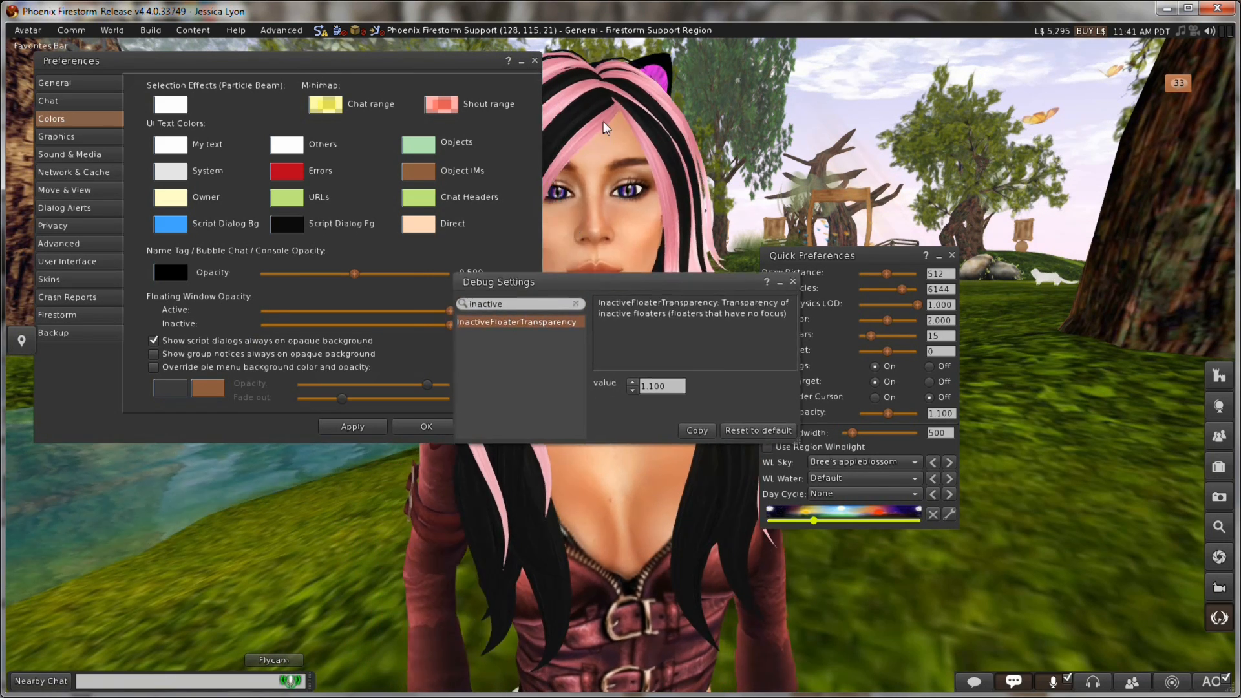
{"action": "left_click_drag", "start_coordinate": [499, 281], "coordinate": [586, 55]}
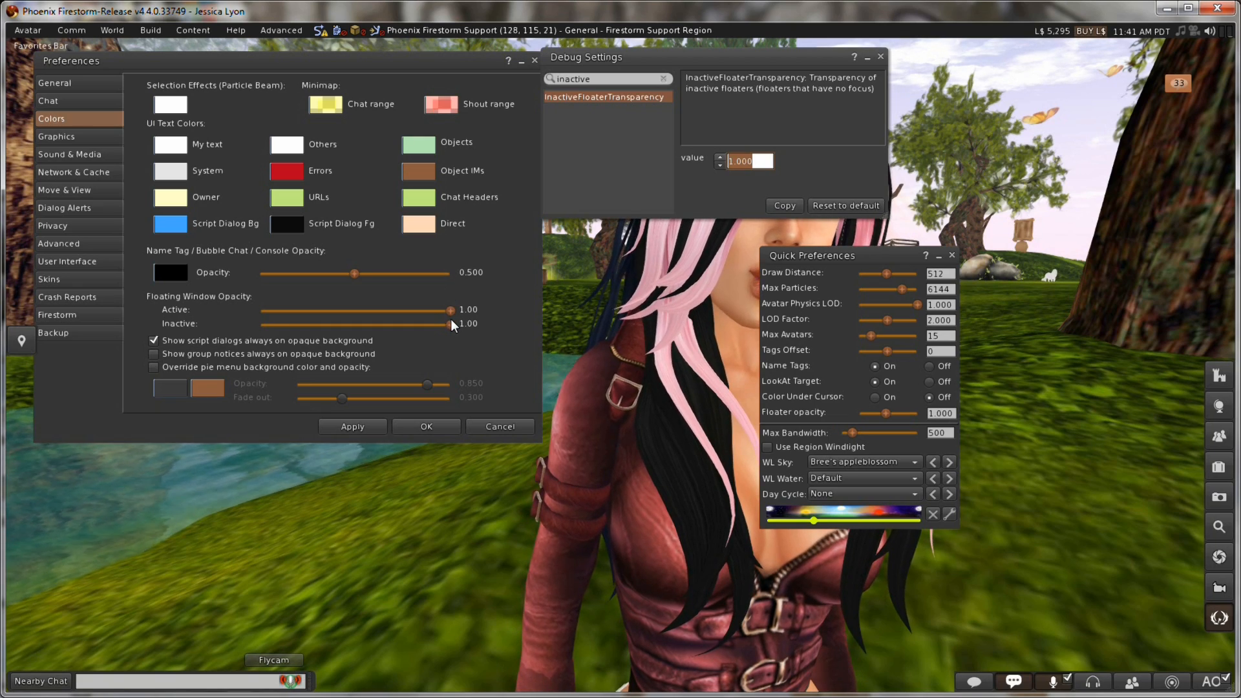
Step: Drag inactive window opacity to 0.43 and back to 1.00, and Floater opacity to 1.300 and back to 1.100, comparing values
{"action": "left_click_drag", "start_coordinate": [449, 324], "coordinate": [340, 325]}
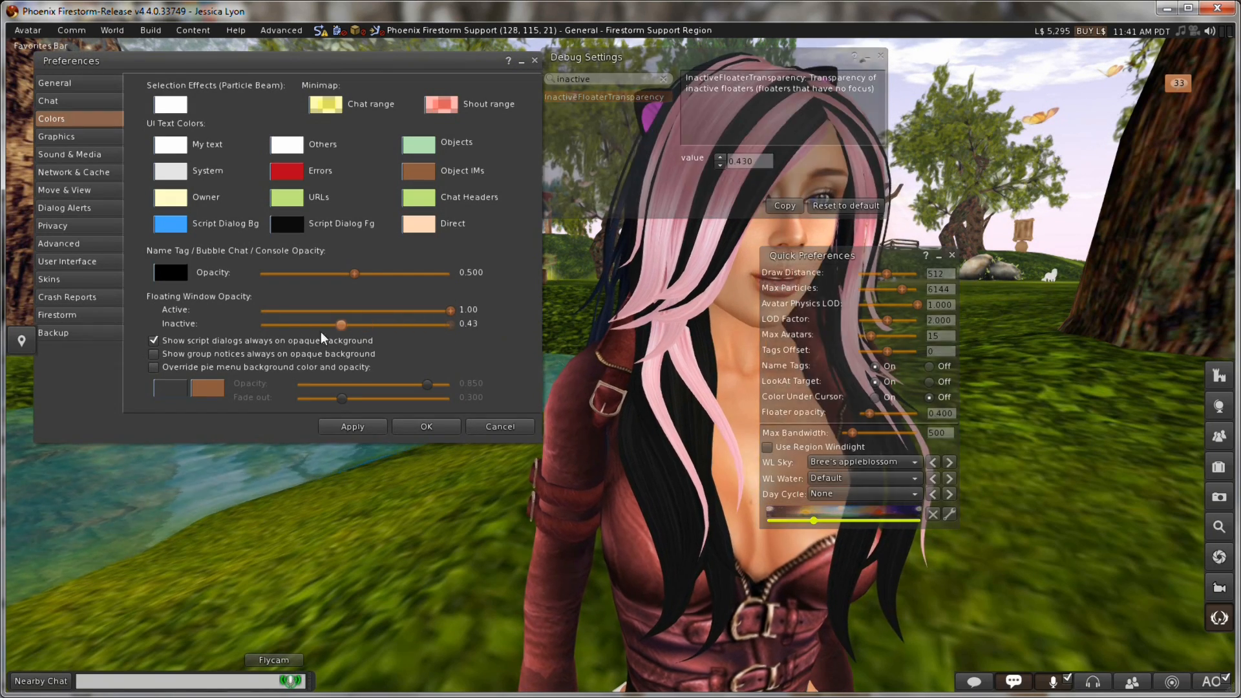
{"action": "left_click_drag", "start_coordinate": [340, 324], "coordinate": [256, 324]}
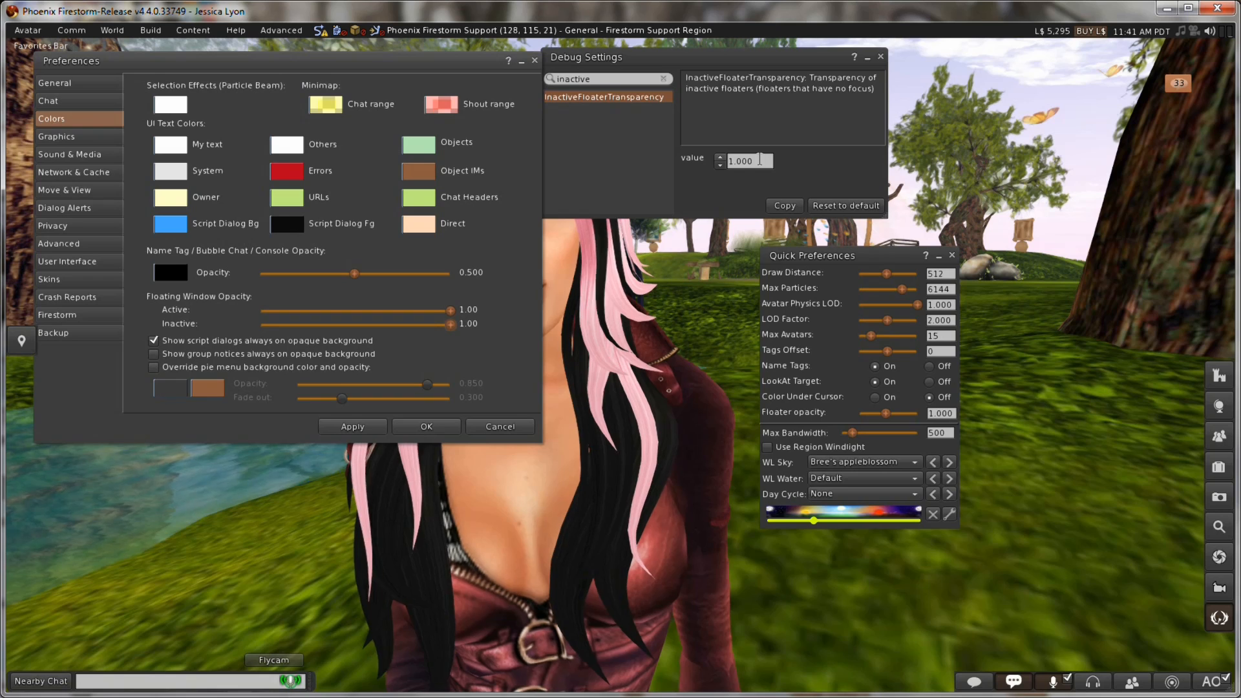
{"action": "left_click_drag", "start_coordinate": [887, 413], "coordinate": [895, 414]}
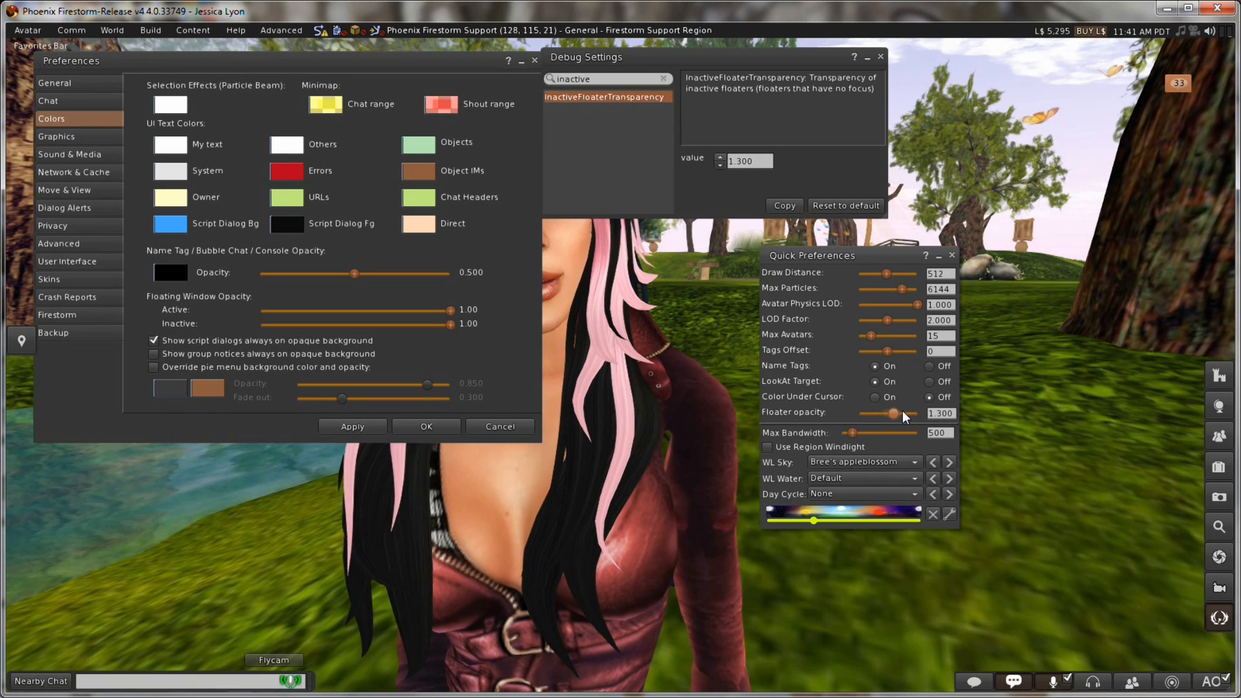
{"action": "left_click_drag", "start_coordinate": [895, 414], "coordinate": [888, 413]}
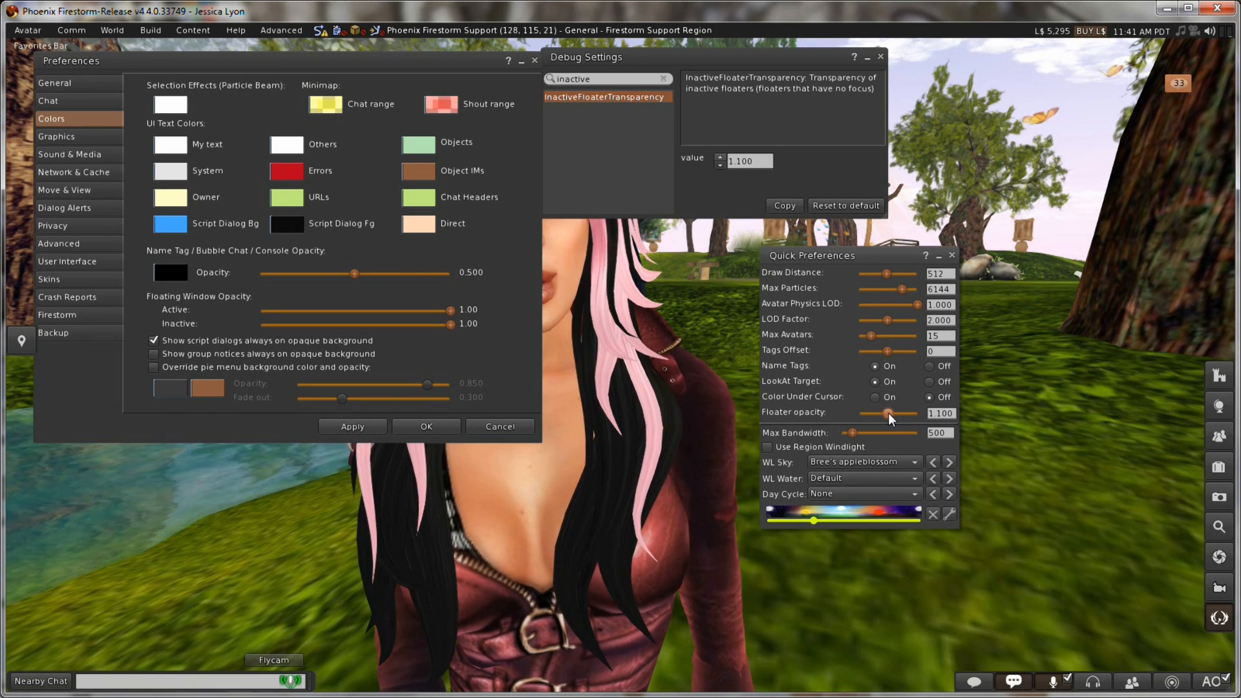
{"action": "left_click_drag", "start_coordinate": [889, 414], "coordinate": [884, 414]}
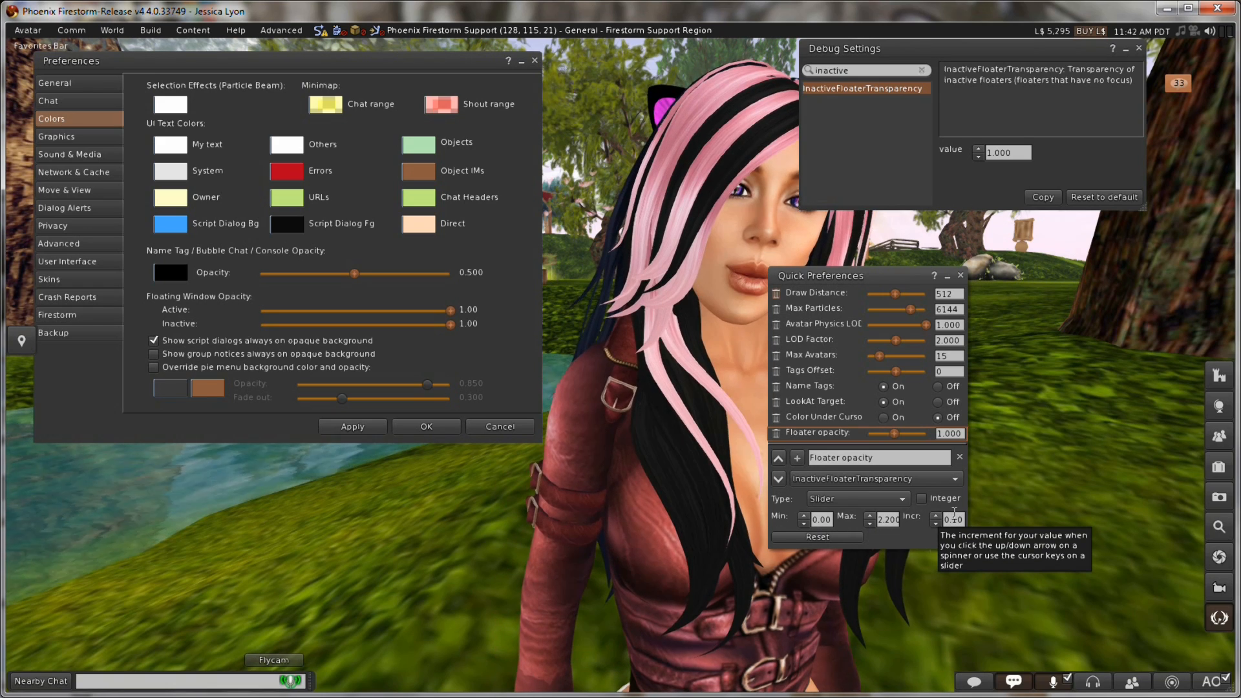
{"action": "mouse_move", "coordinate": [879, 523]}
{"action": "type", "text": "1"}
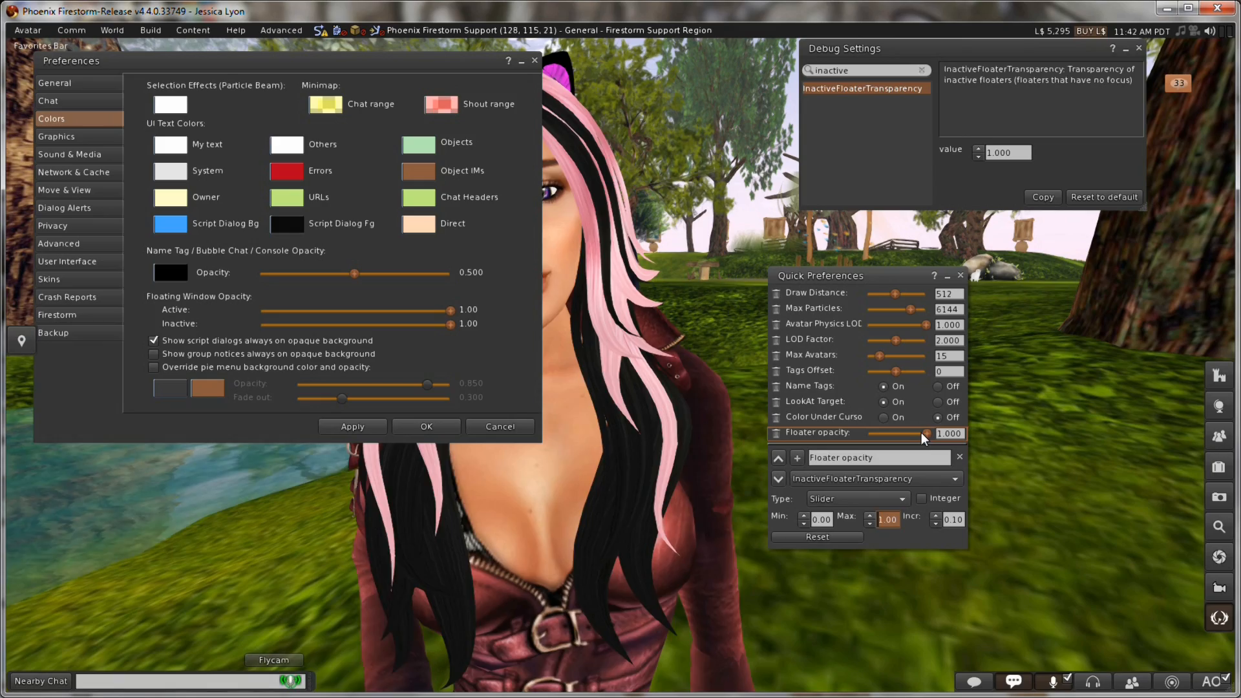
Step: Test the Floater opacity slider against its new 1.00 maximum, dipping to 0.900 and back to 1.000
{"action": "left_click_drag", "start_coordinate": [928, 433], "coordinate": [890, 433]}
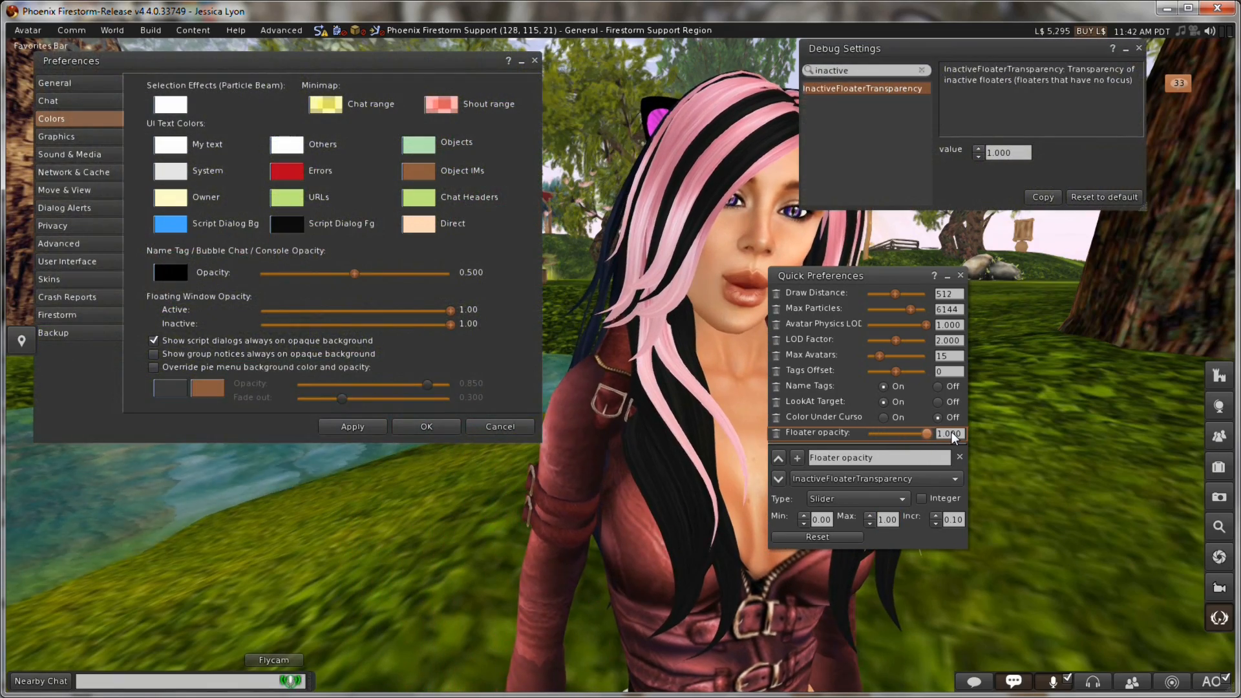
{"action": "left_click_drag", "start_coordinate": [943, 433], "coordinate": [919, 433]}
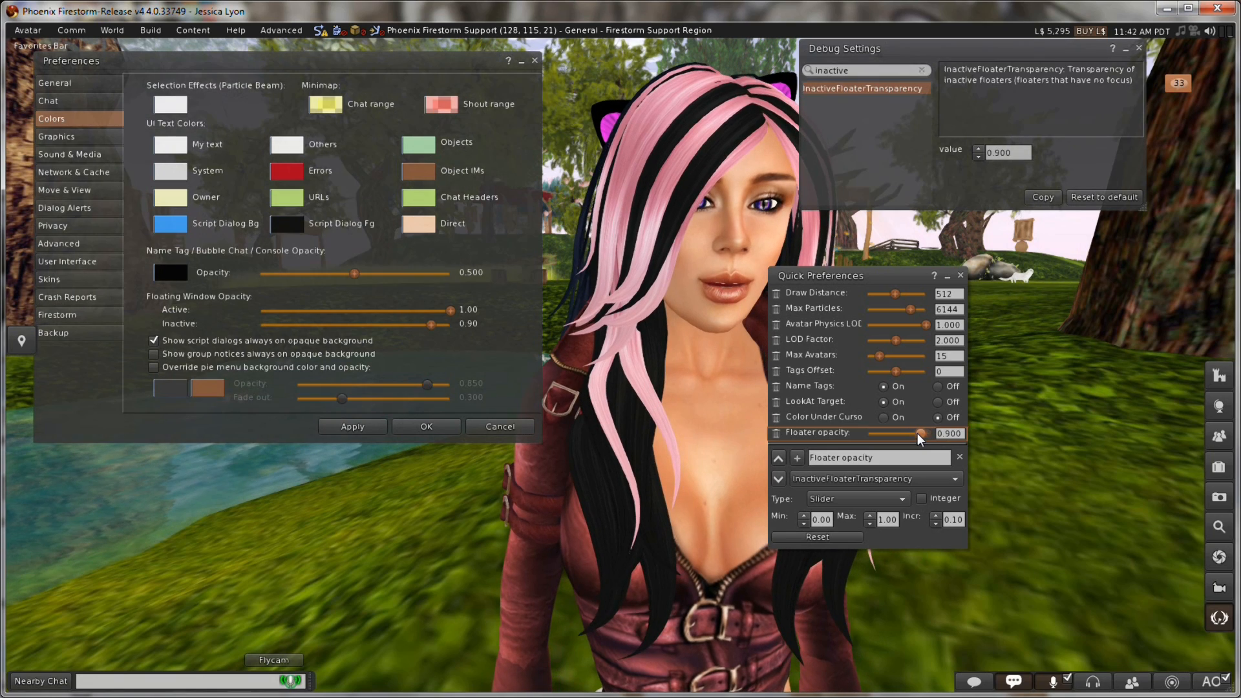
{"action": "left_click_drag", "start_coordinate": [920, 434], "coordinate": [928, 433]}
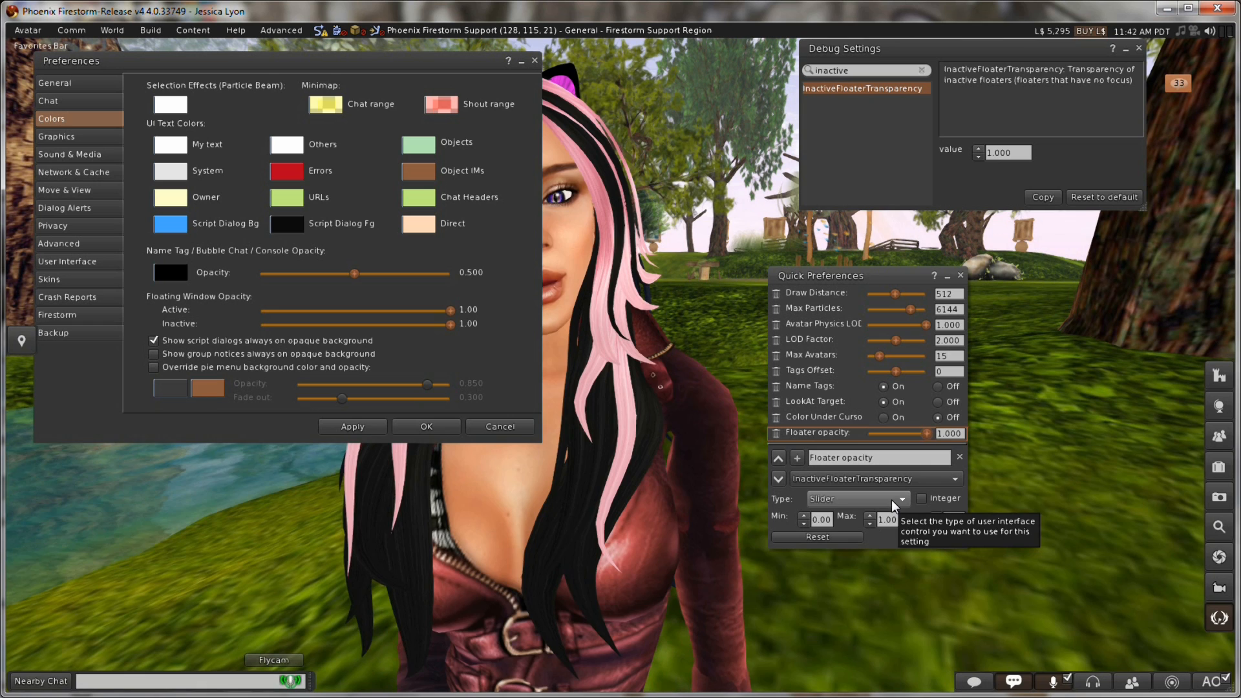
{"action": "left_click", "coordinate": [902, 499]}
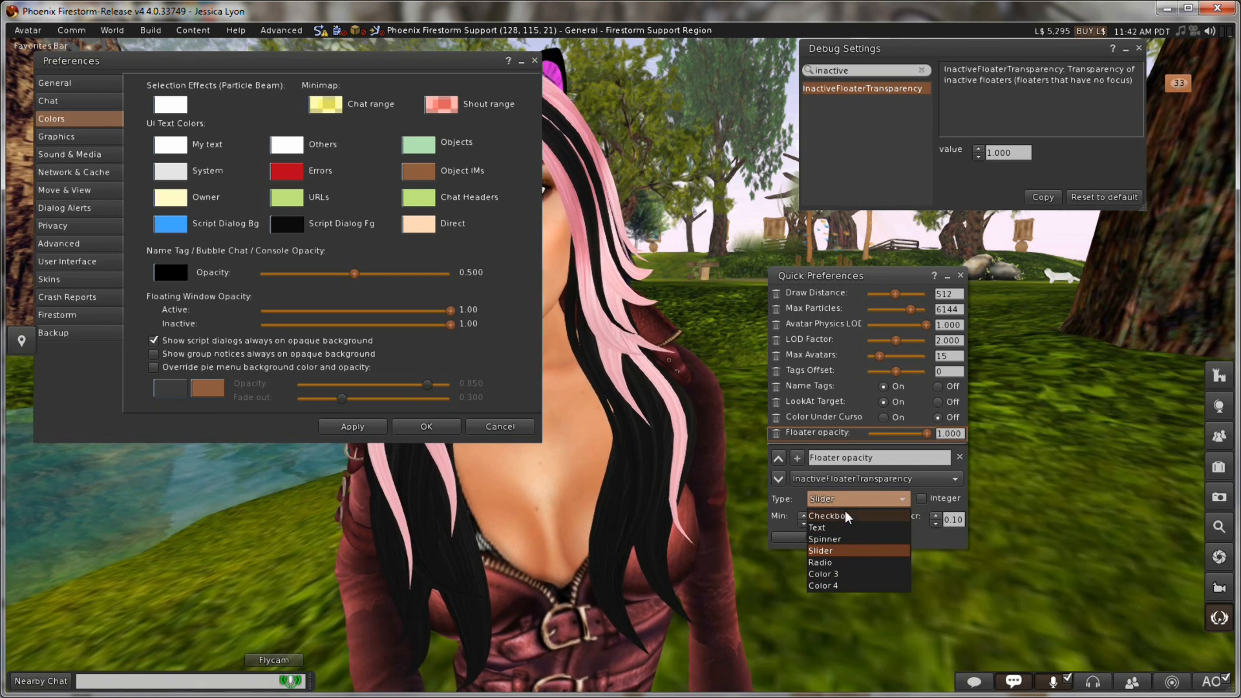
{"action": "left_click", "coordinate": [816, 527]}
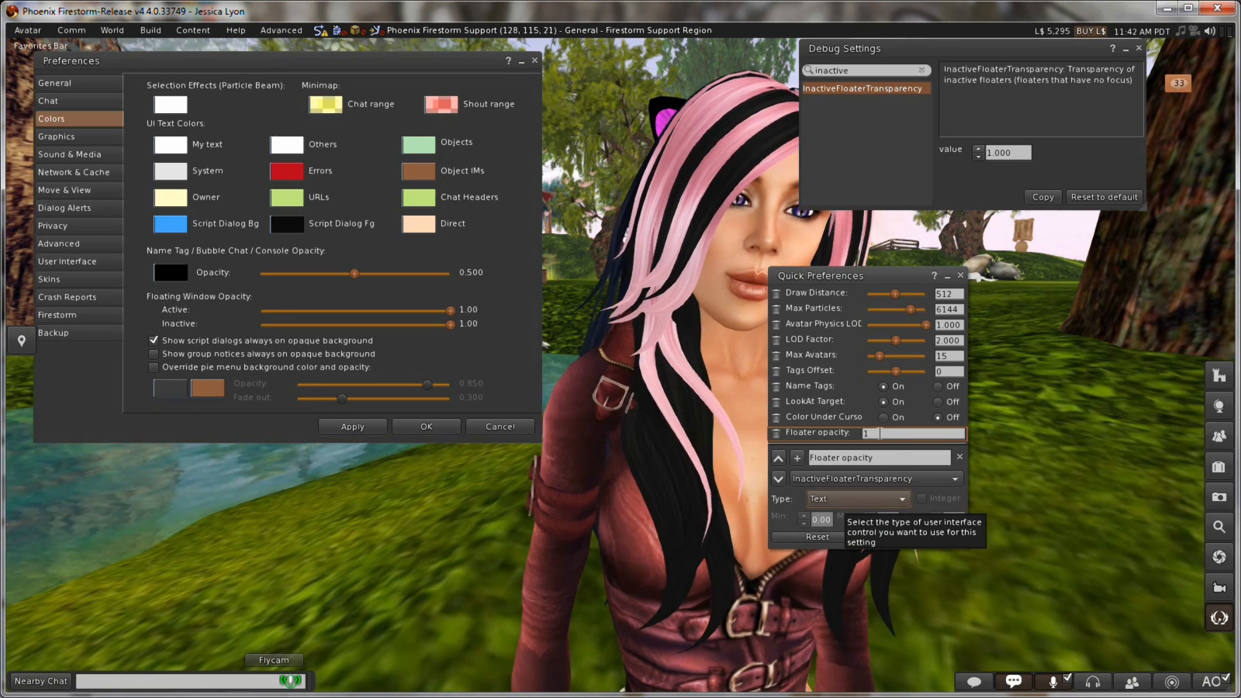
{"action": "left_click", "coordinate": [858, 499]}
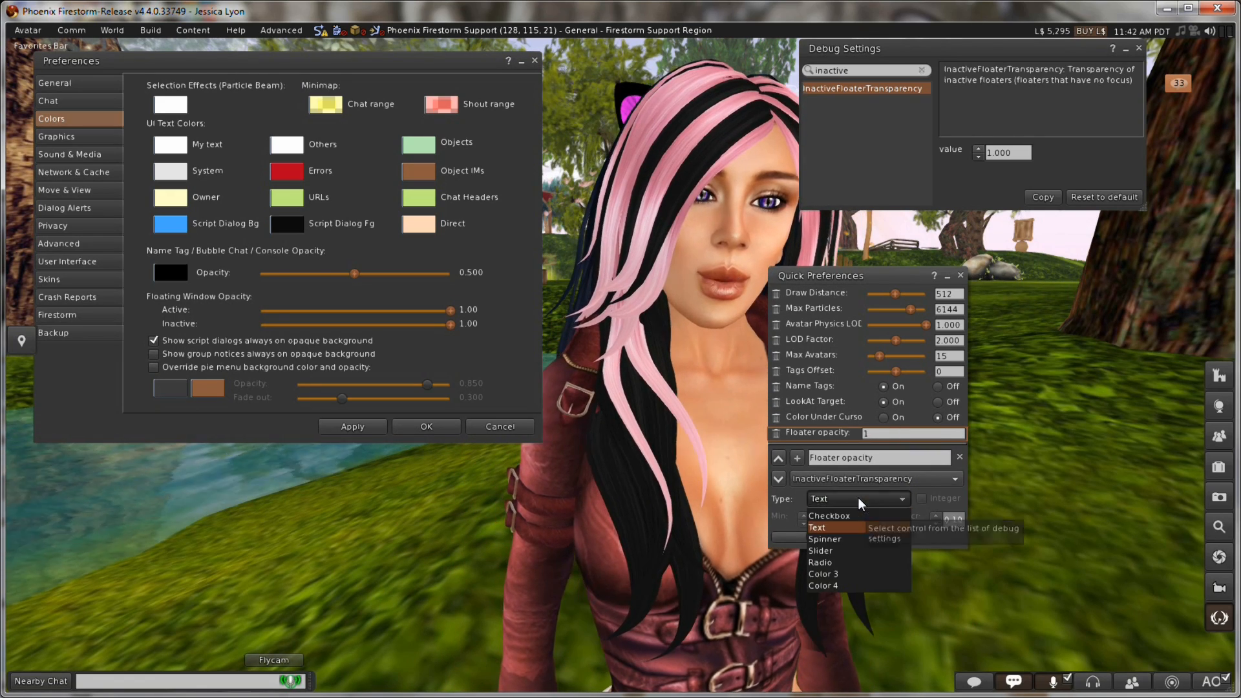
{"action": "left_click", "coordinate": [823, 539]}
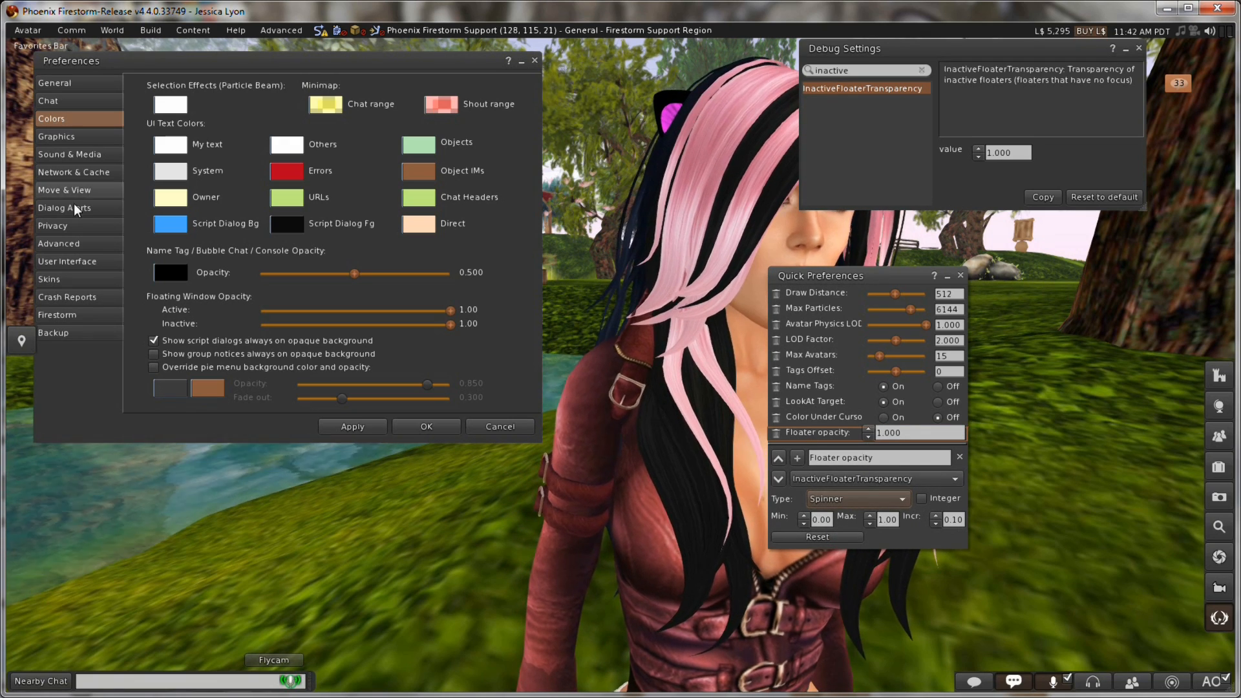
{"action": "left_click", "coordinate": [70, 154]}
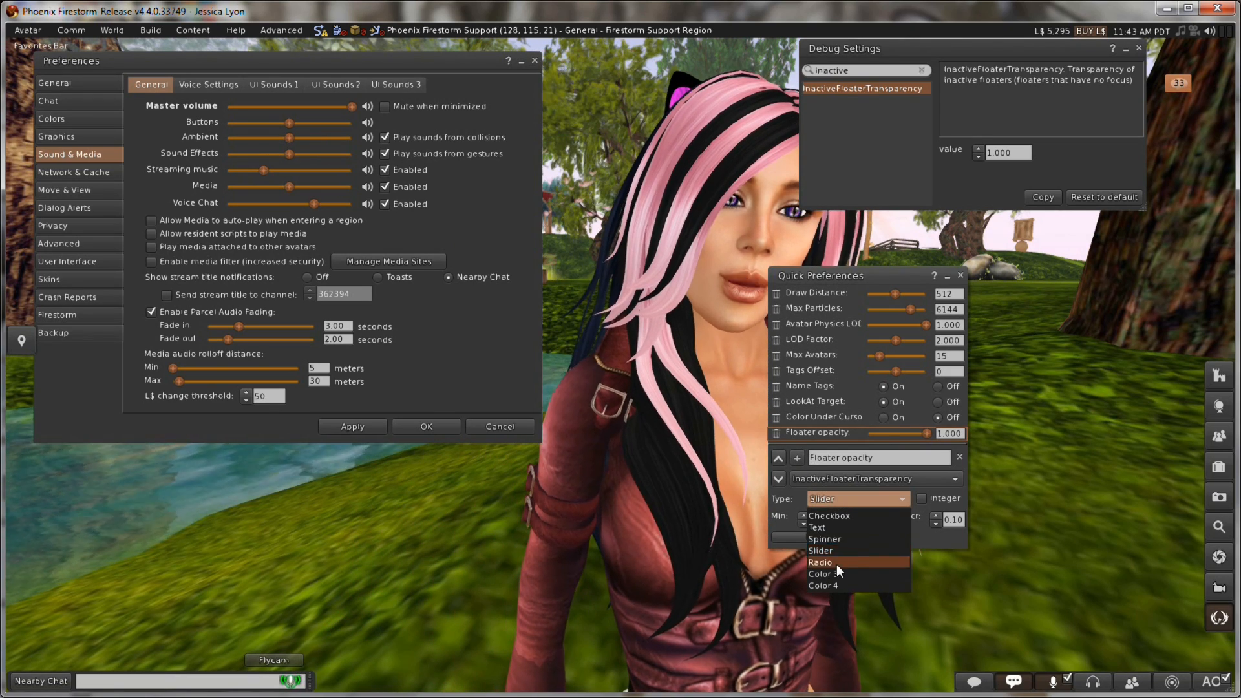
{"action": "left_click", "coordinate": [822, 562]}
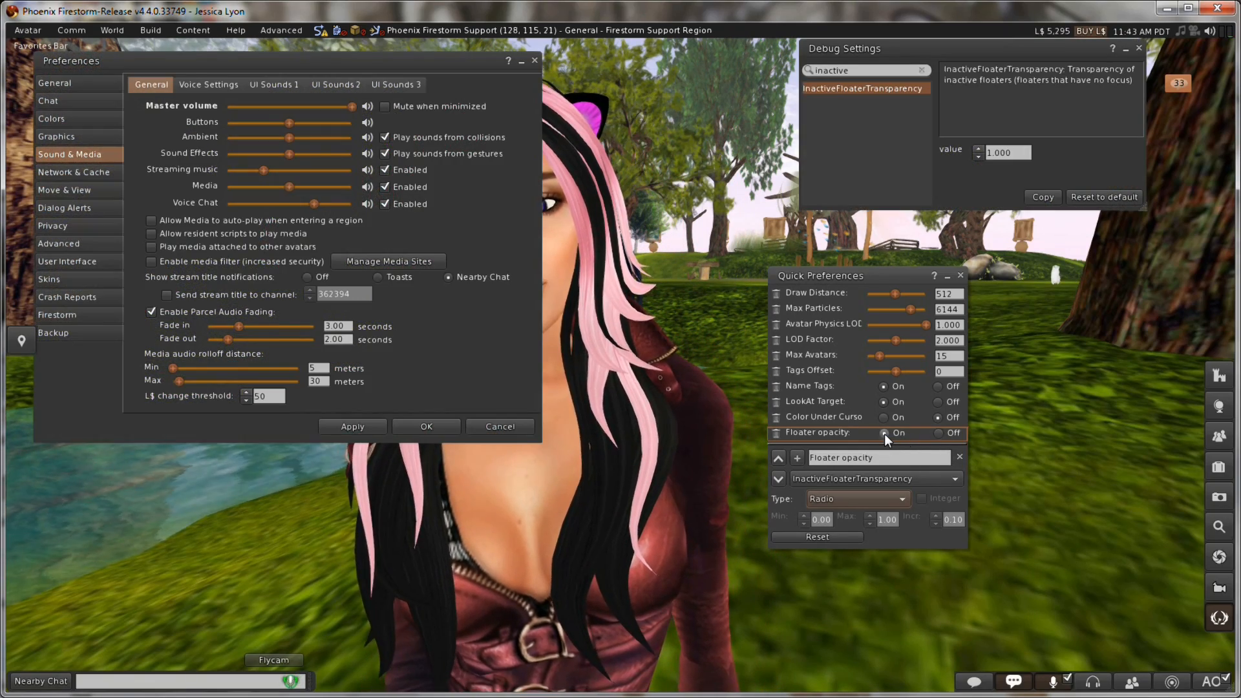
{"action": "left_click", "coordinate": [858, 499]}
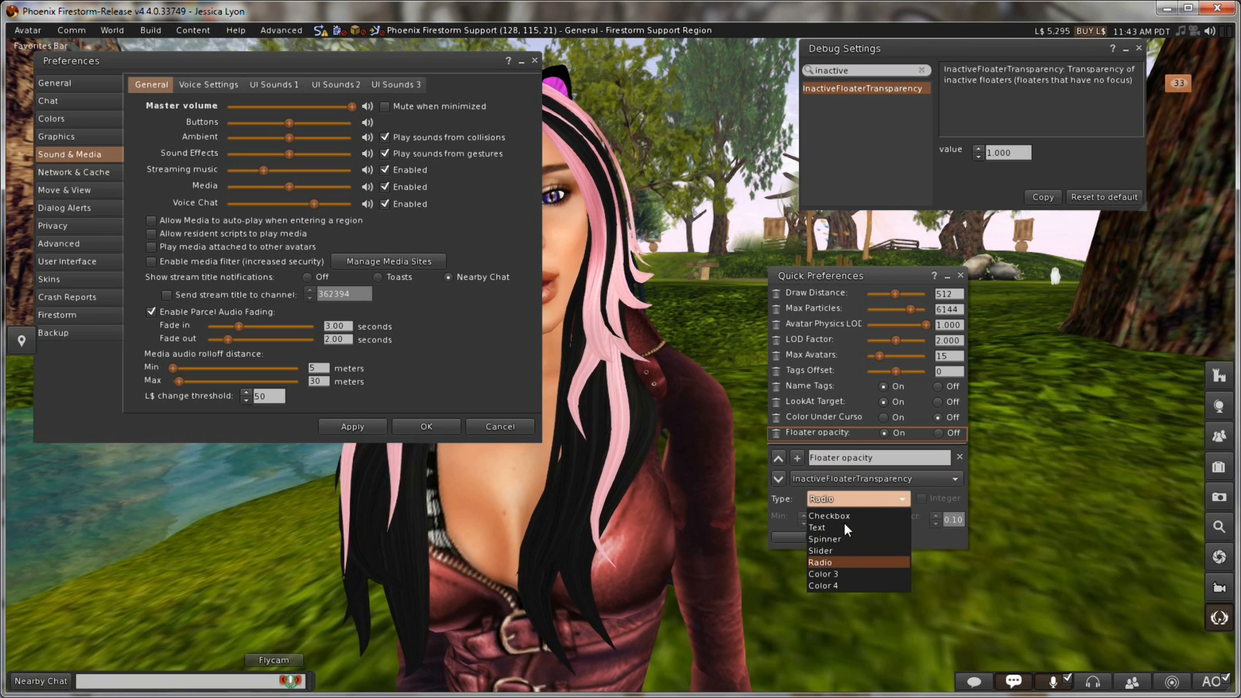
{"action": "left_click", "coordinate": [819, 550]}
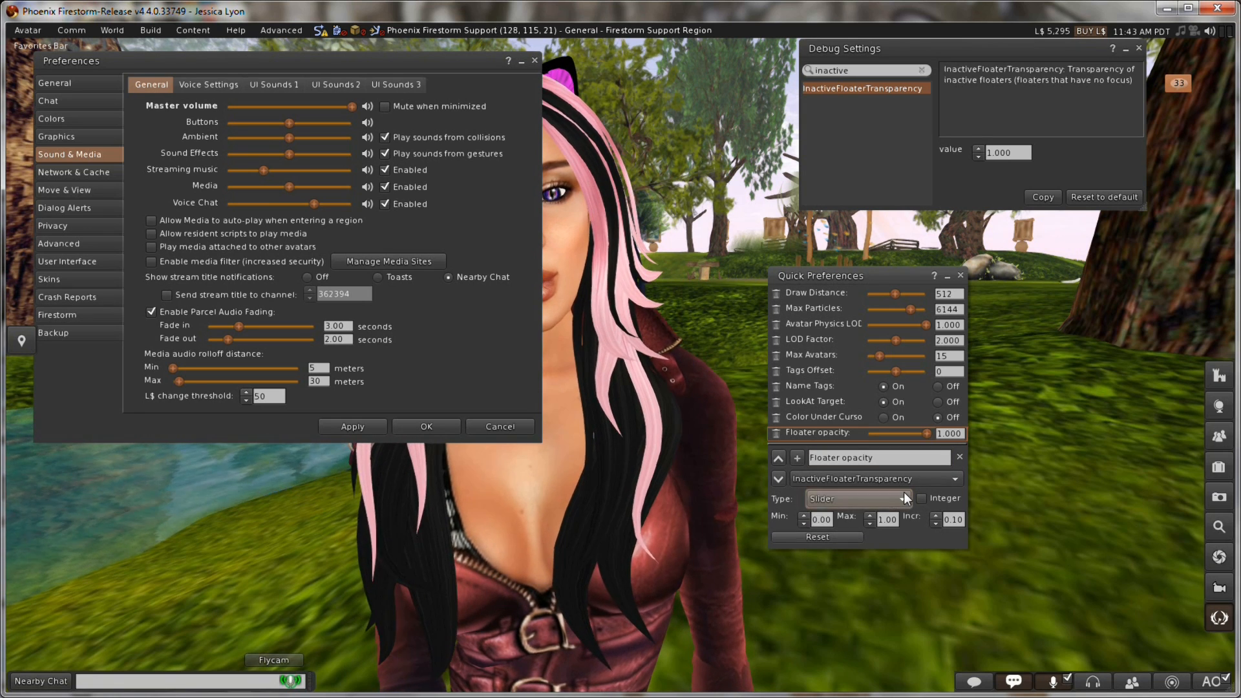